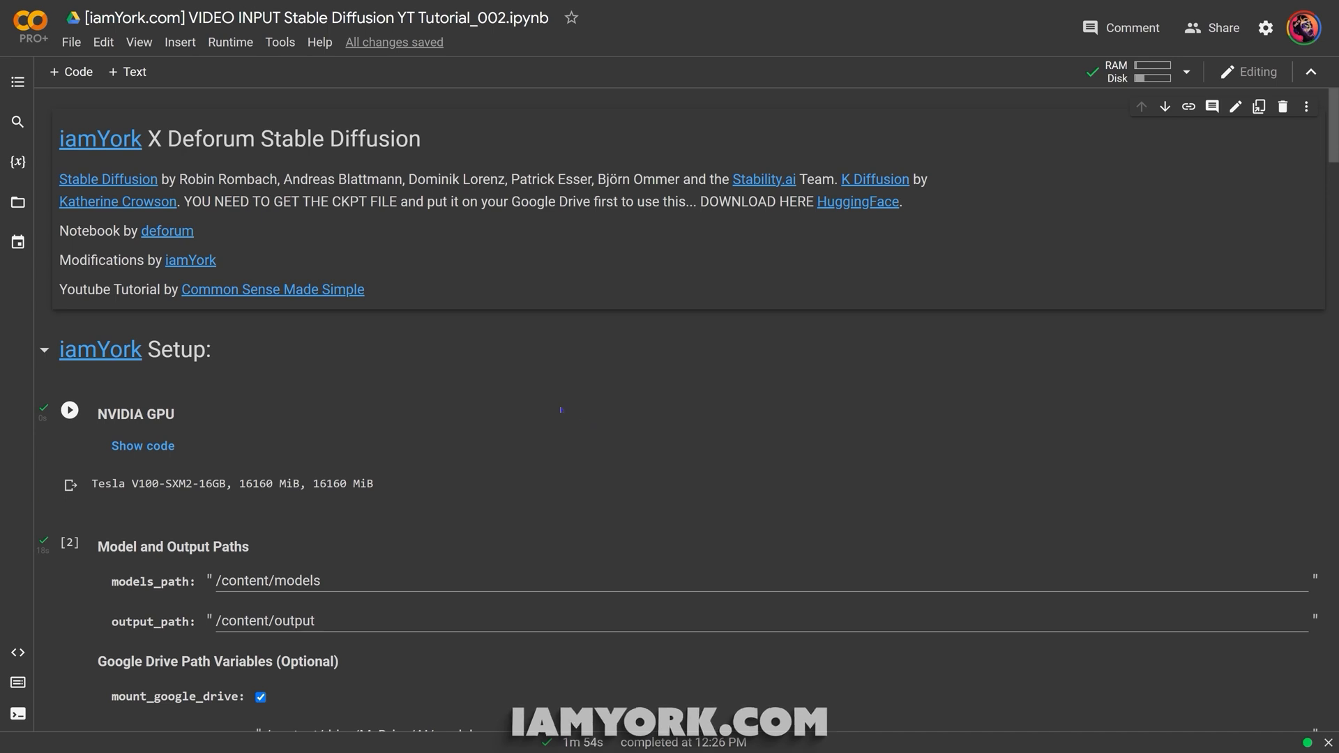
Show the Table of contents panel and scroll through the executed setup cells
{"action": "left_click", "coordinate": [68, 411]}
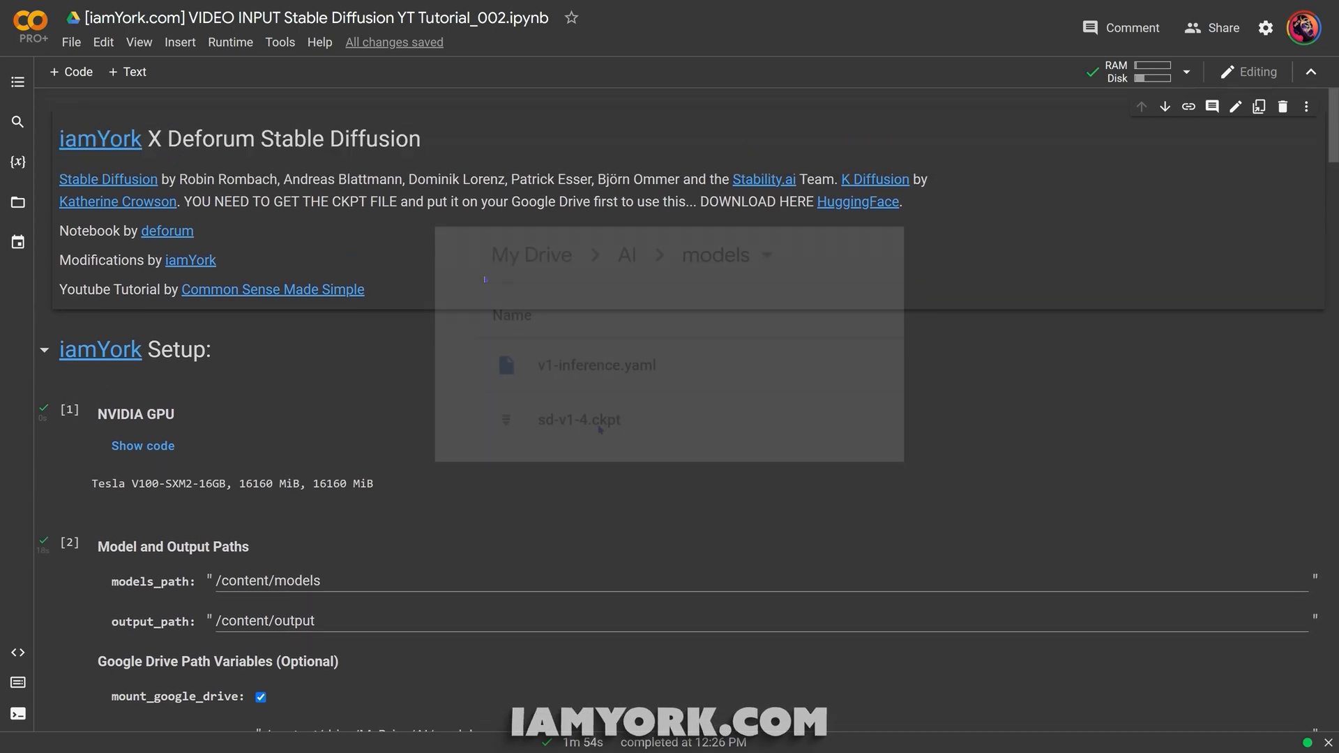
{"action": "mouse_move", "coordinate": [17, 201]}
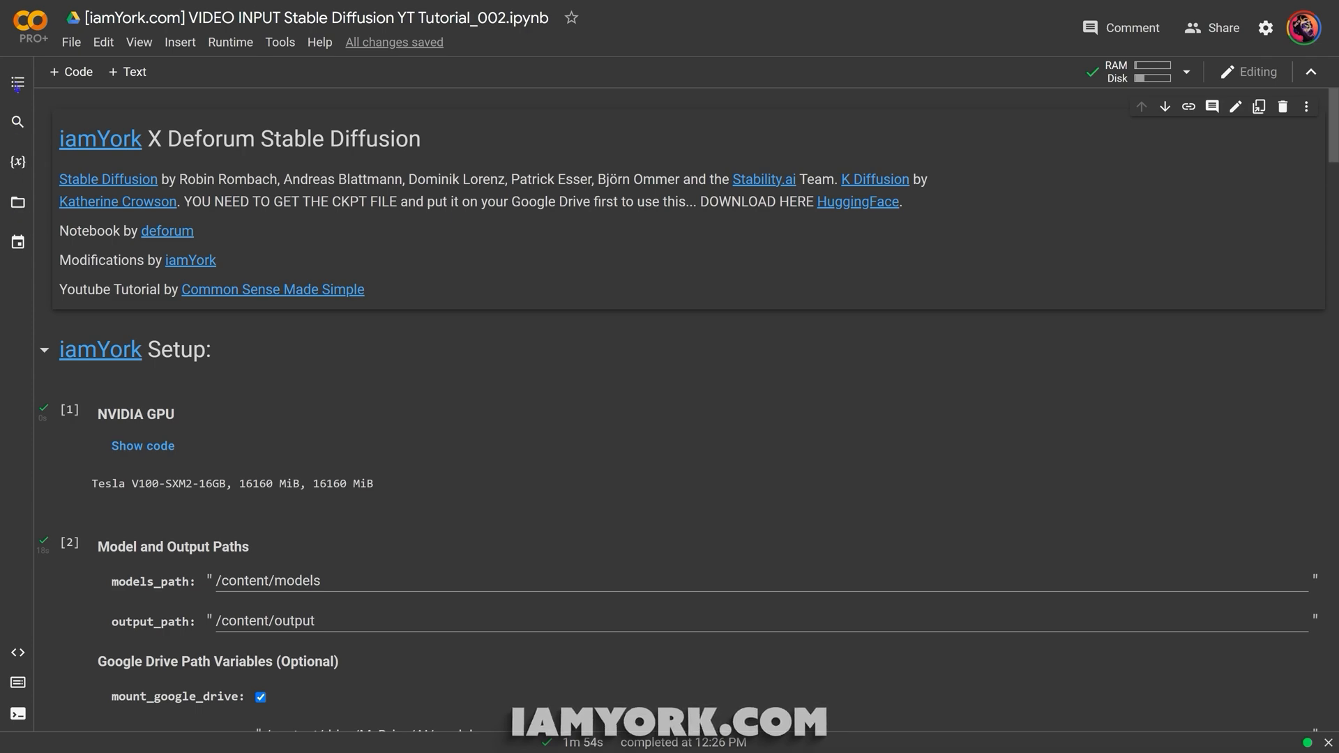
{"action": "left_click", "coordinate": [17, 85]}
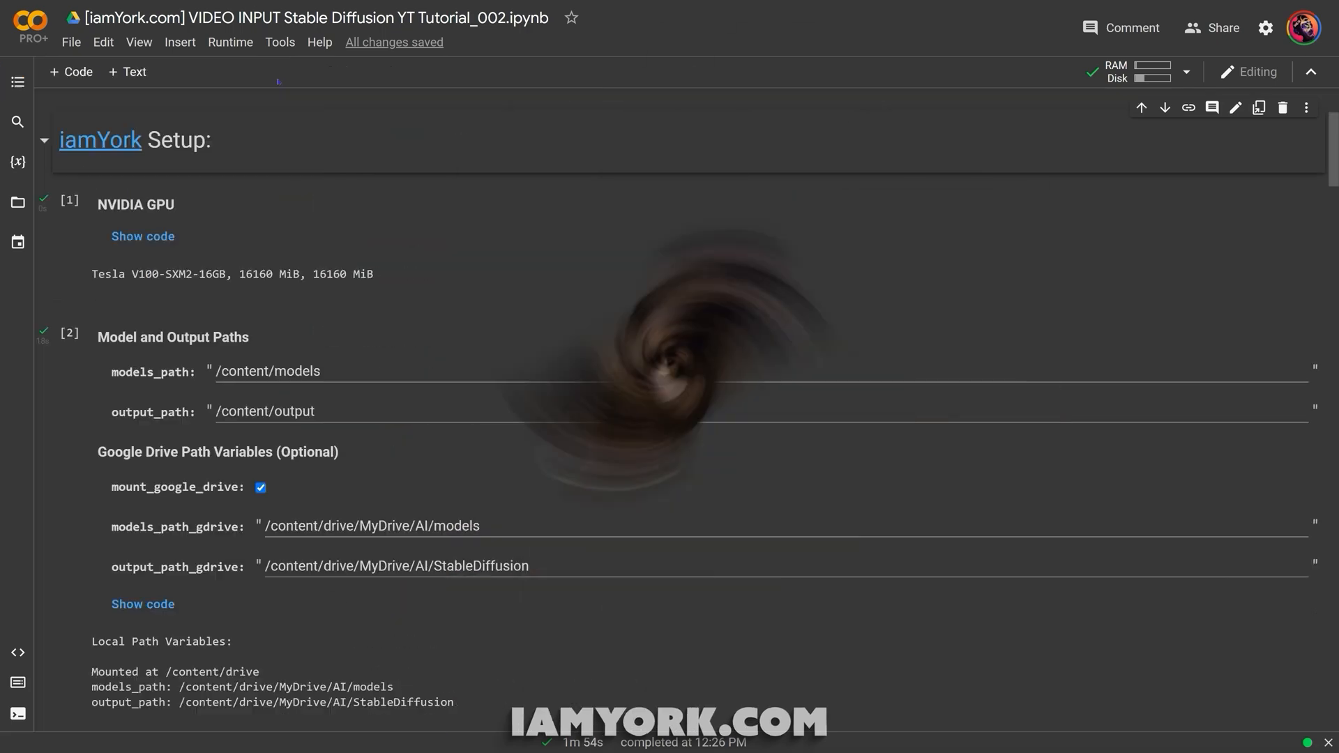
{"action": "left_click", "coordinate": [17, 82]}
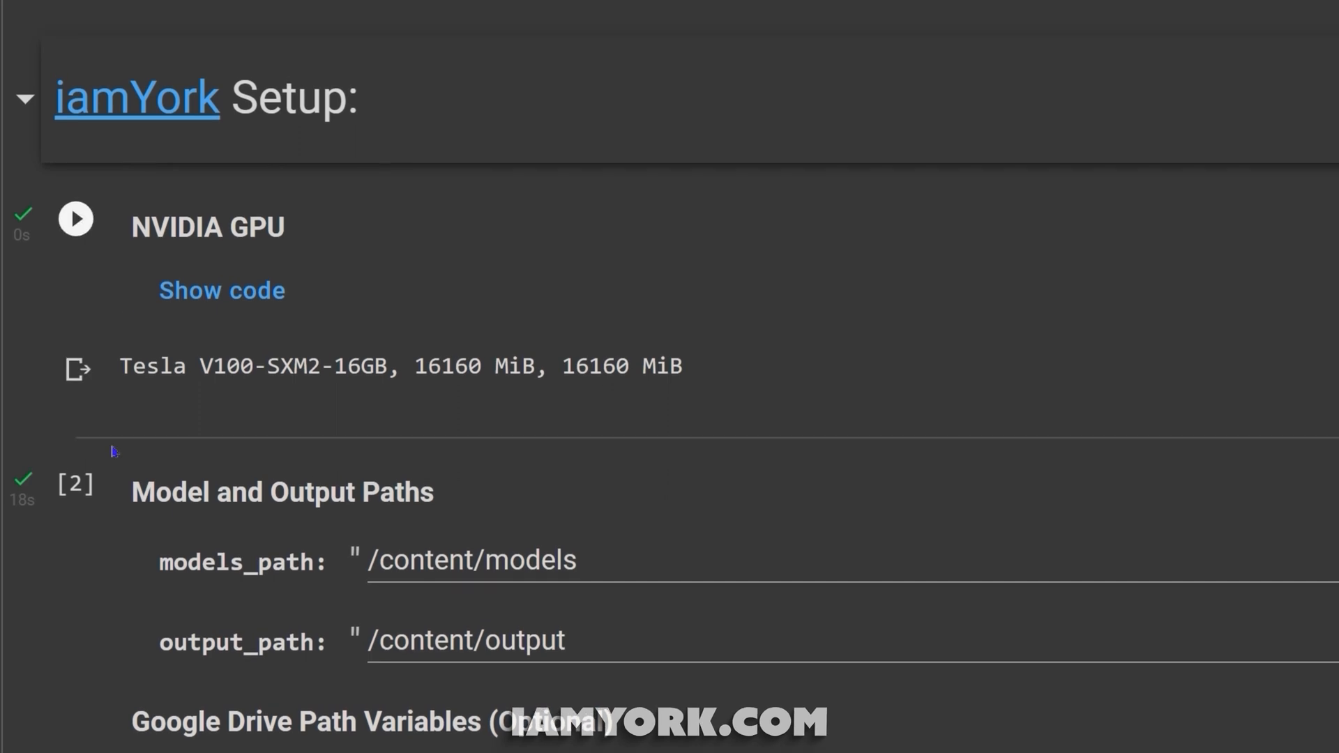
{"action": "scroll", "scroll_direction": "down", "scroll_amount": 3}
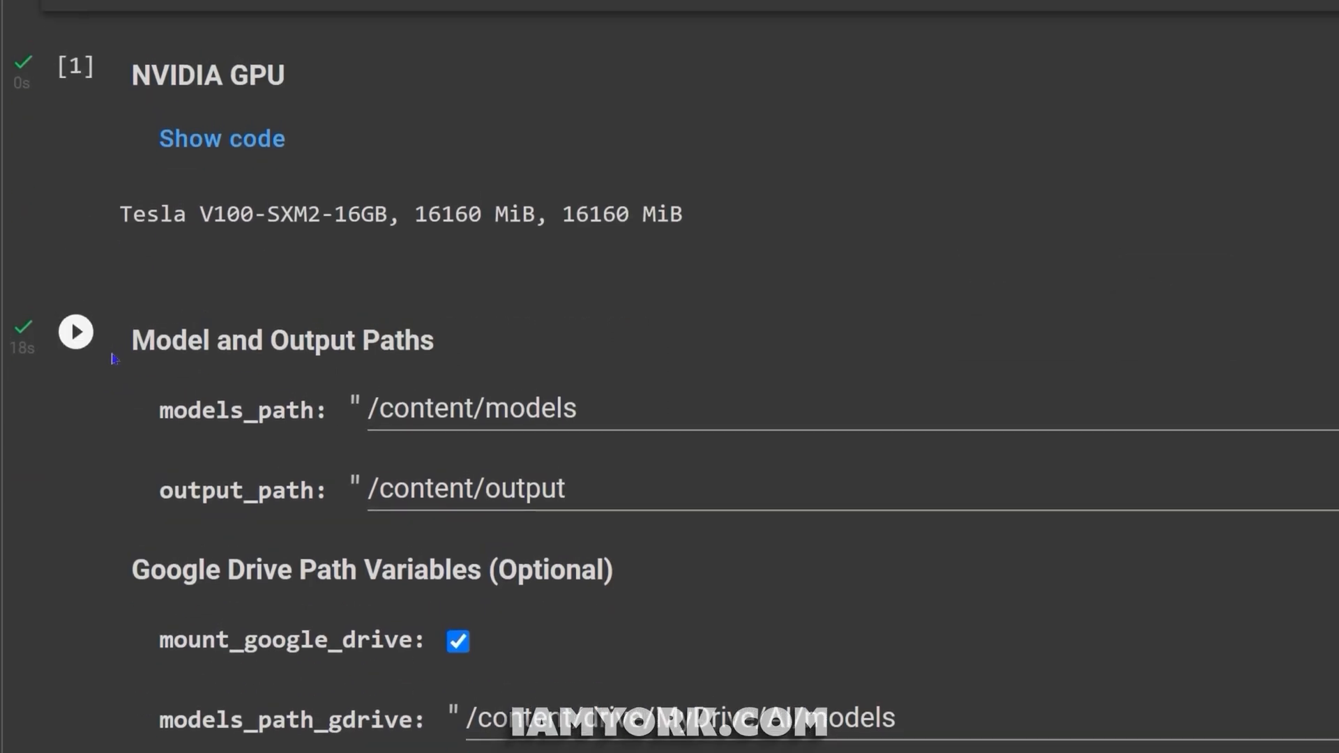
{"action": "scroll", "scroll_direction": "down", "scroll_amount": 3}
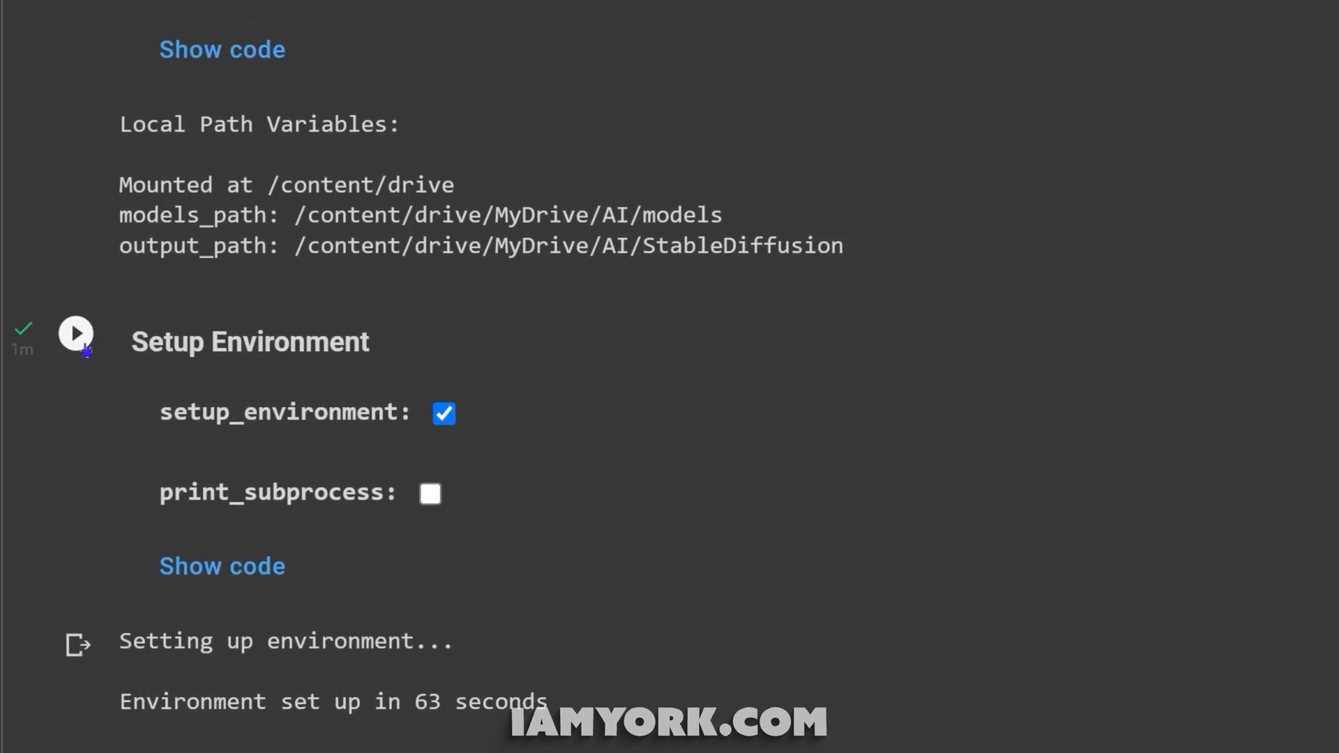
{"action": "scroll", "scroll_direction": "down", "scroll_amount": 3}
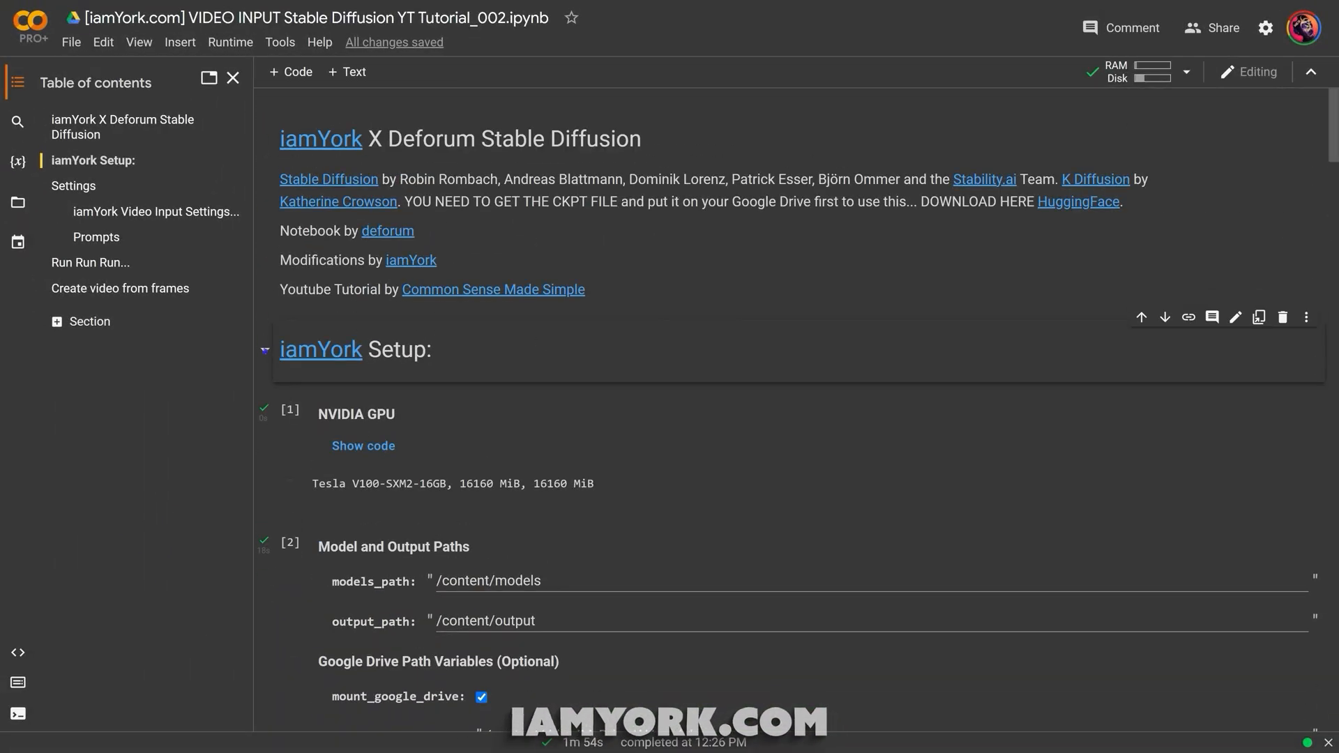
Keep animation_mode on Video Input and change border from wrap to replicate
{"action": "left_click", "coordinate": [265, 349]}
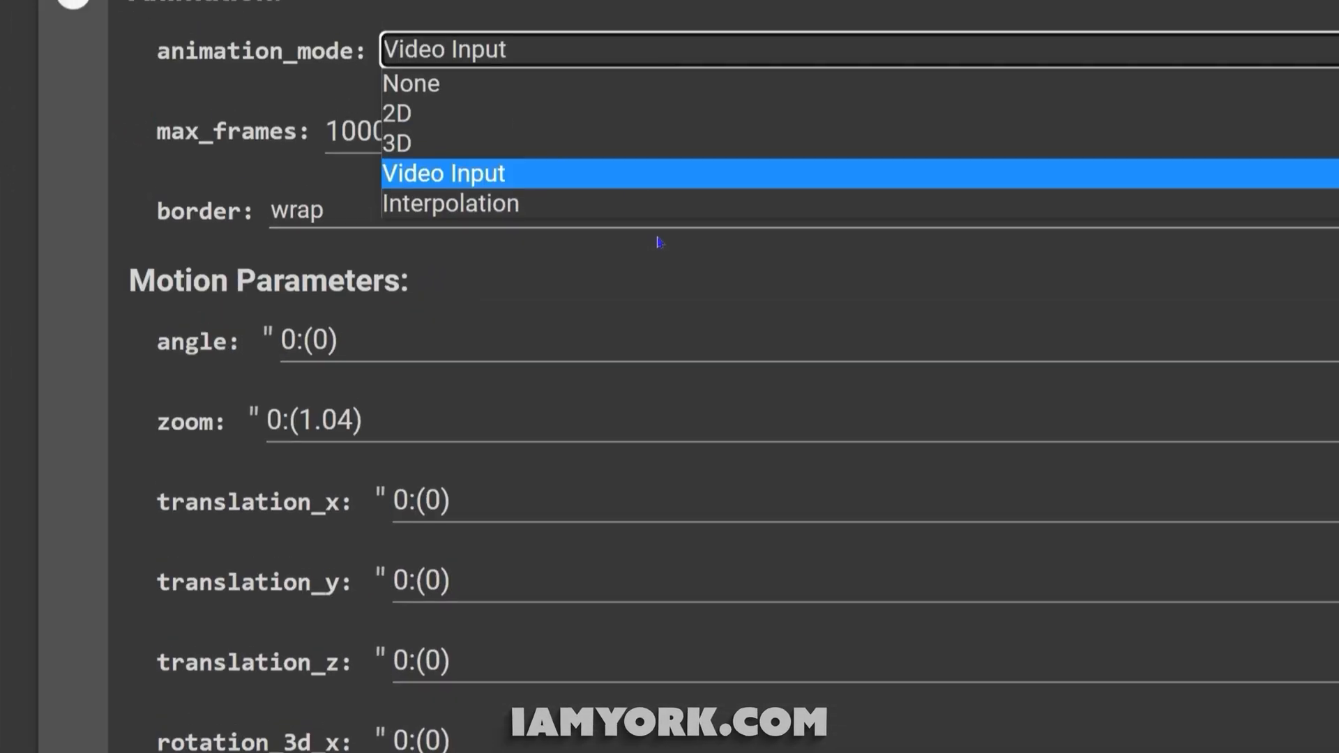
{"action": "left_click", "coordinate": [444, 172]}
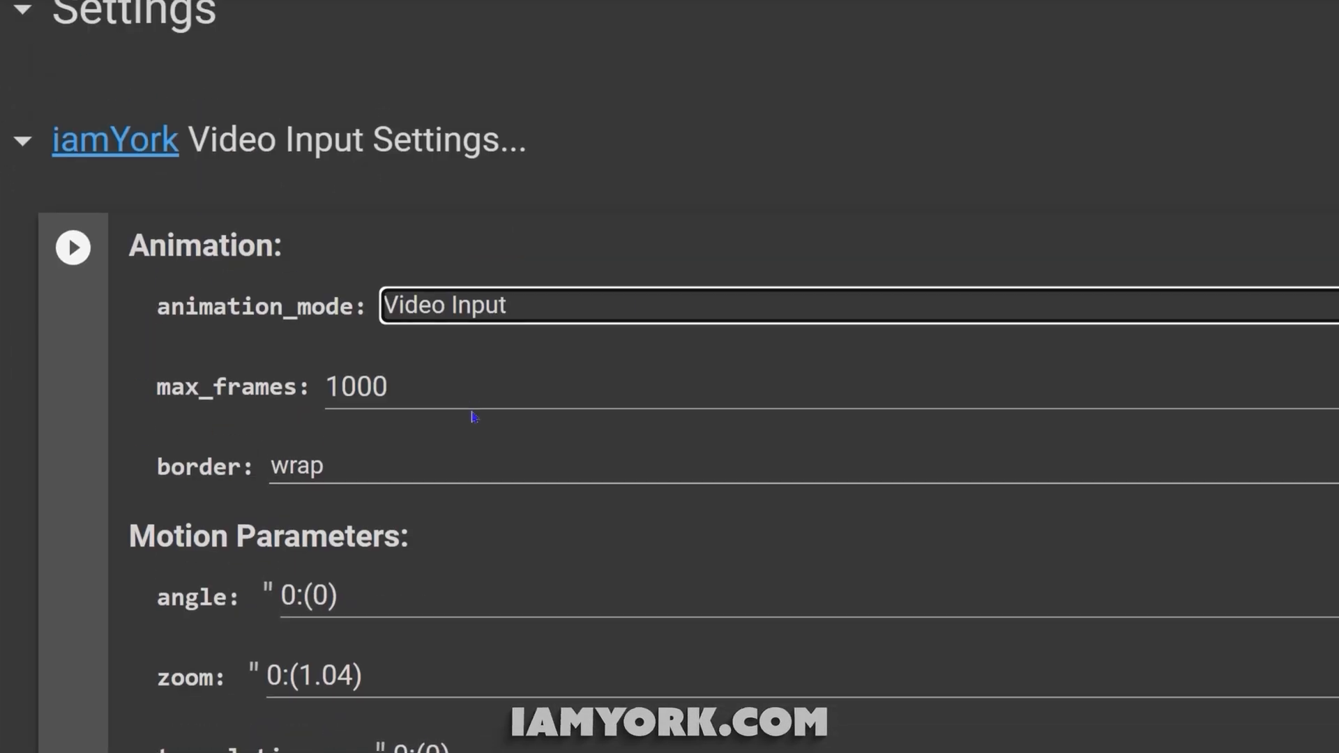
{"action": "scroll", "scroll_direction": "down", "scroll_amount": 3}
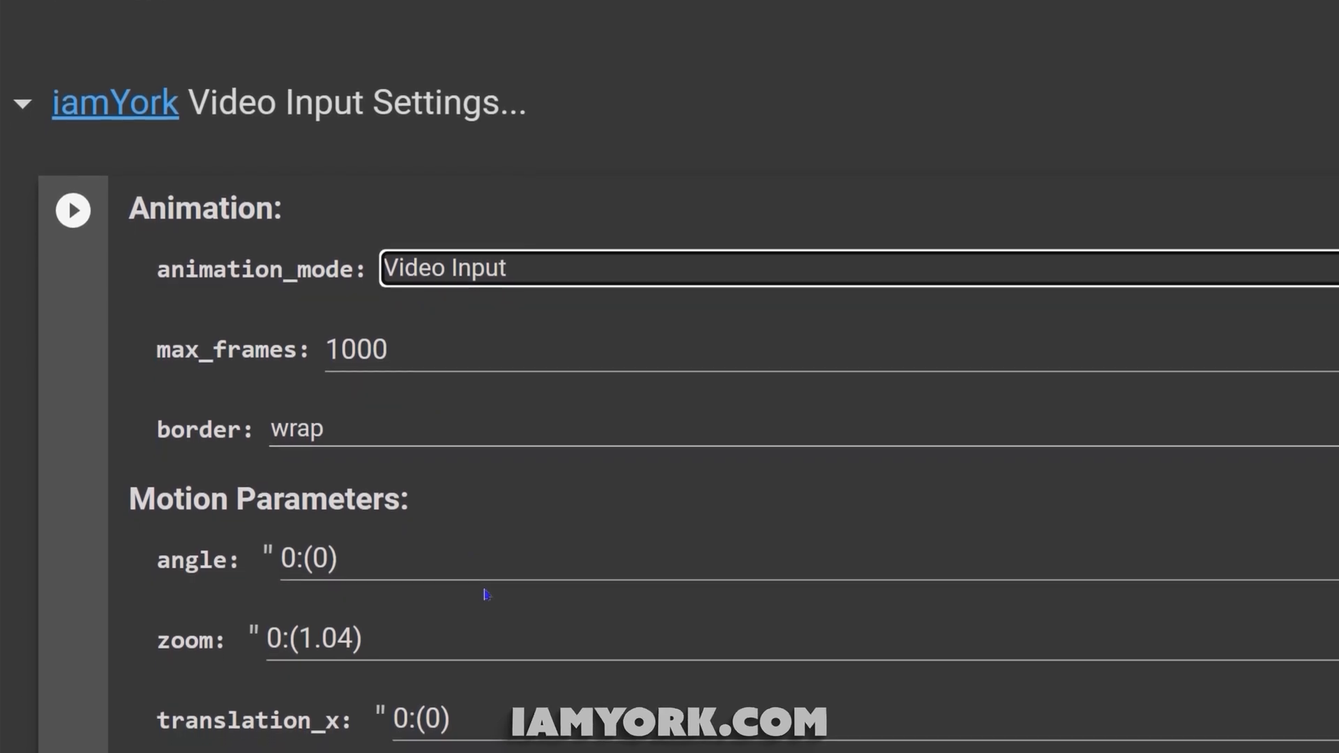
{"action": "mouse_move", "coordinate": [671, 482]}
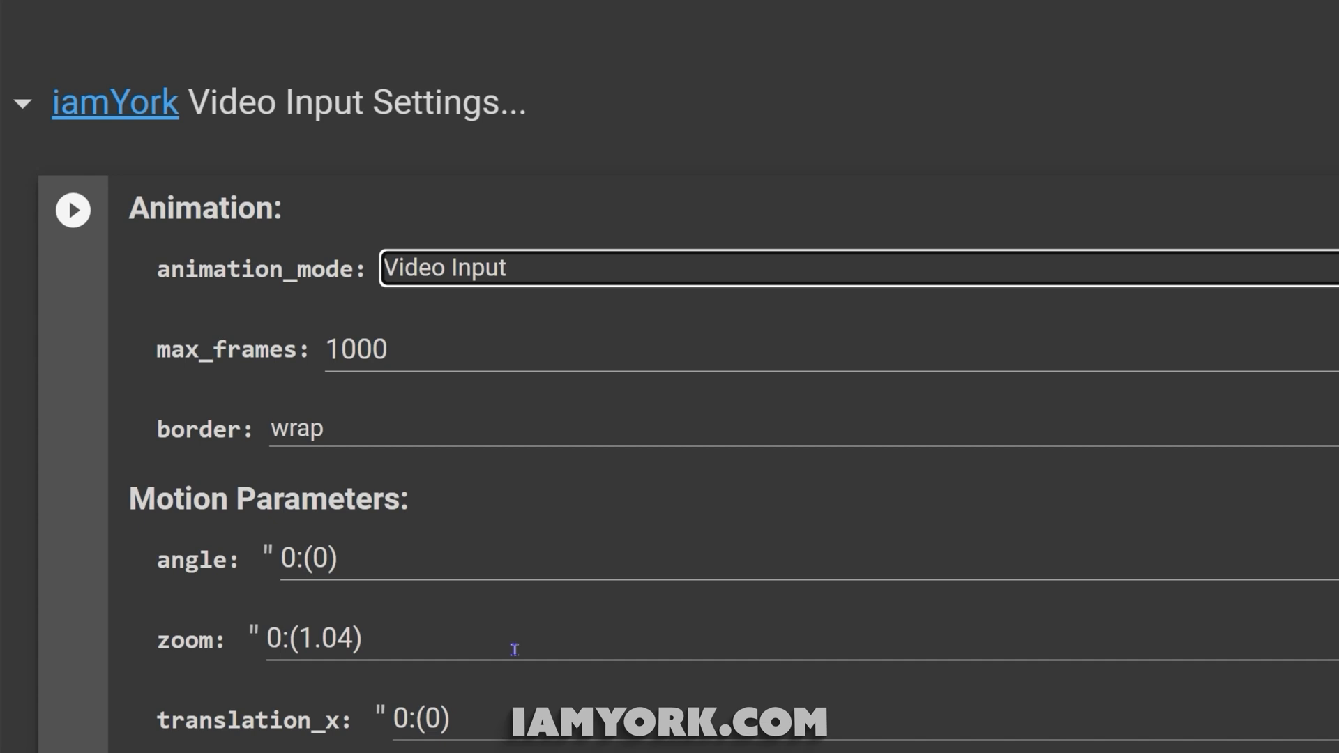
{"action": "mouse_move", "coordinate": [405, 362]}
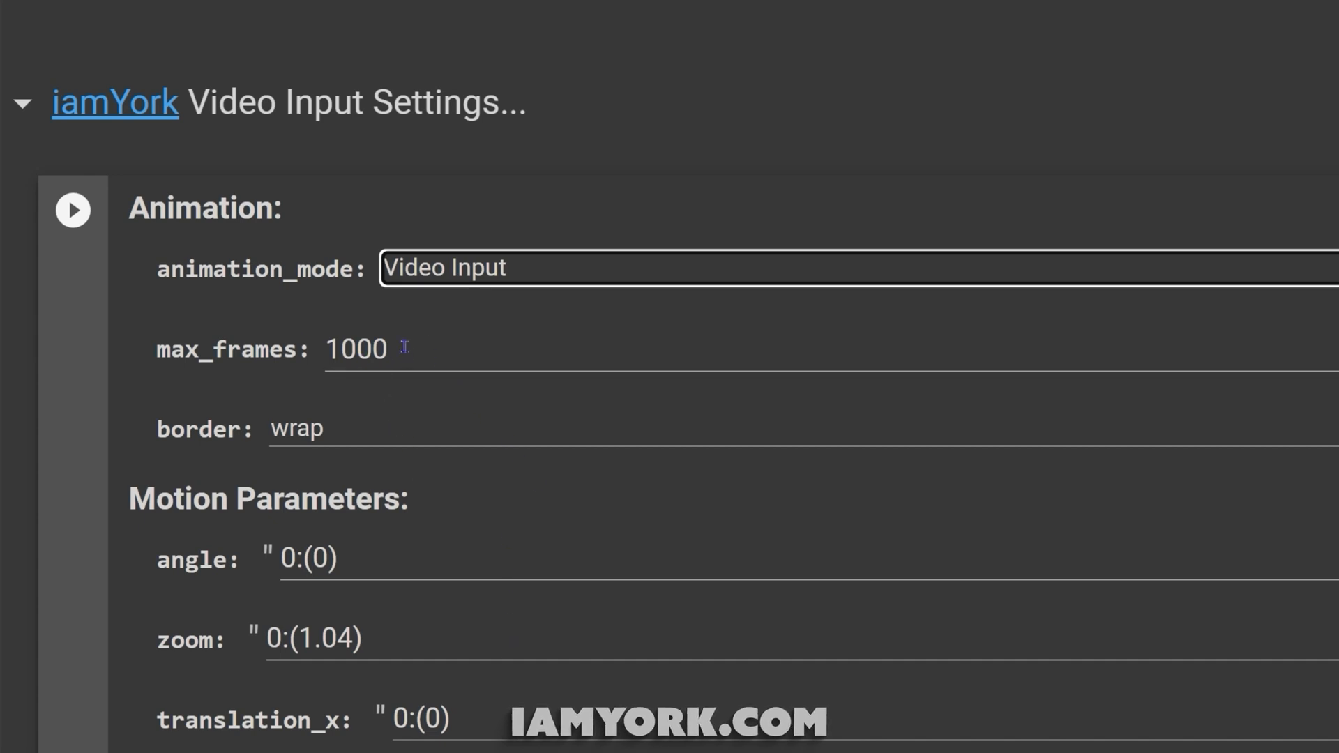
{"action": "mouse_move", "coordinate": [485, 420]}
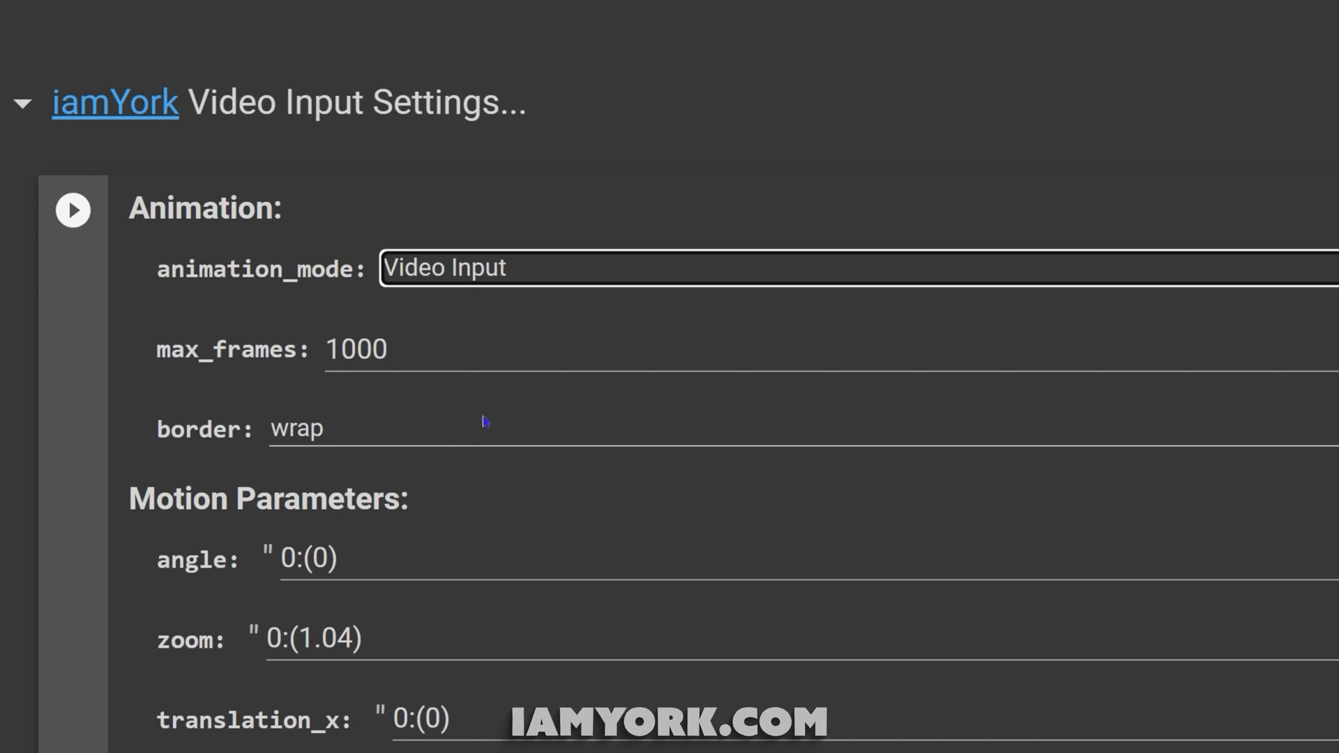
{"action": "mouse_move", "coordinate": [480, 446]}
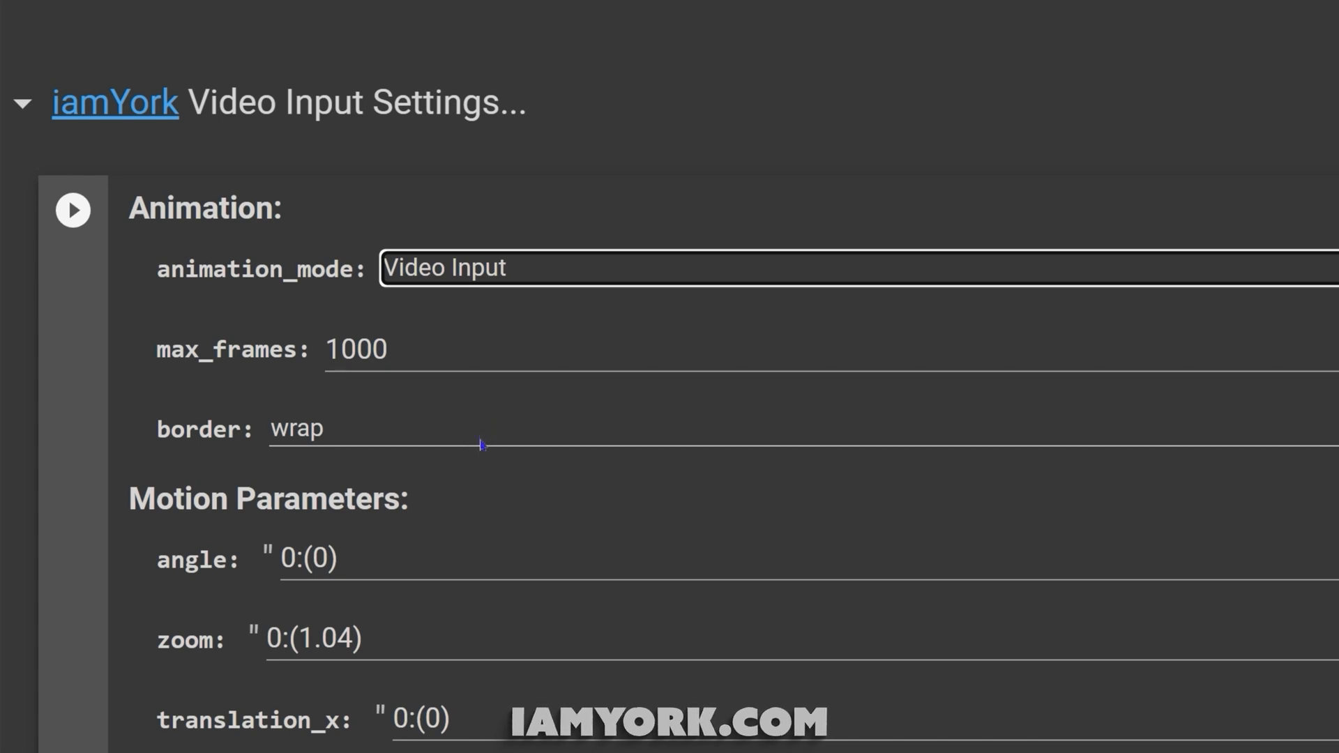
{"action": "left_click", "coordinate": [480, 442]}
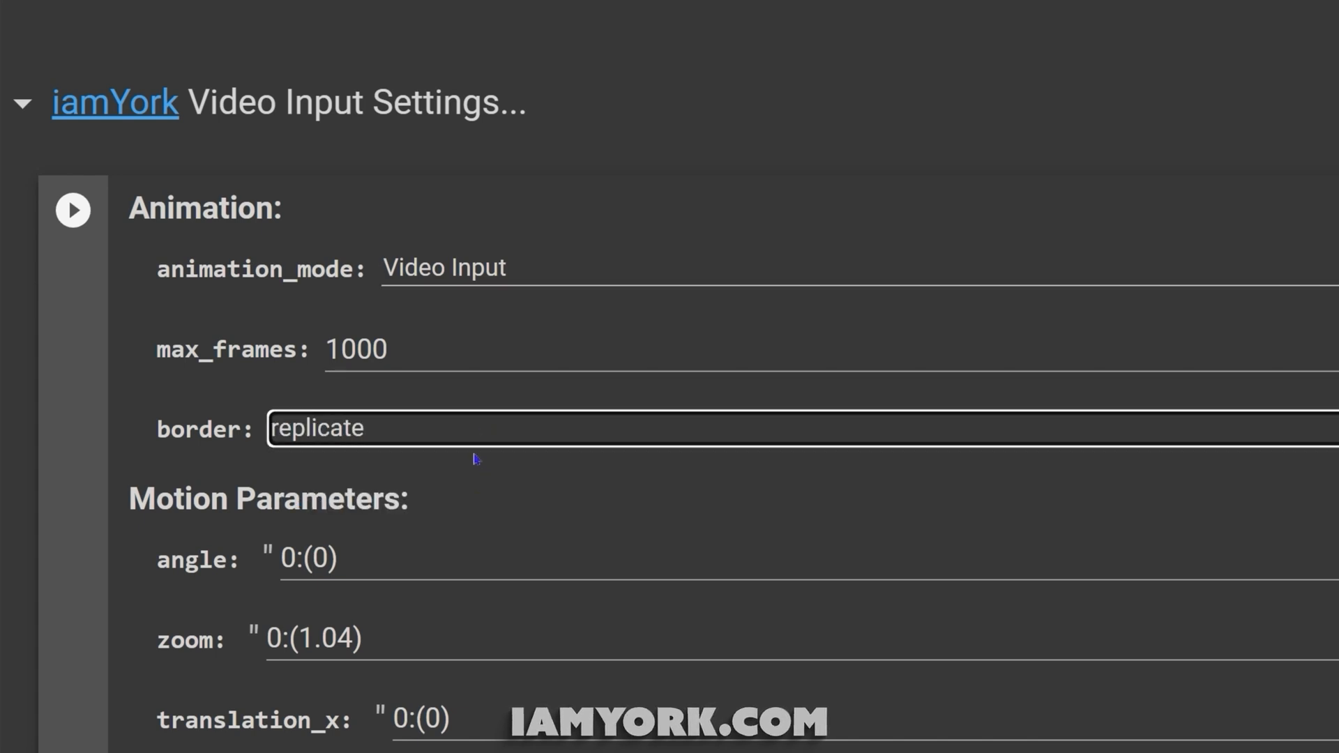
{"action": "mouse_move", "coordinate": [488, 499]}
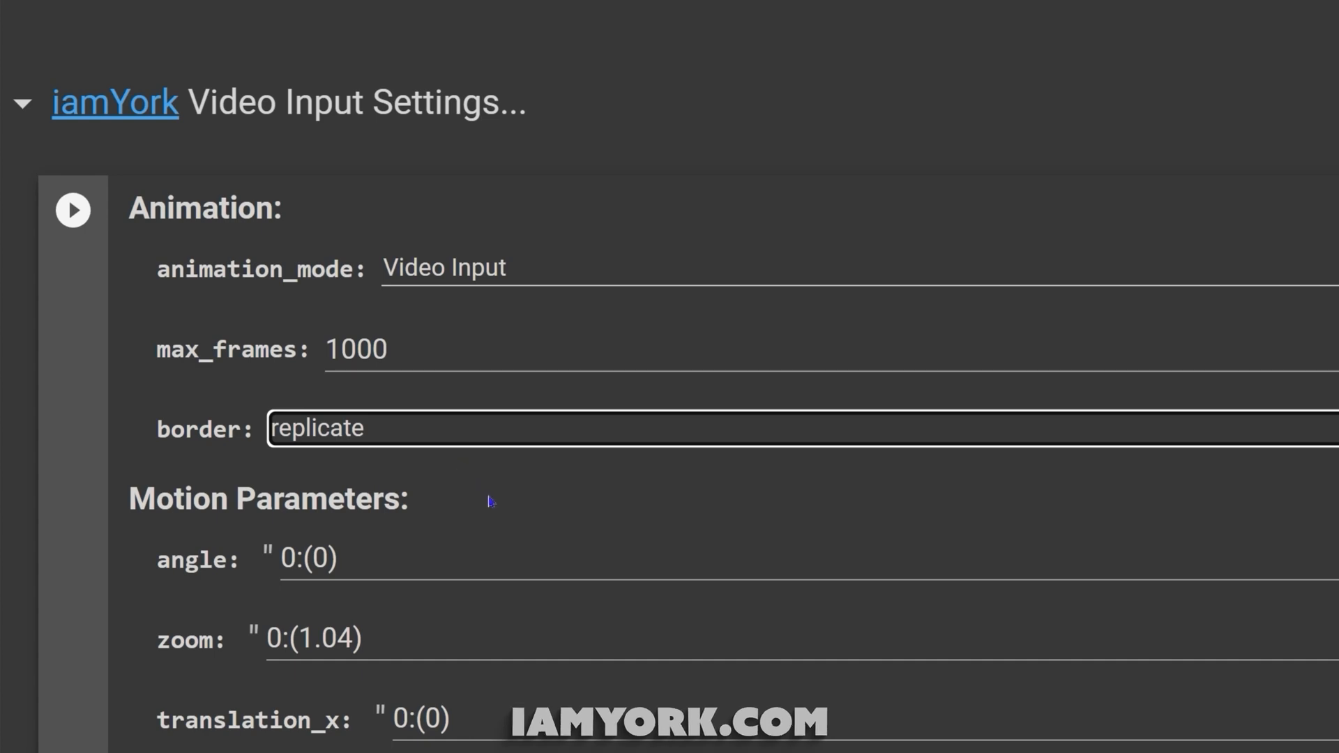
{"action": "mouse_move", "coordinate": [530, 494]}
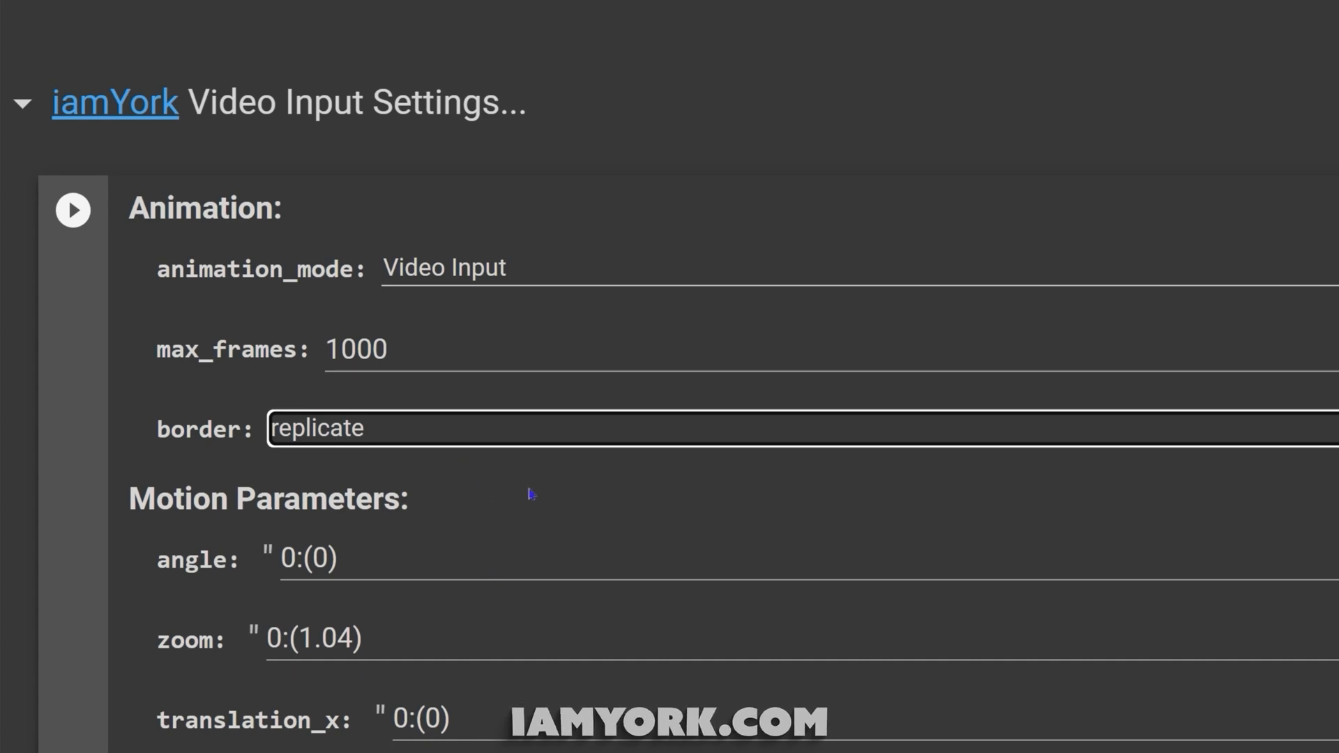
{"action": "mouse_move", "coordinate": [354, 535]}
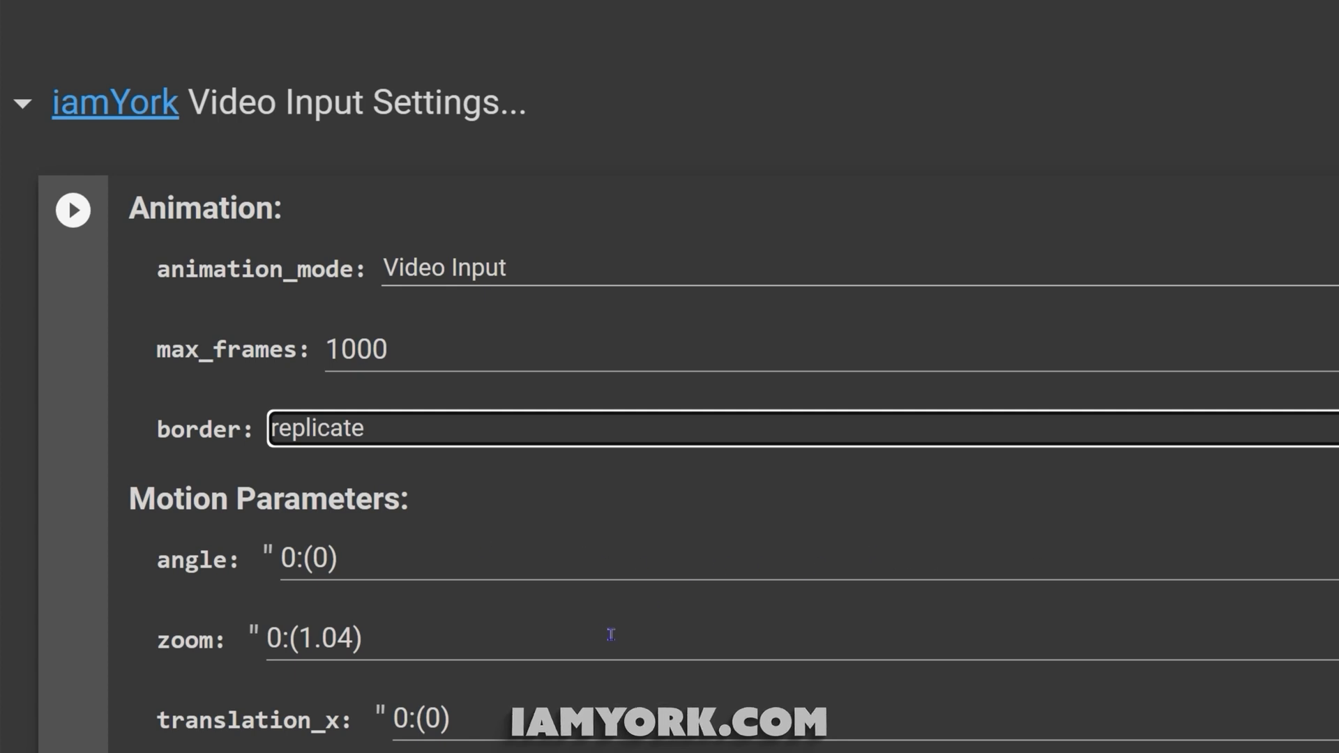
{"action": "scroll", "scroll_direction": "down", "scroll_amount": 3}
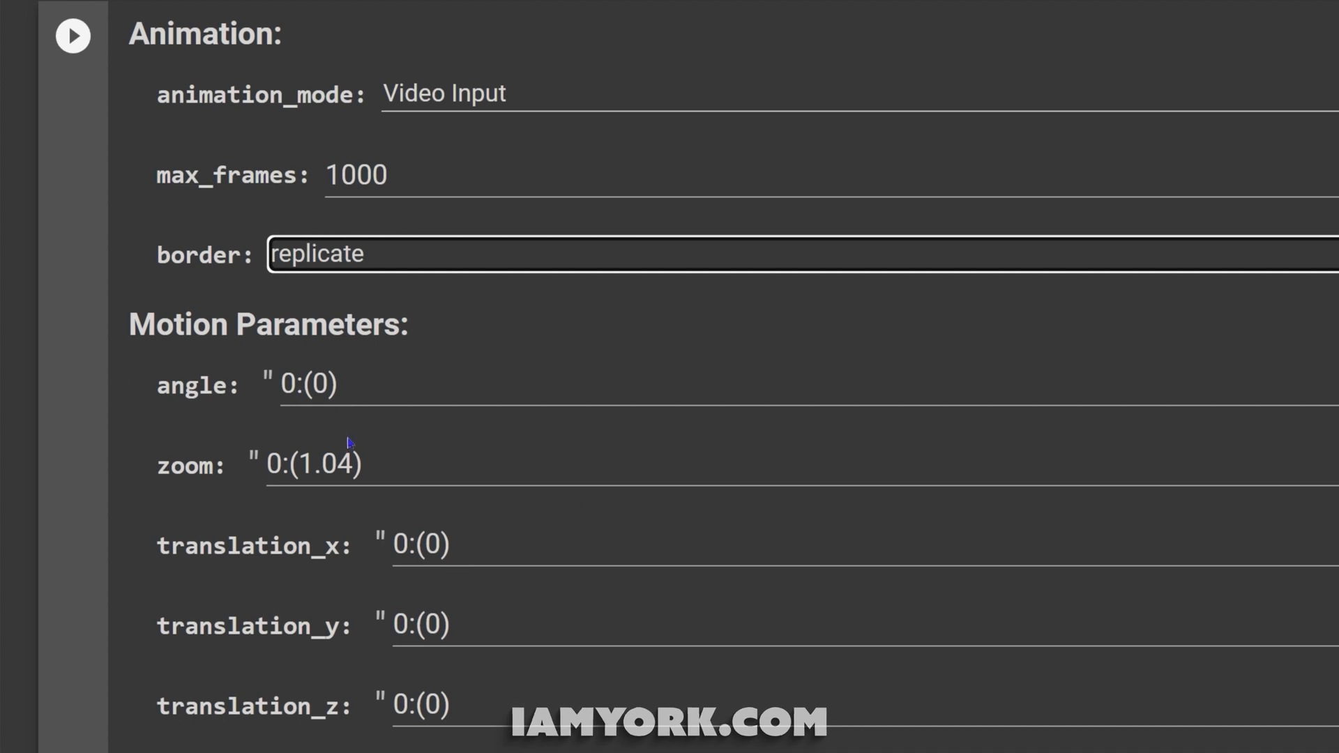
{"action": "left_click", "coordinate": [349, 461]}
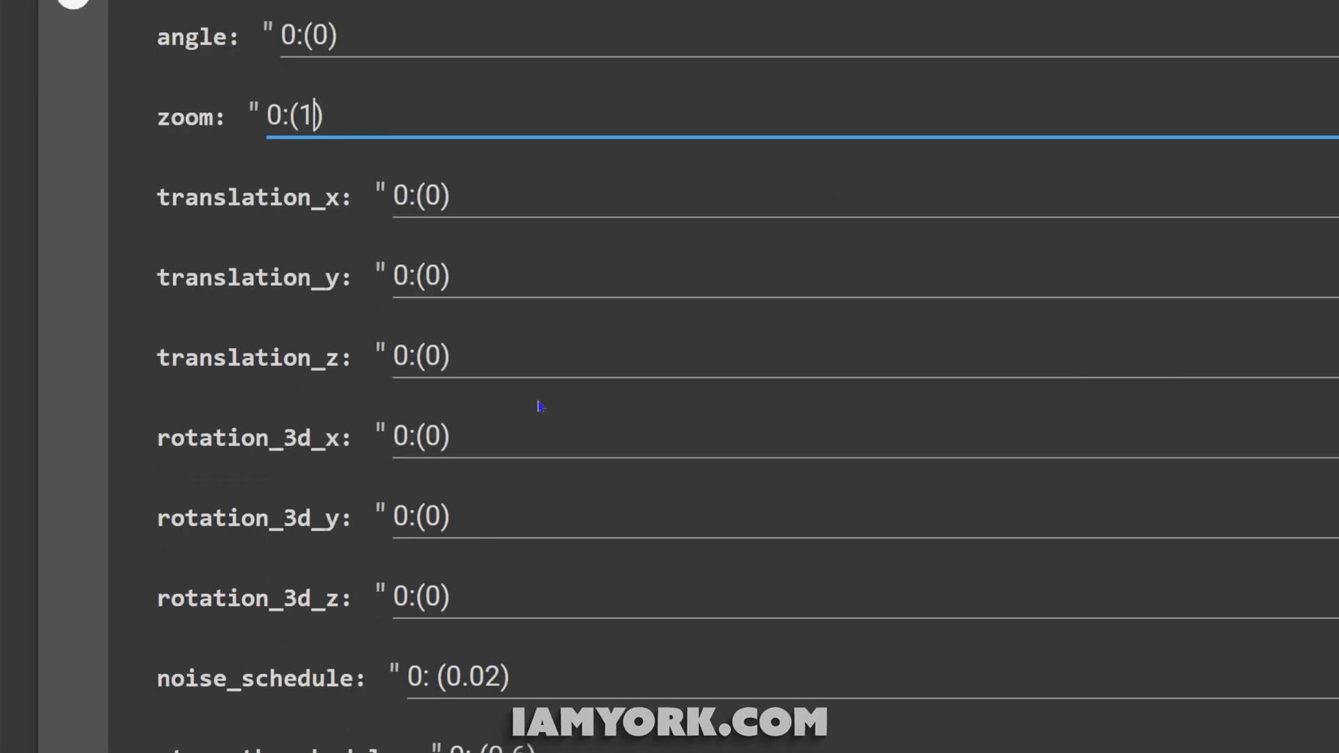
{"action": "scroll", "scroll_direction": "down", "scroll_amount": 3}
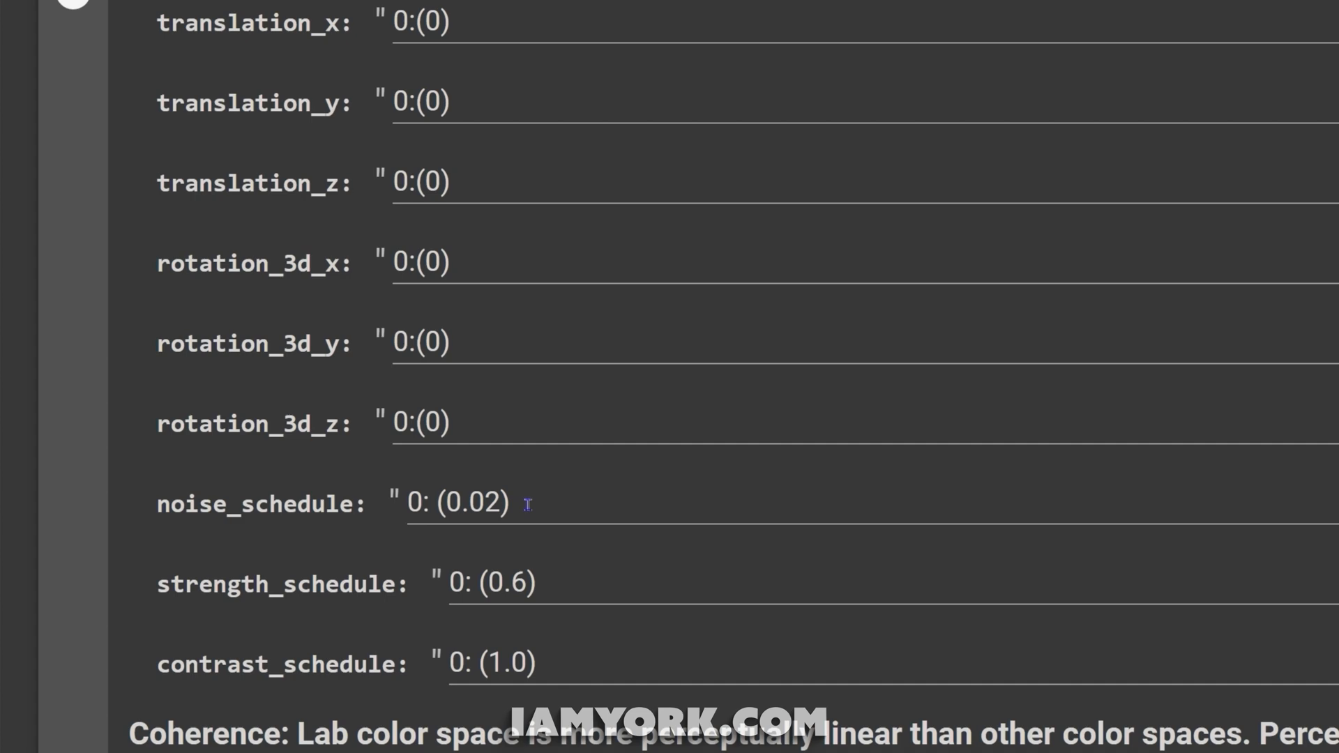
{"action": "mouse_move", "coordinate": [604, 508]}
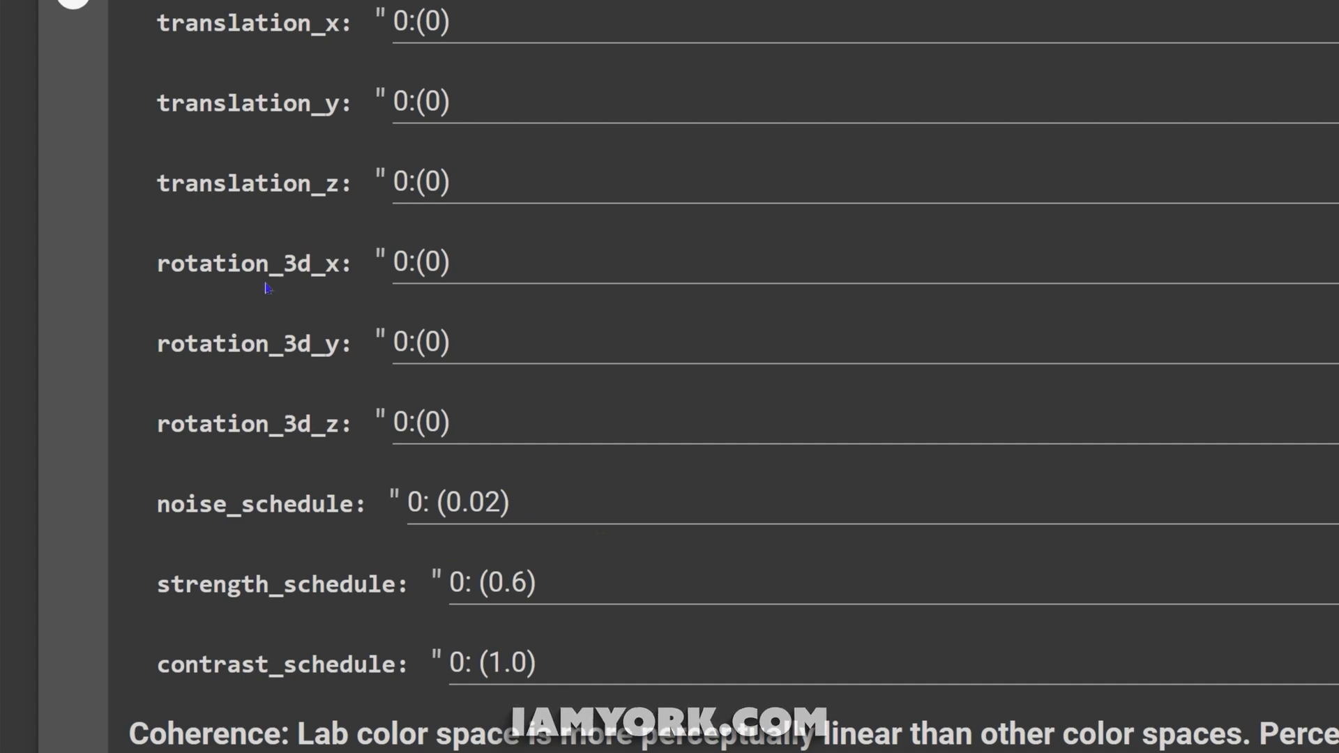
{"action": "mouse_move", "coordinate": [621, 457]}
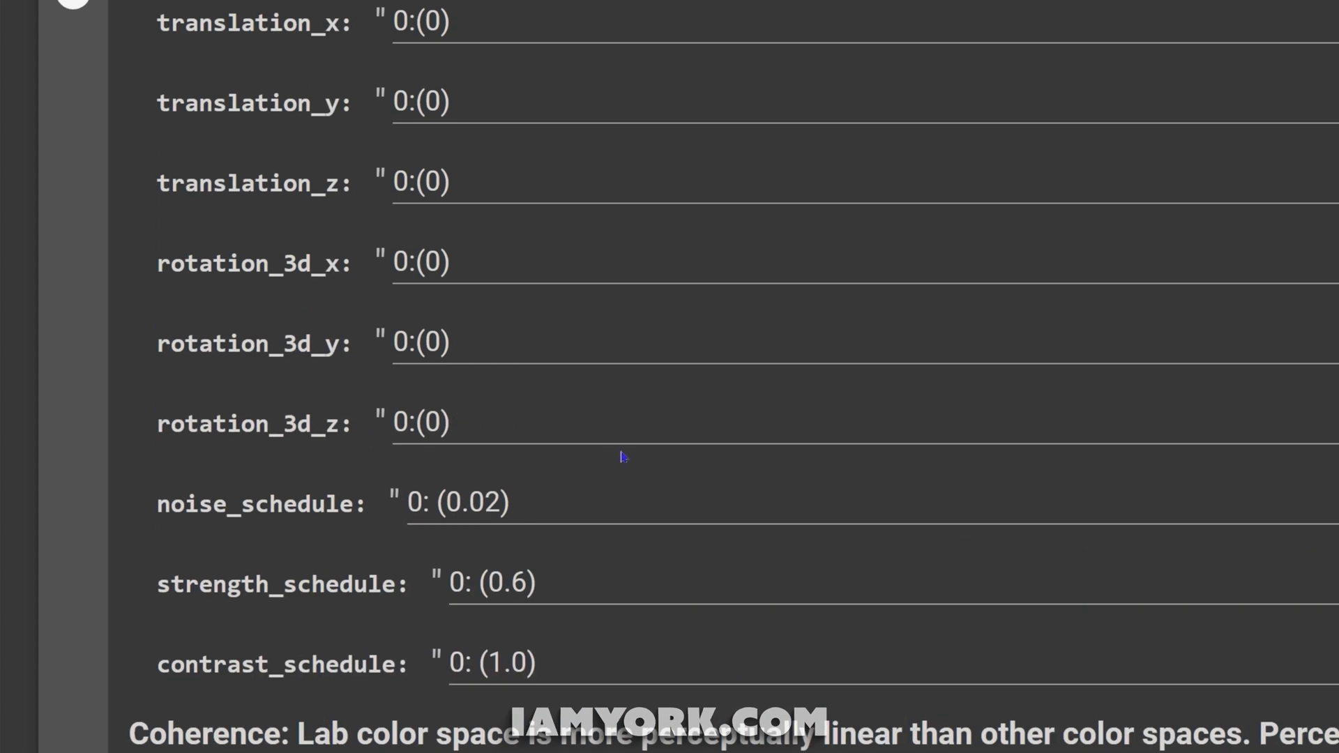
{"action": "mouse_move", "coordinate": [315, 650]}
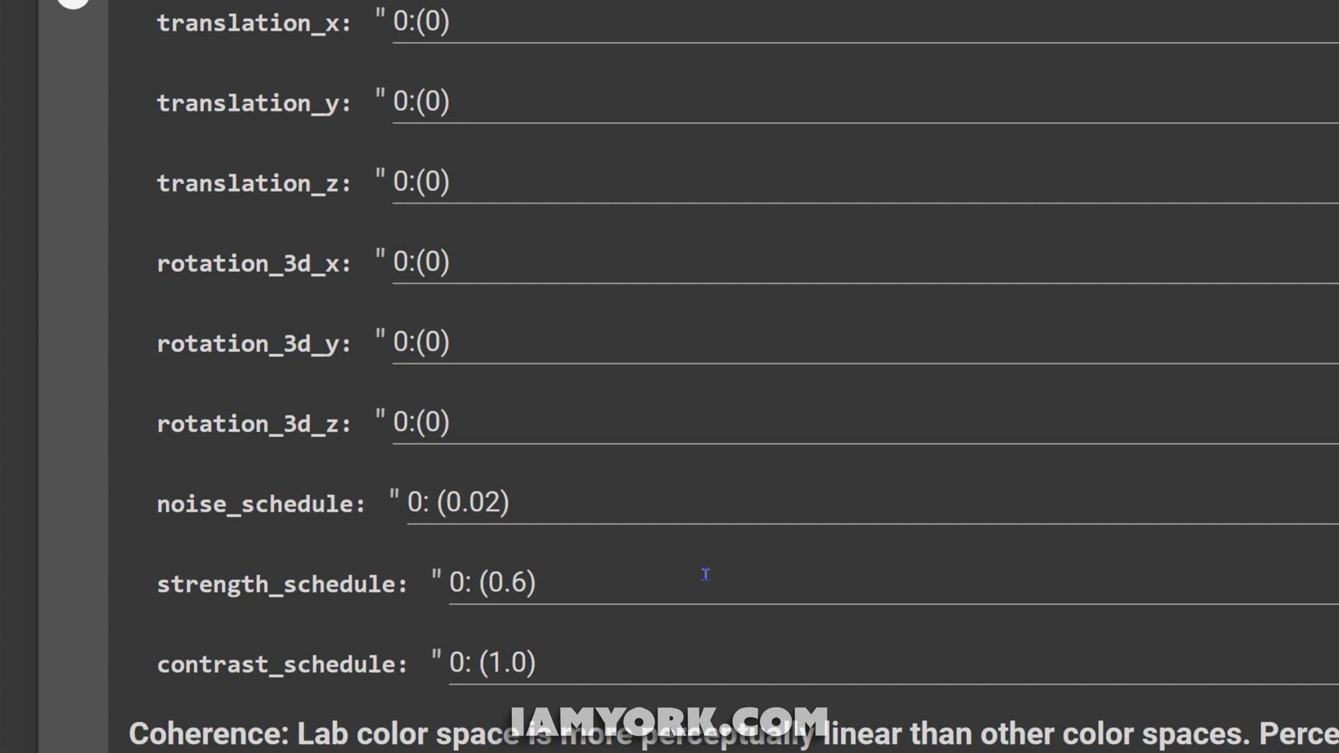
{"action": "mouse_move", "coordinate": [603, 564]}
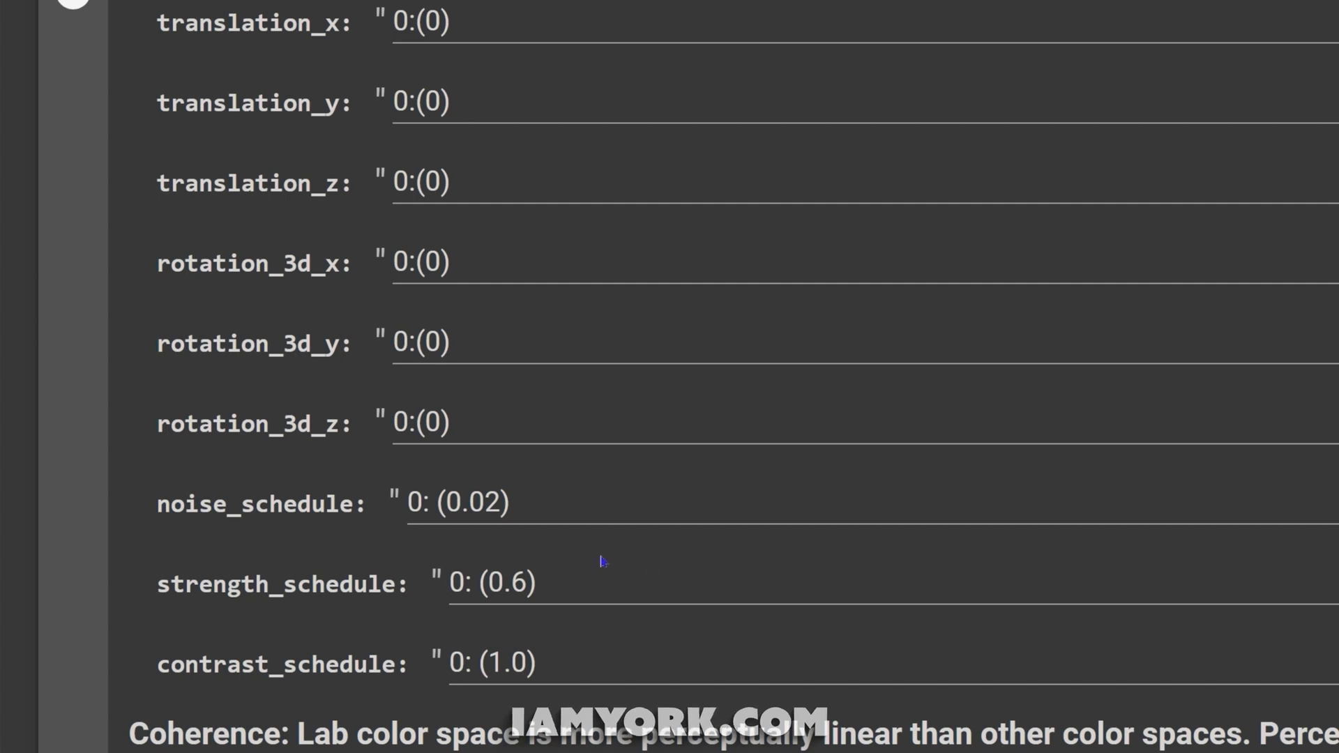
{"action": "mouse_move", "coordinate": [569, 546]}
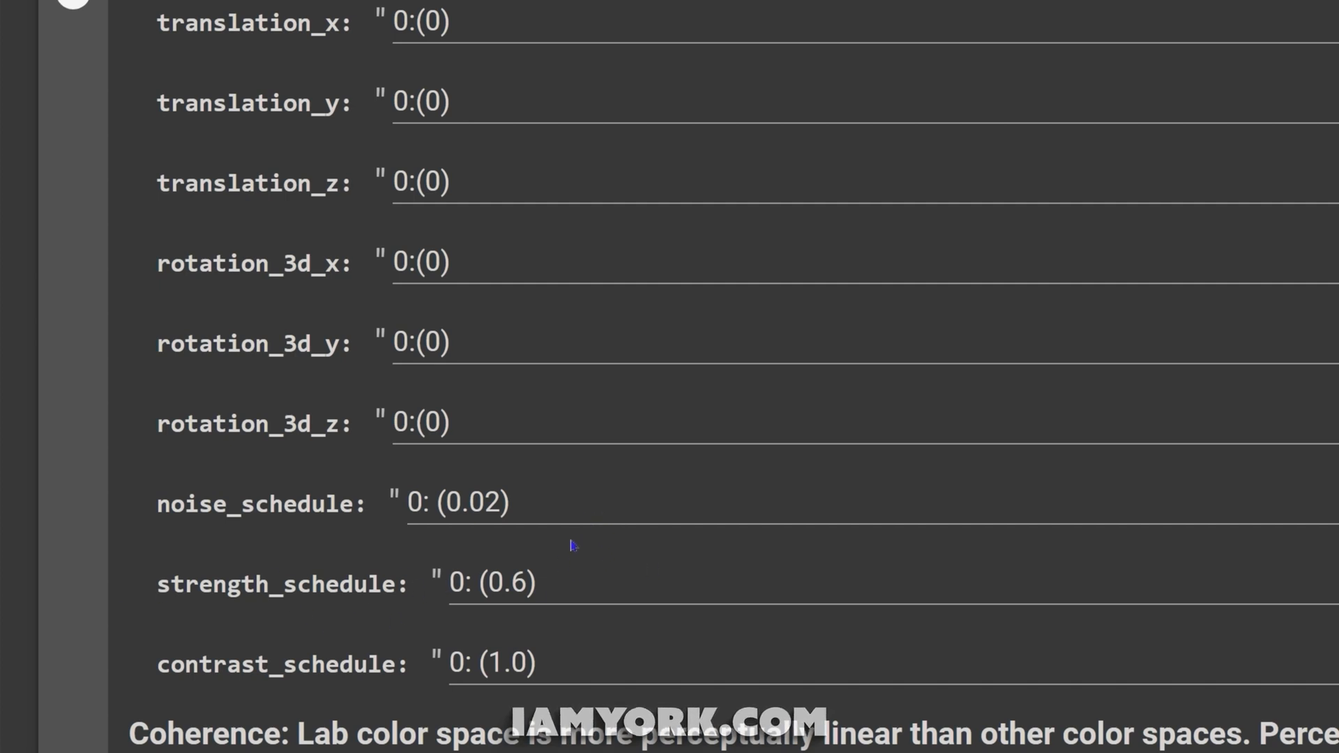
{"action": "scroll", "scroll_direction": "down", "scroll_amount": 3}
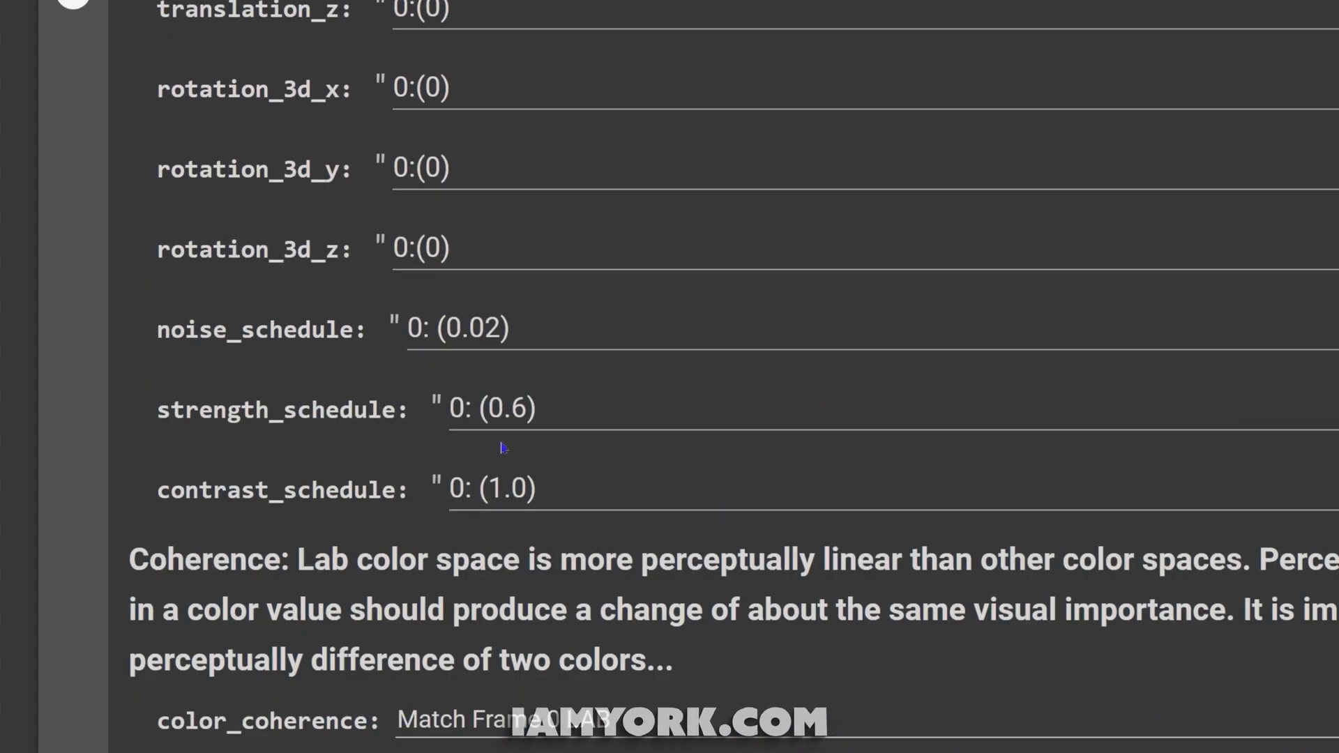
{"action": "mouse_move", "coordinate": [599, 437]}
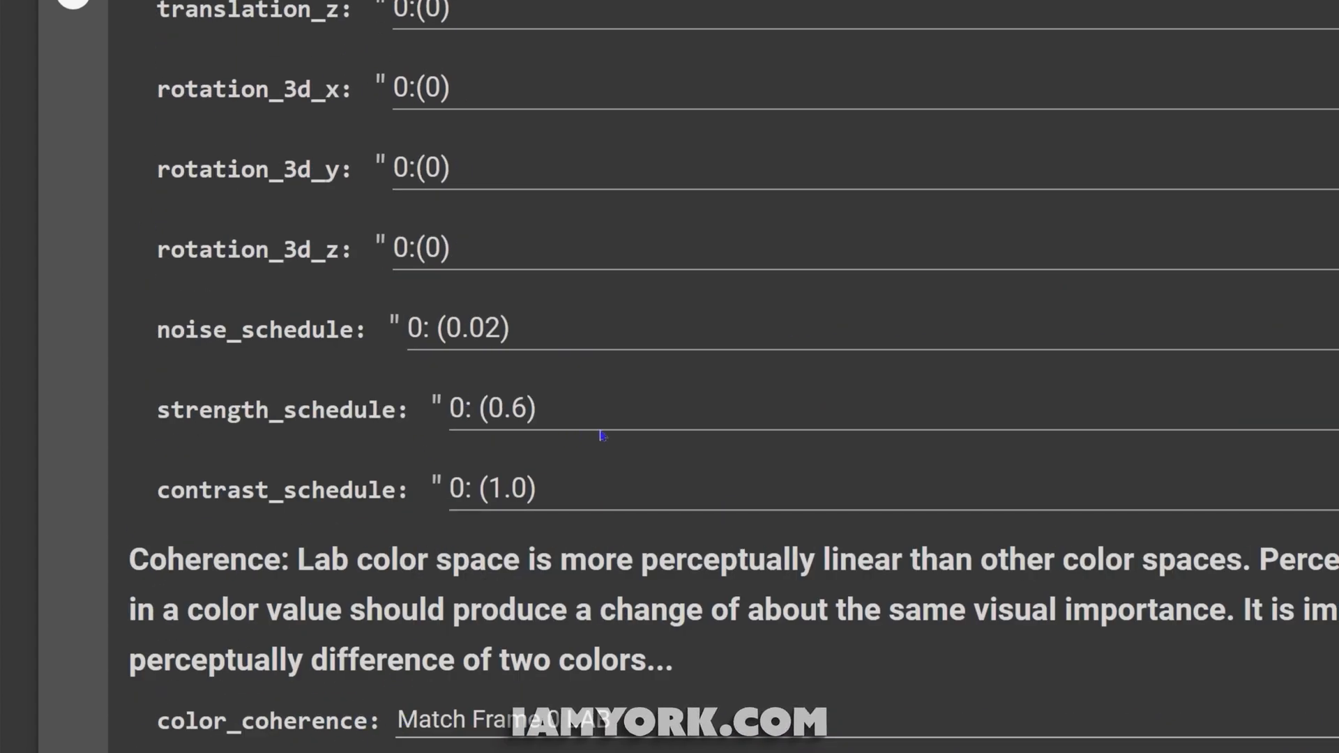
{"action": "scroll", "scroll_direction": "down", "scroll_amount": 3}
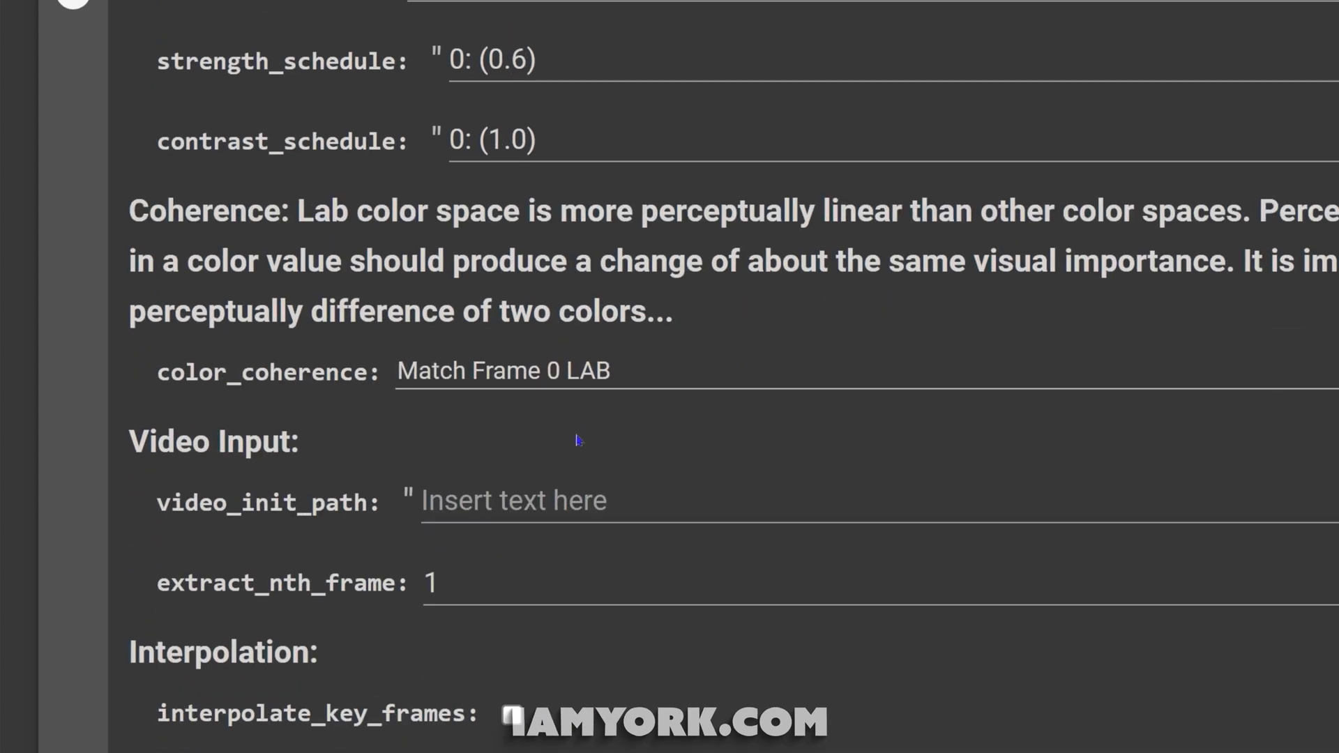
{"action": "mouse_move", "coordinate": [447, 225]}
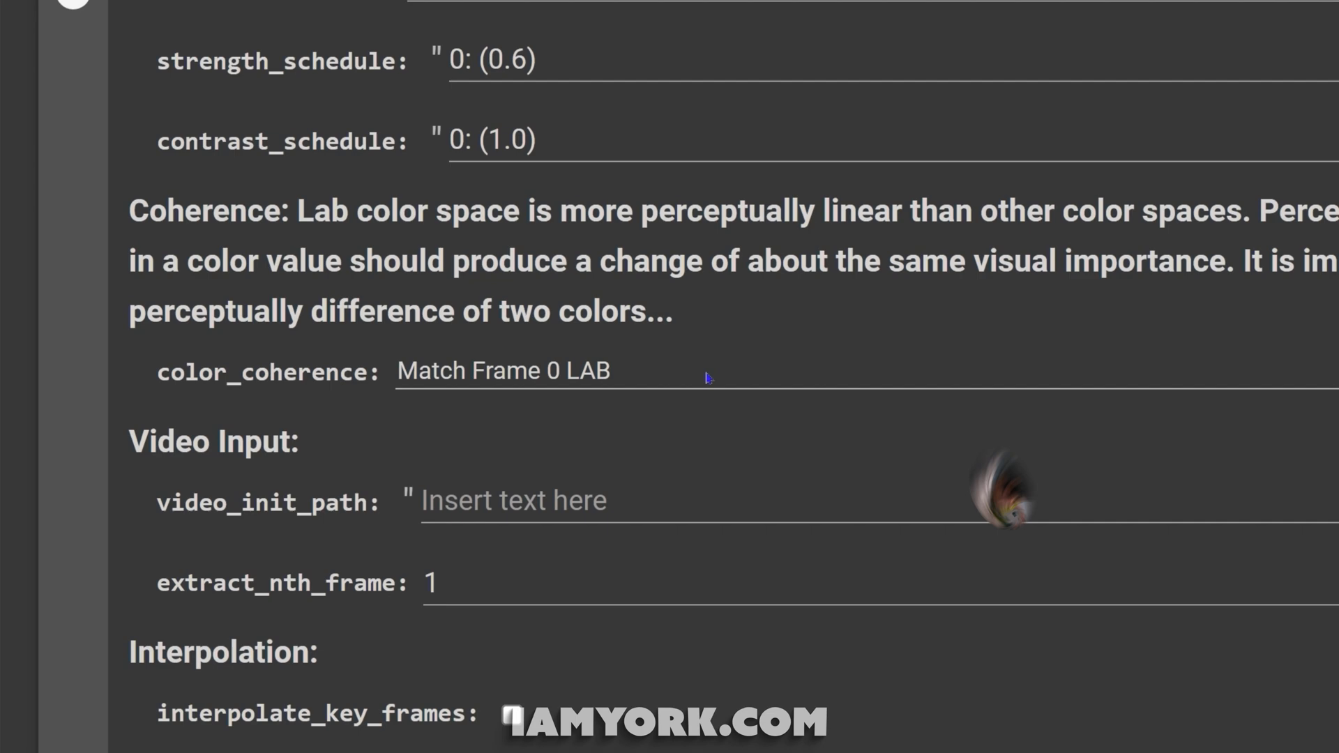
Drag GRL 704x512.mp4 from the desktop into the session files and accept the deletion reminder
{"action": "scroll", "scroll_direction": "down", "scroll_amount": 3}
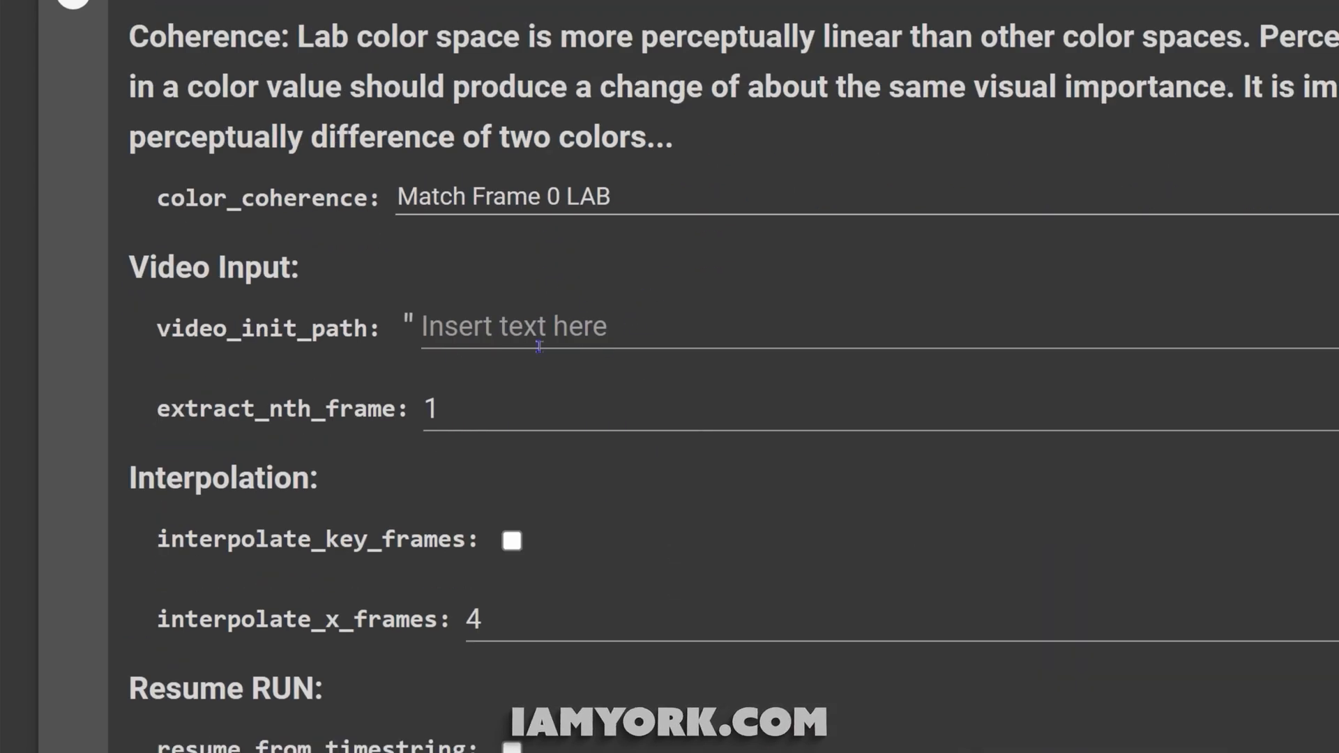
{"action": "mouse_move", "coordinate": [570, 327]}
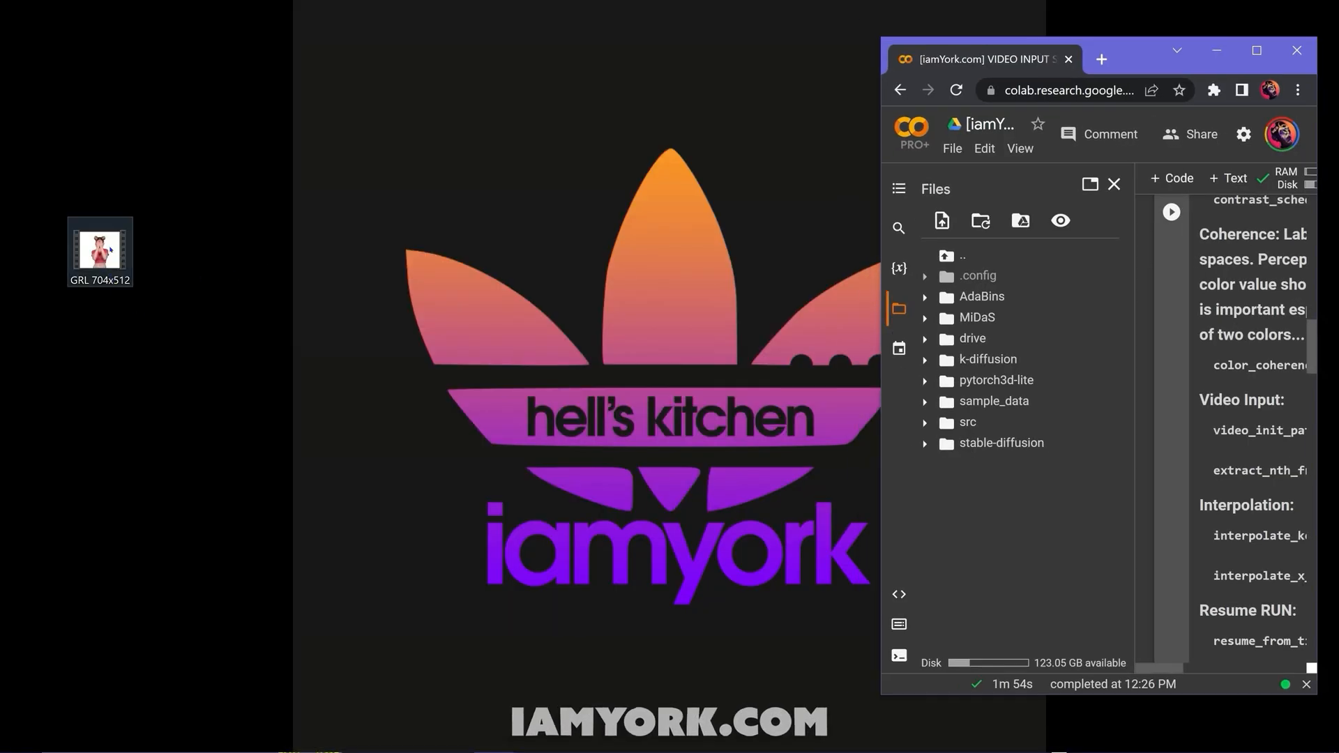
{"action": "left_click_drag", "start_coordinate": [100, 248], "coordinate": [549, 477]}
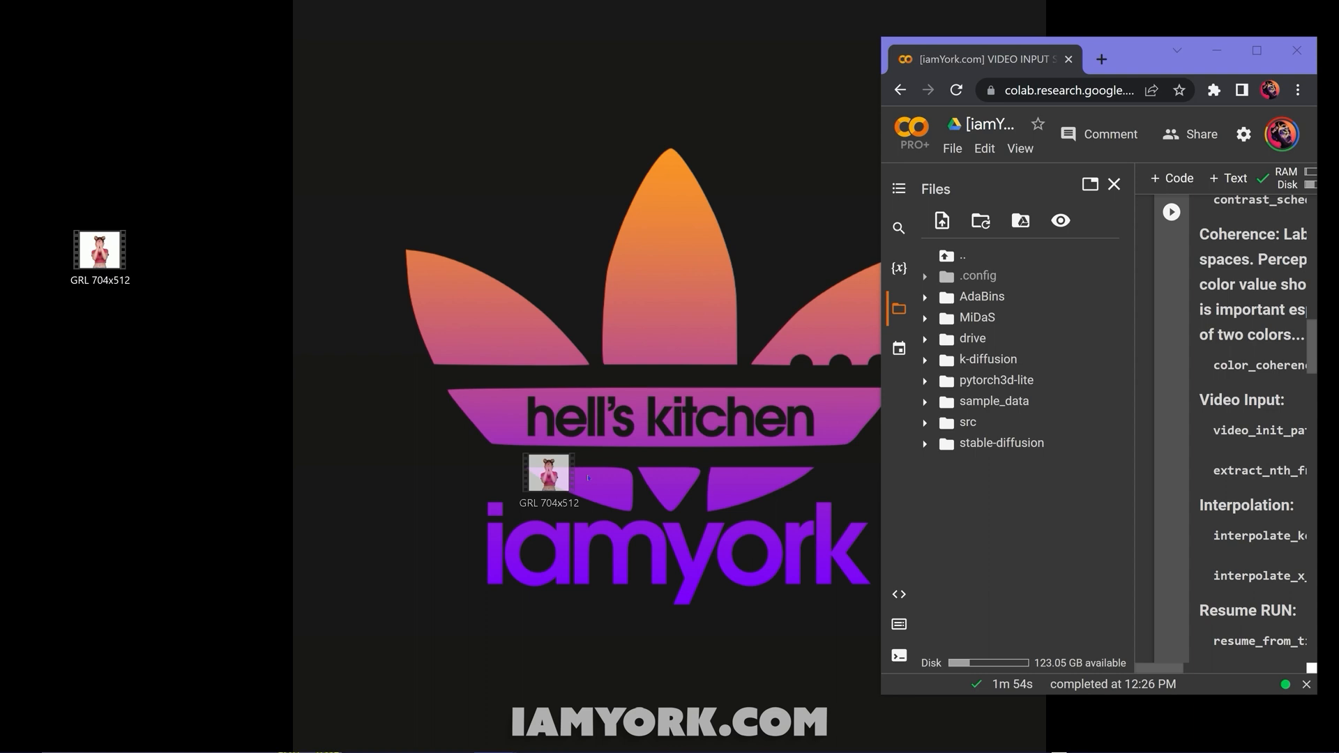
{"action": "left_click_drag", "start_coordinate": [550, 478], "coordinate": [1017, 535]}
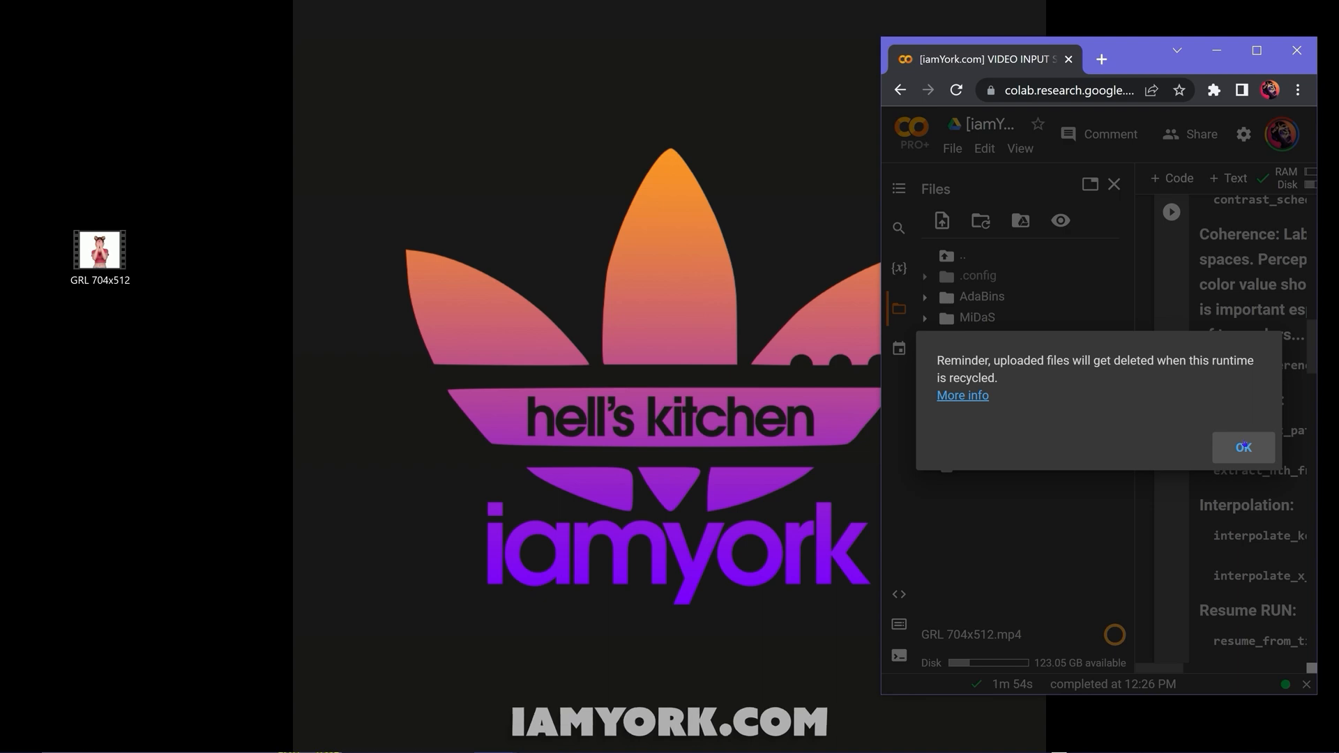
{"action": "left_click", "coordinate": [1244, 446]}
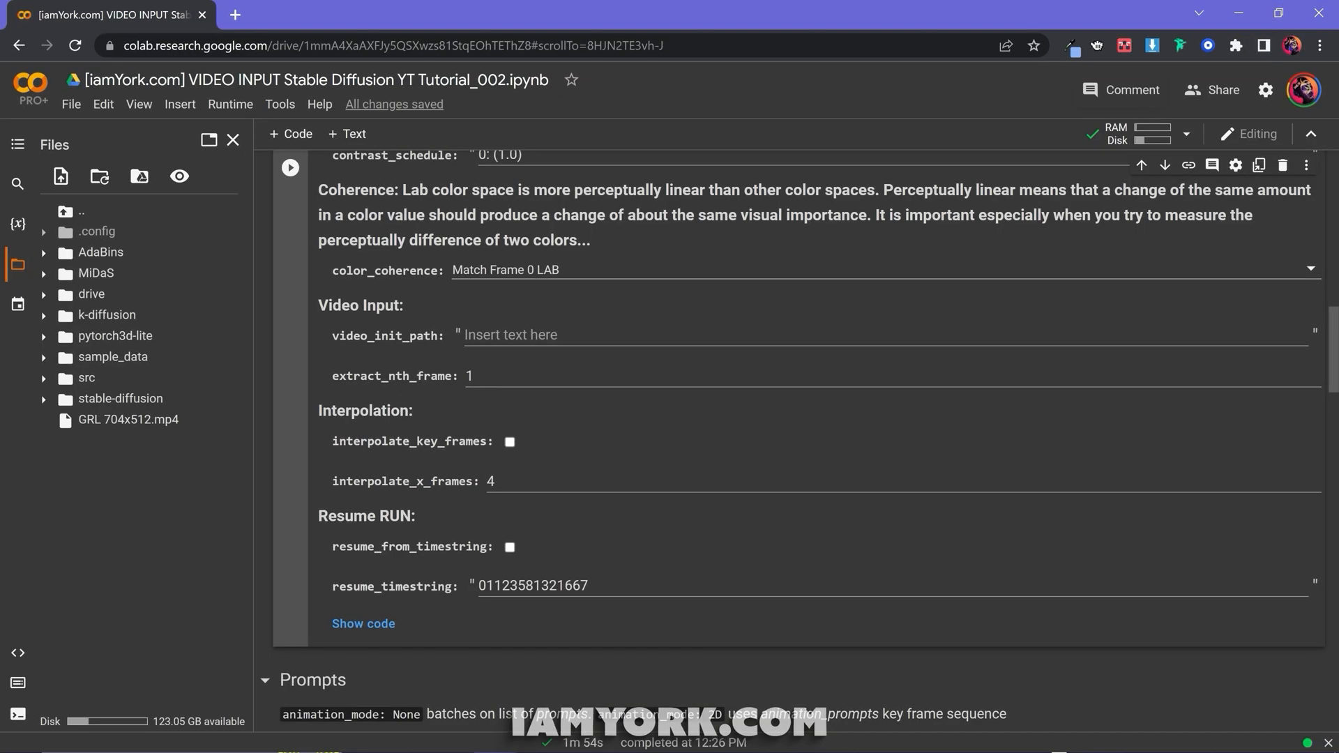
Copy the uploaded video's path and set video_init_path to /content/GRL 704x512.mp4
{"action": "key", "text": "F11"}
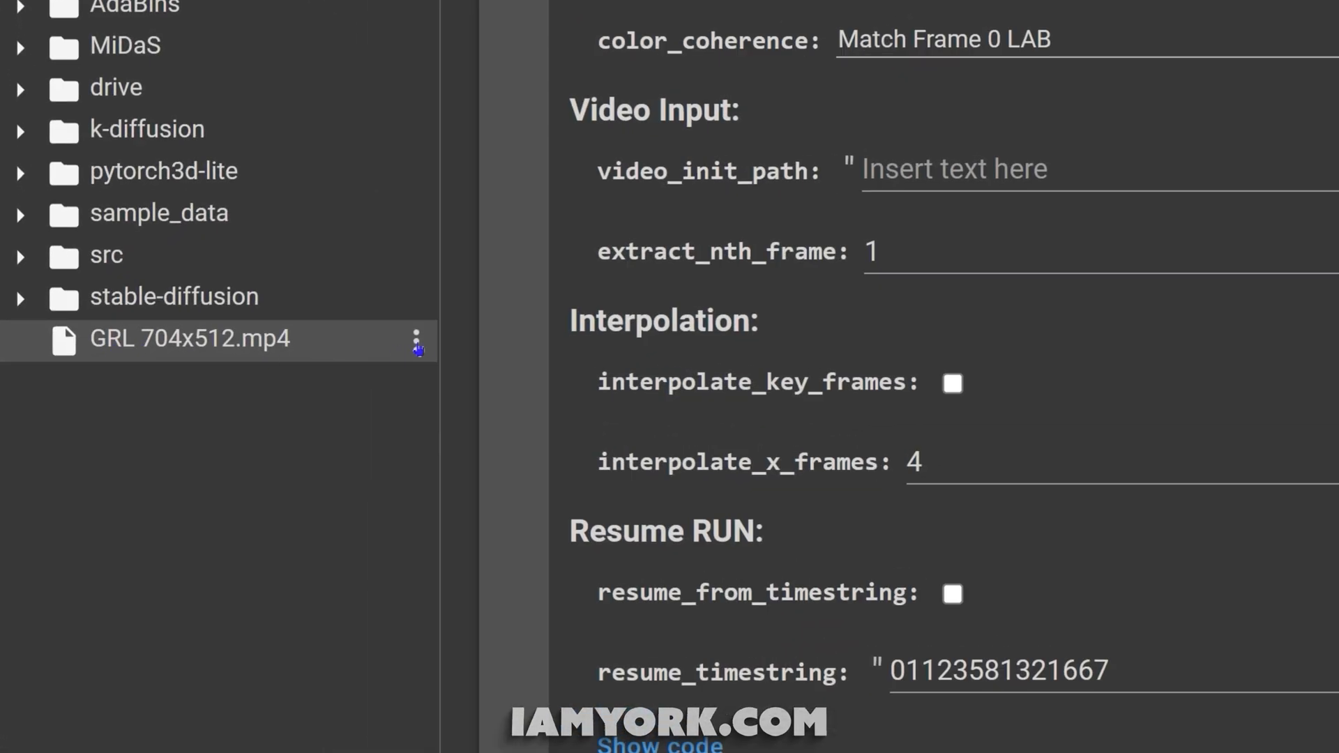
{"action": "left_click", "coordinate": [416, 338]}
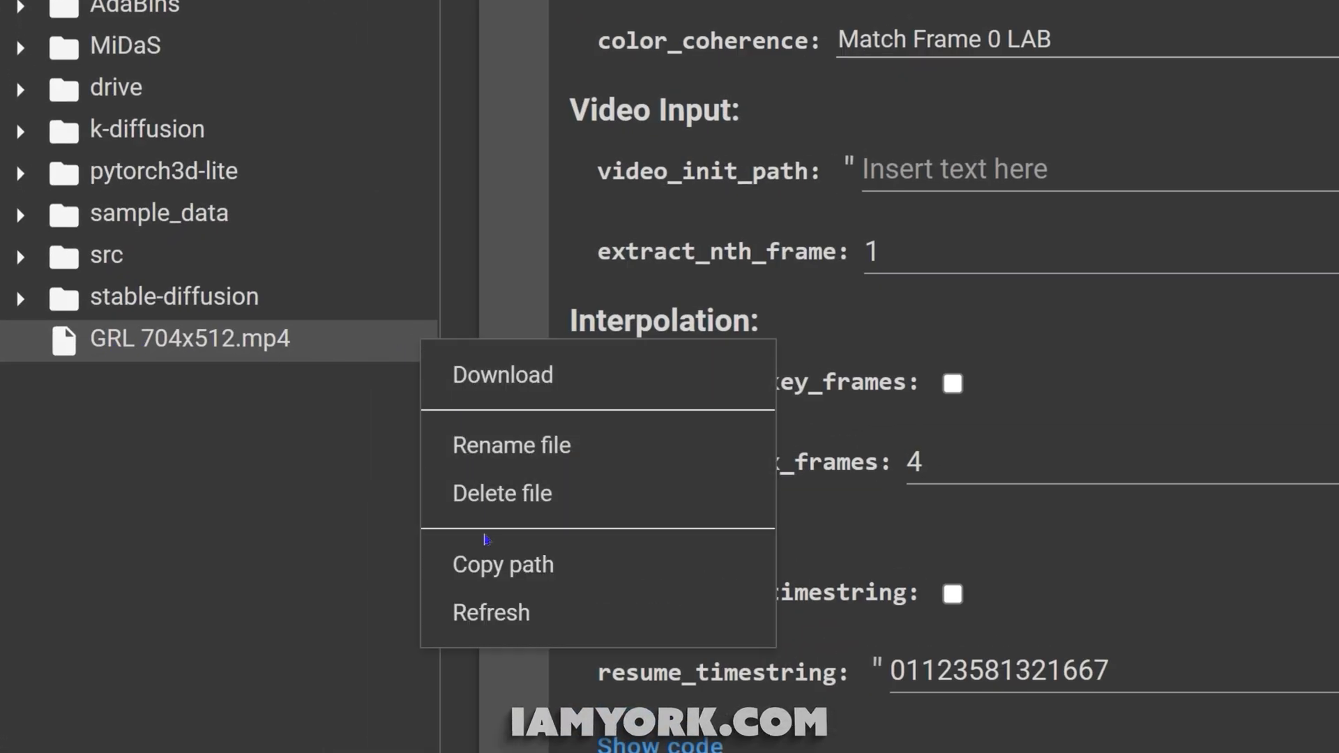
{"action": "left_click", "coordinate": [988, 170]}
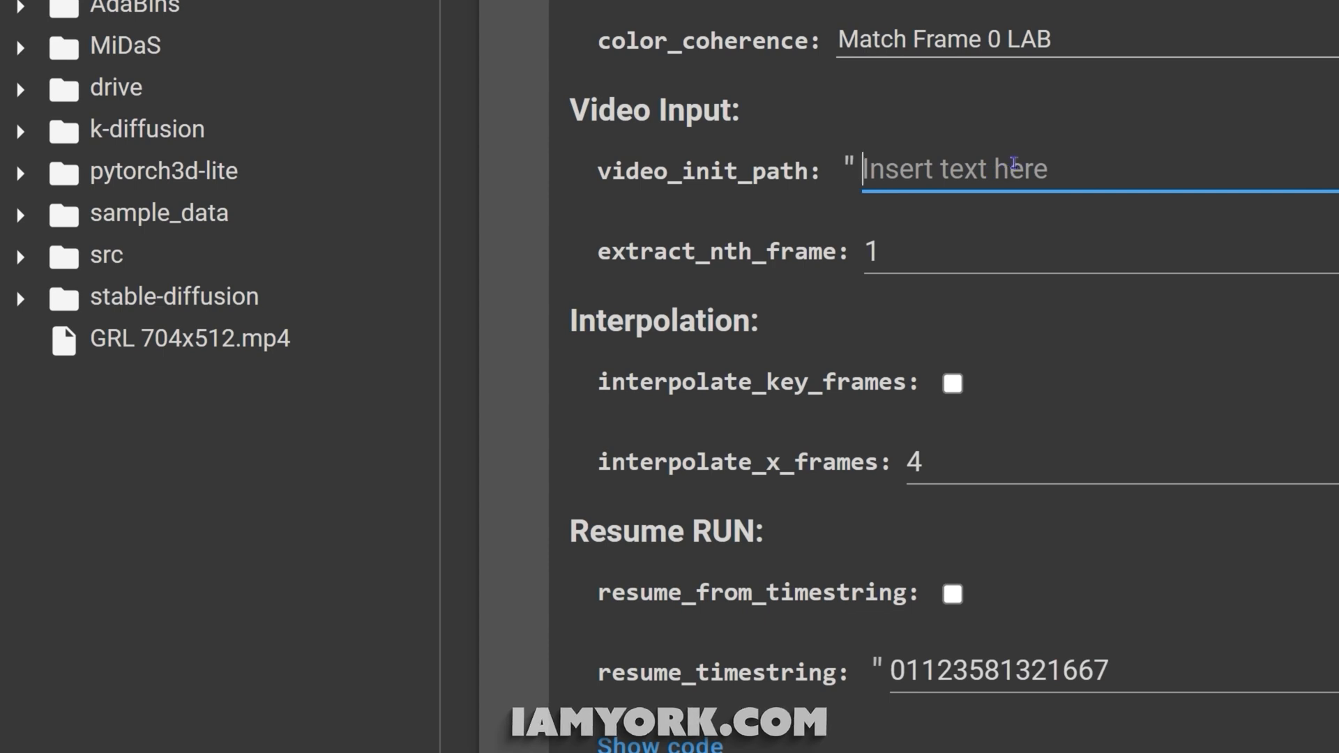
{"action": "type", "text": "/content/GRL 704x512.mp4"}
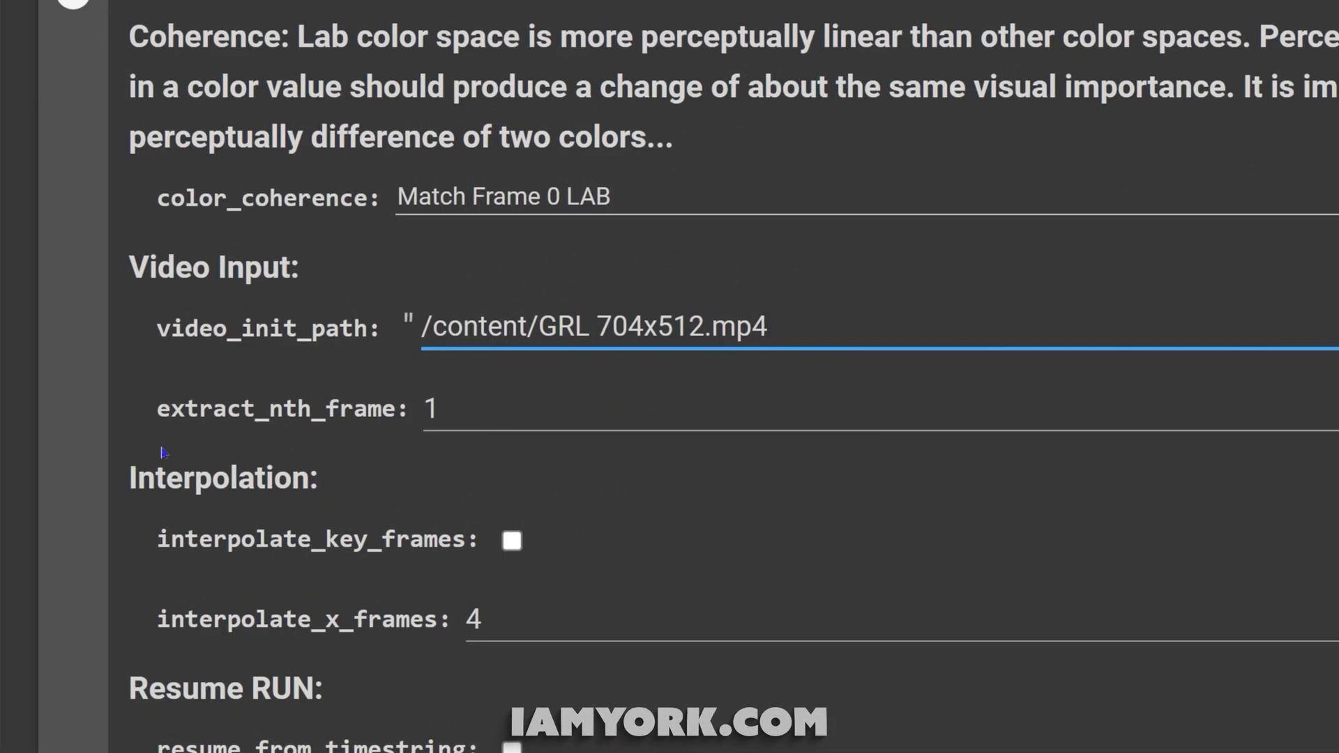
{"action": "mouse_move", "coordinate": [440, 438]}
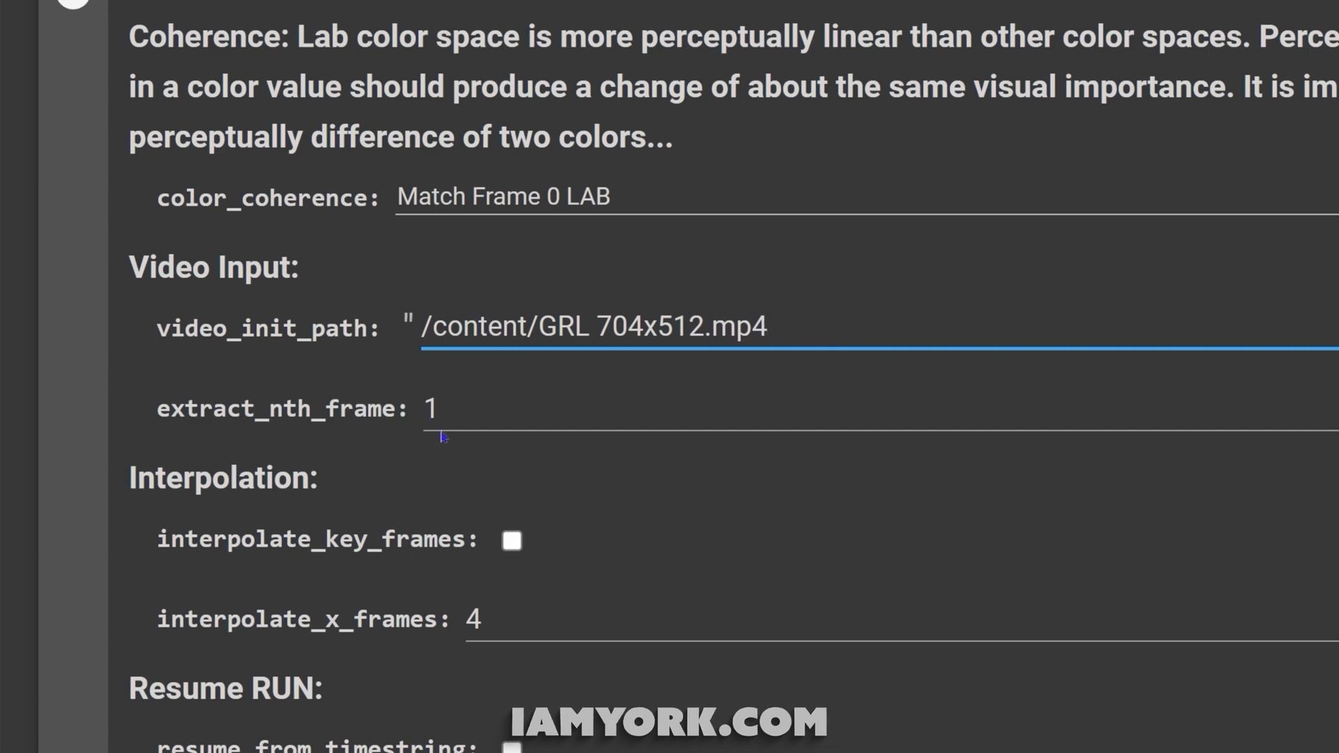
{"action": "mouse_move", "coordinate": [686, 337]}
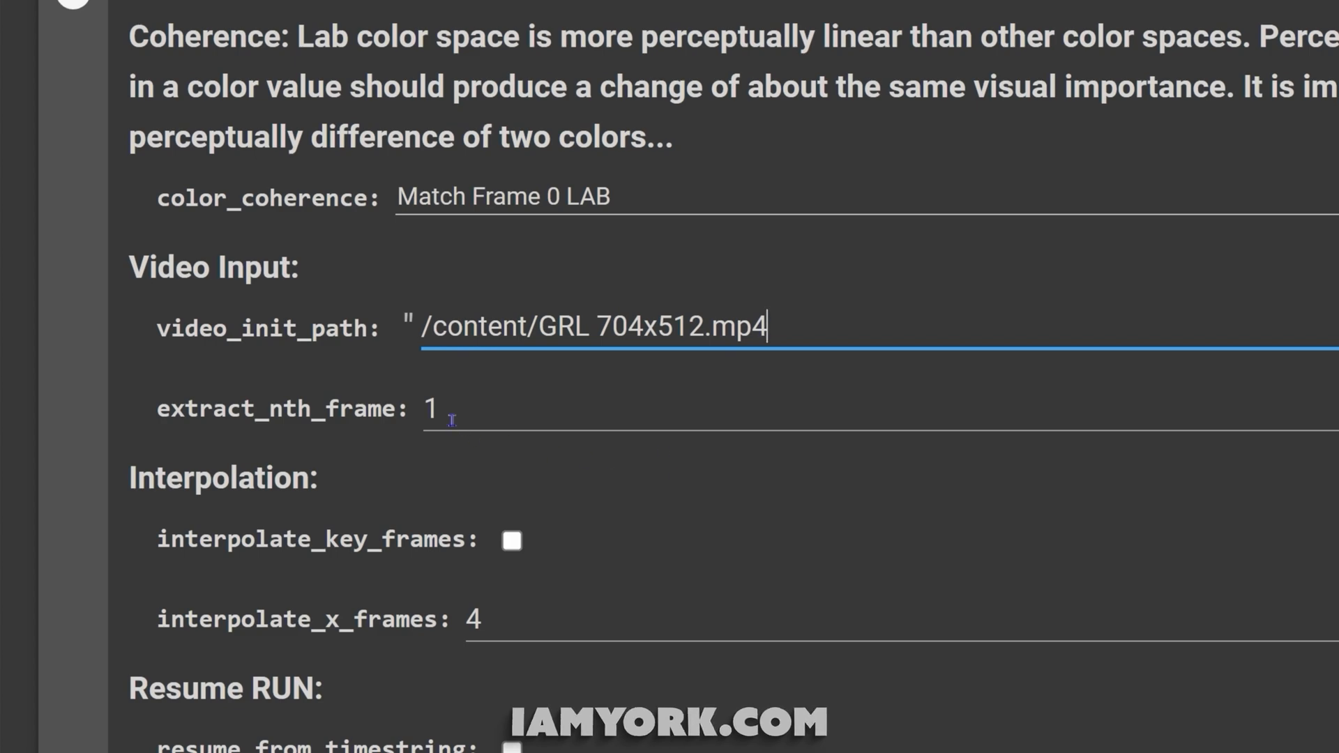
{"action": "mouse_move", "coordinate": [607, 477]}
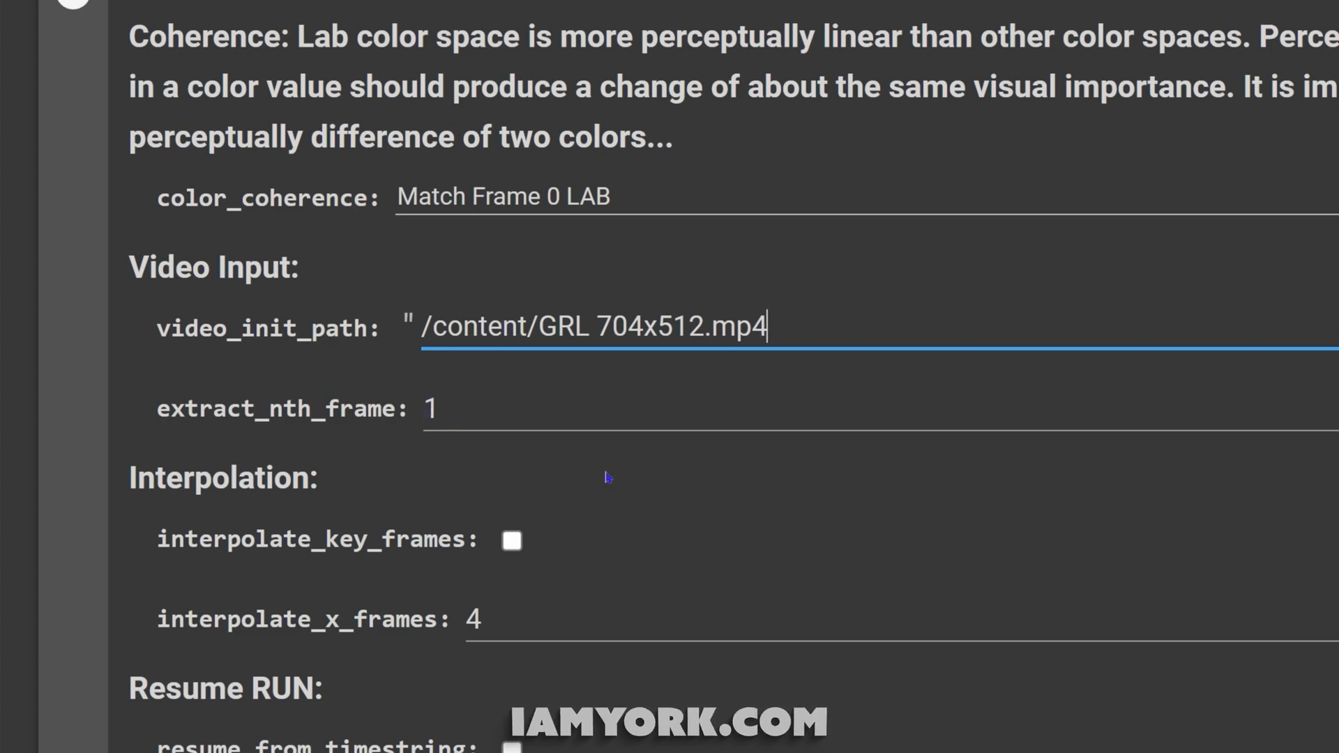
{"action": "mouse_move", "coordinate": [455, 406]}
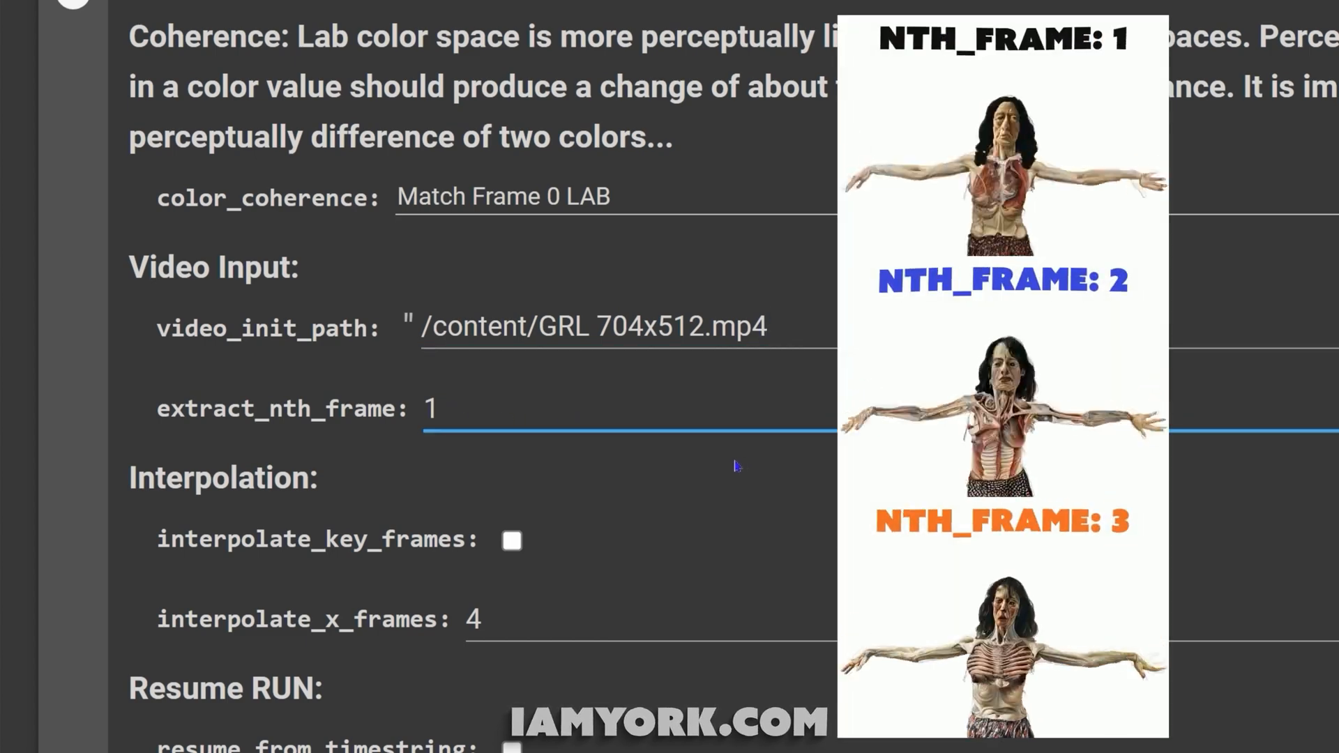
Change extract_nth_frame from 1 to 3 so every third frame is used
{"action": "type", "text": "2"}
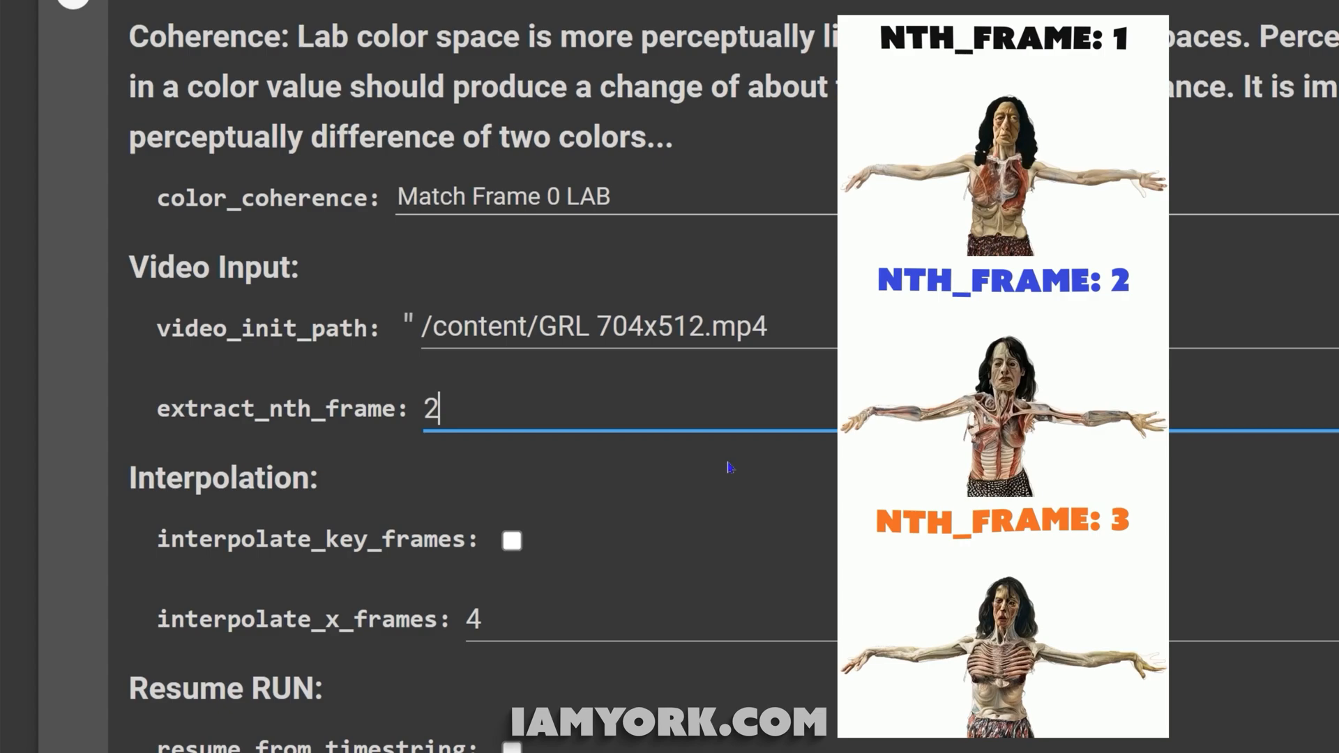
{"action": "type", "text": "3"}
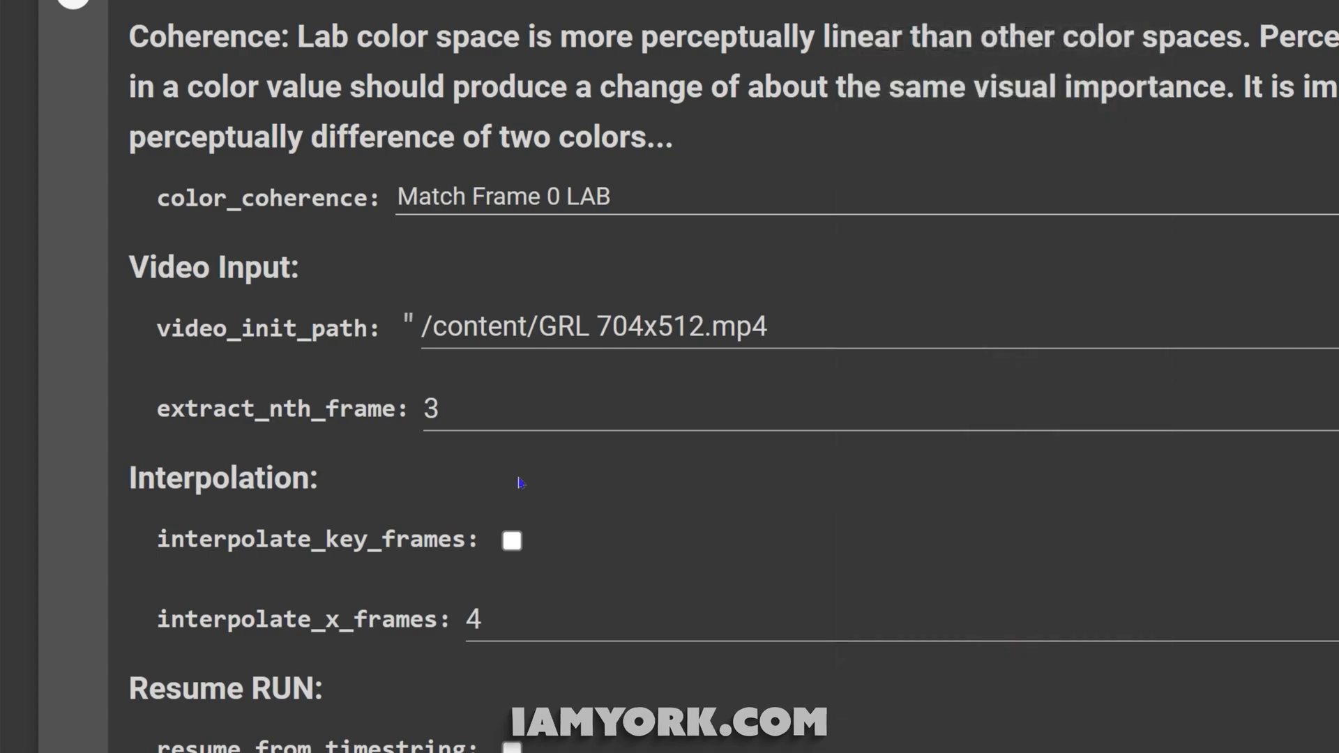
{"action": "mouse_move", "coordinate": [853, 449]}
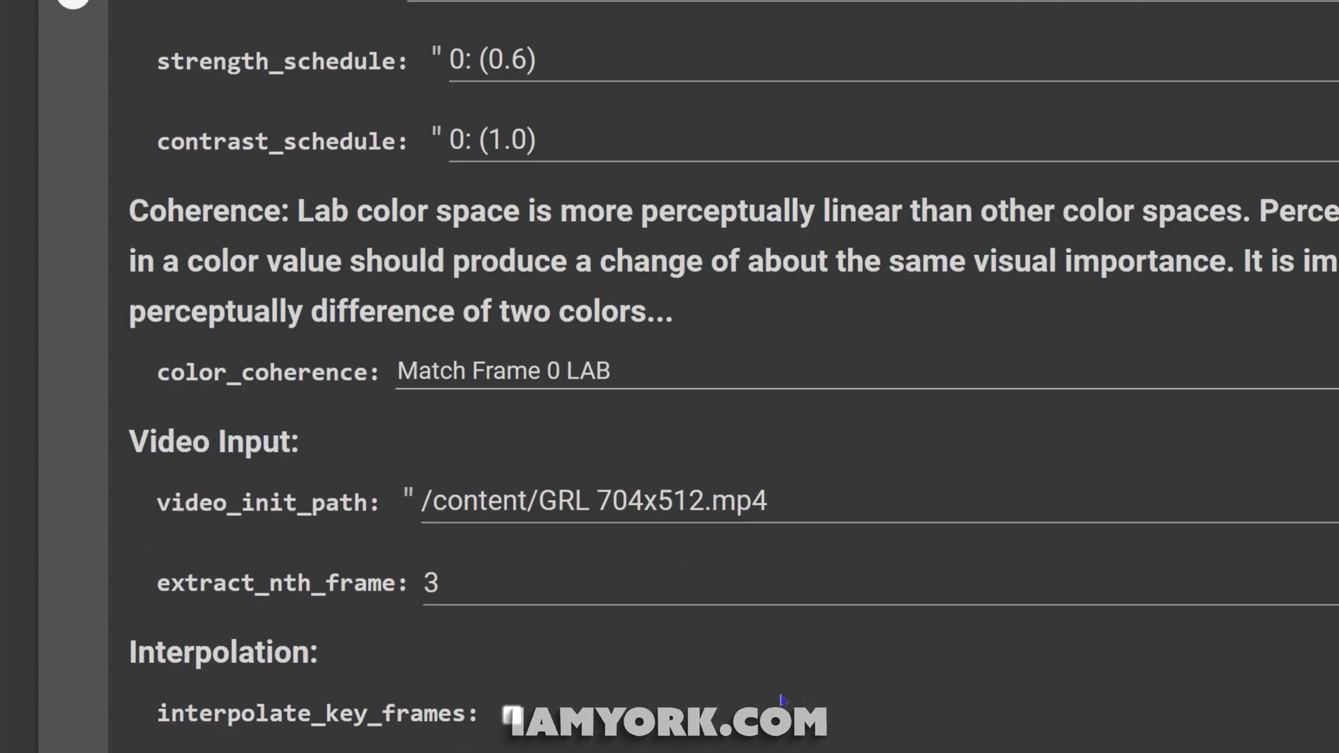
Scroll down to the Prompts cell holding the bear-onesie anime character prompt
{"action": "scroll", "scroll_direction": "down", "scroll_amount": 3}
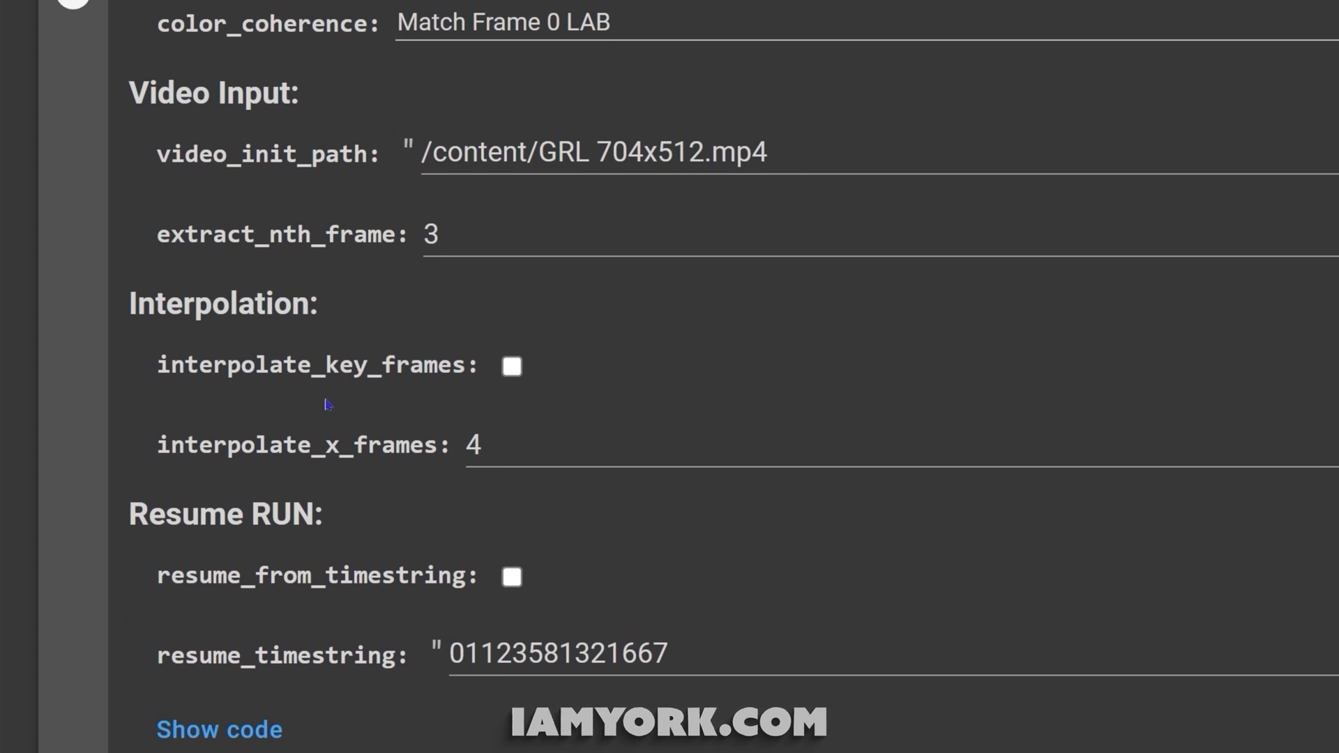
{"action": "scroll", "scroll_direction": "down", "scroll_amount": 3}
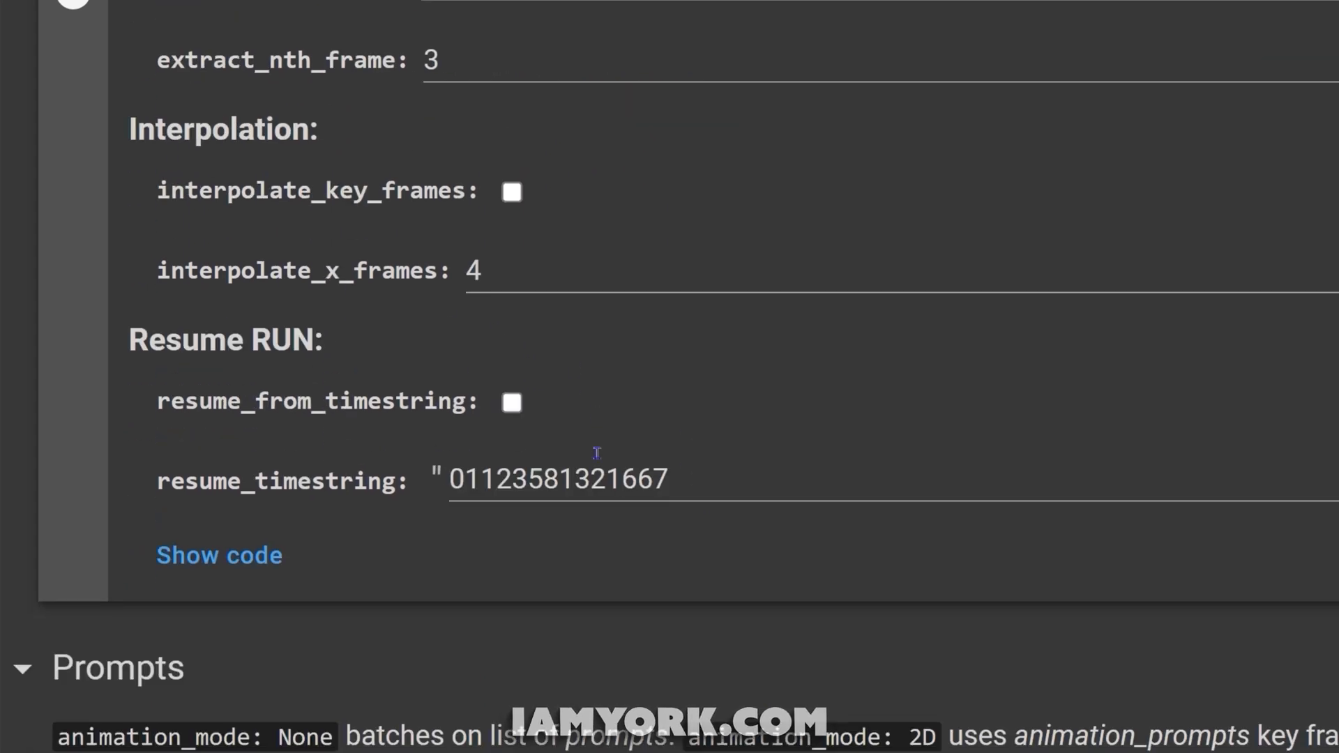
{"action": "mouse_move", "coordinate": [751, 494]}
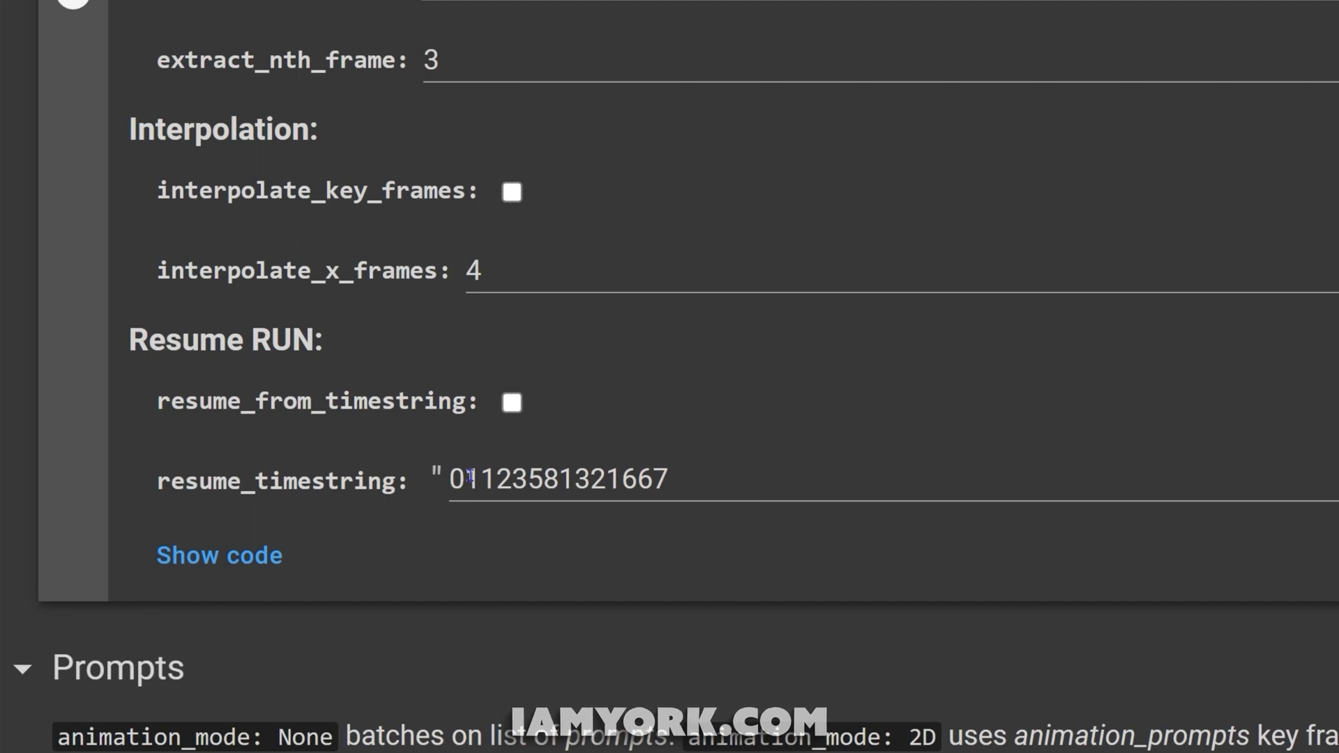
{"action": "scroll", "scroll_direction": "down", "scroll_amount": 3}
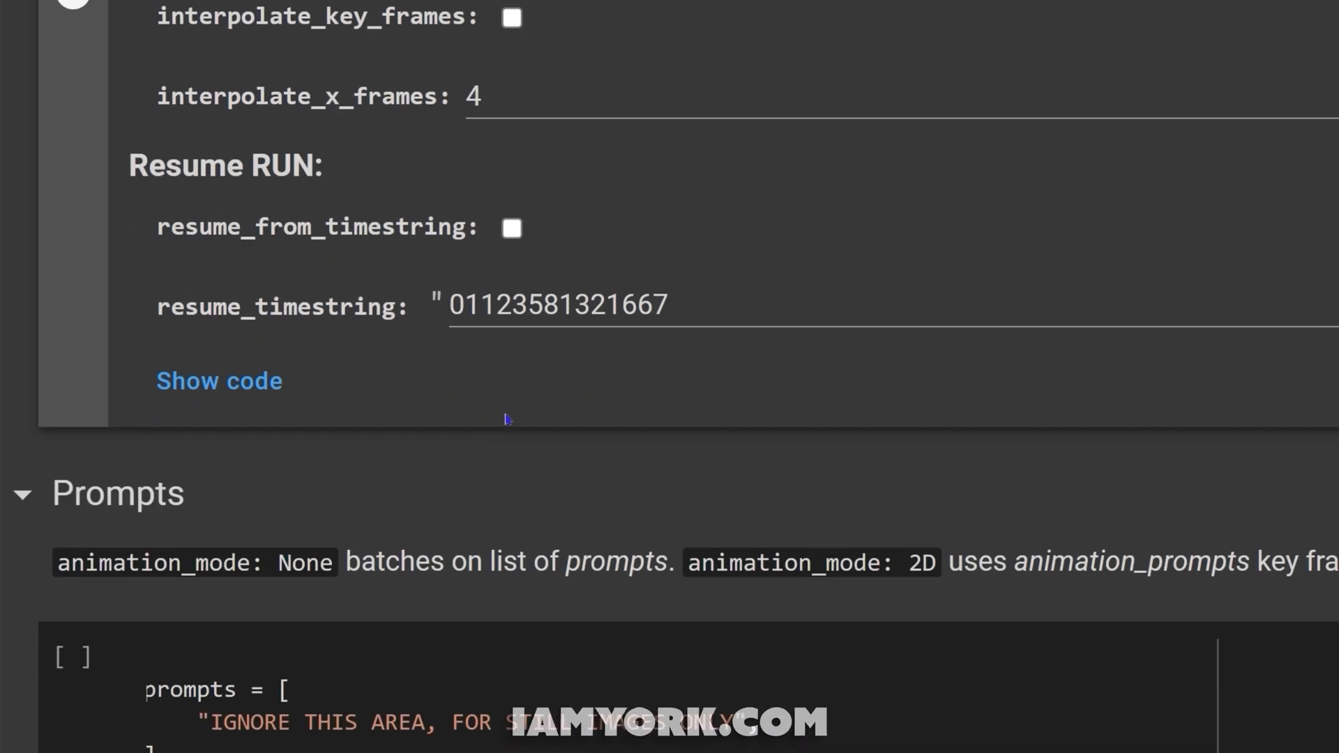
{"action": "scroll", "scroll_direction": "down", "scroll_amount": 3}
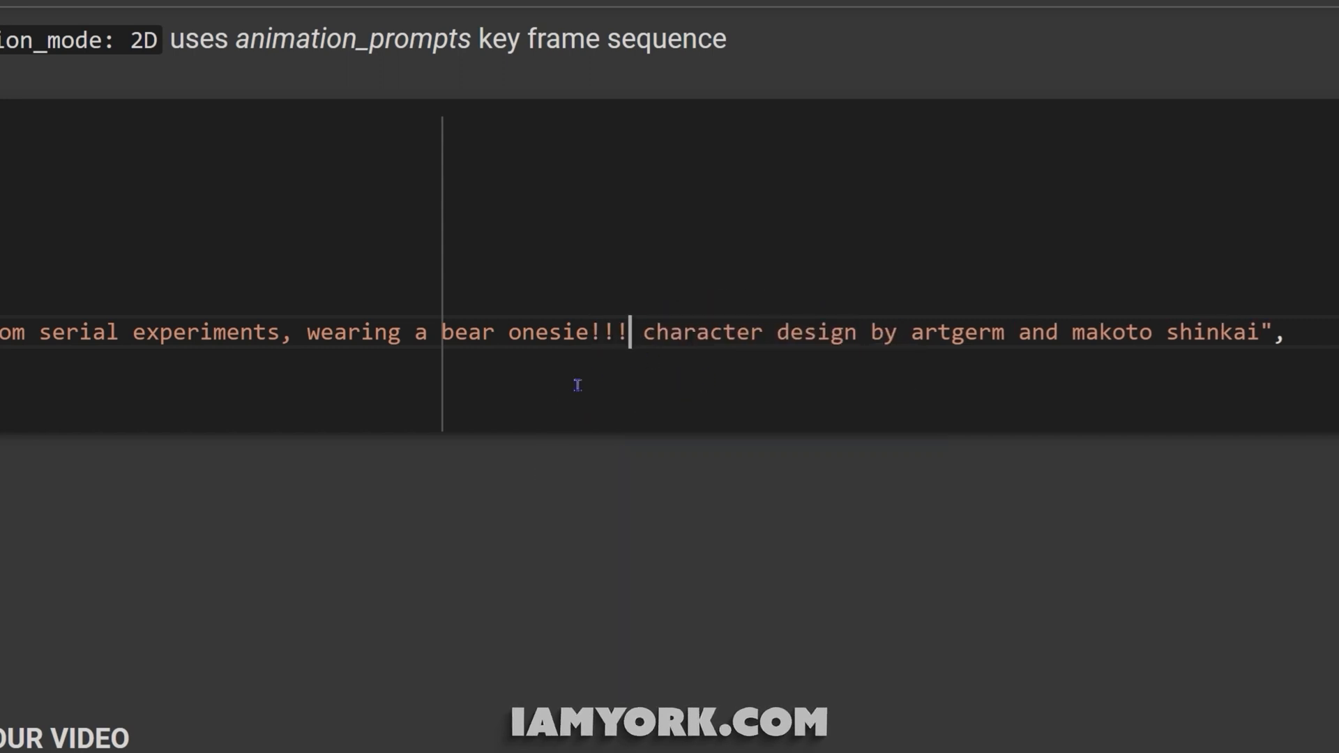
{"action": "type", "text": "!!!!"}
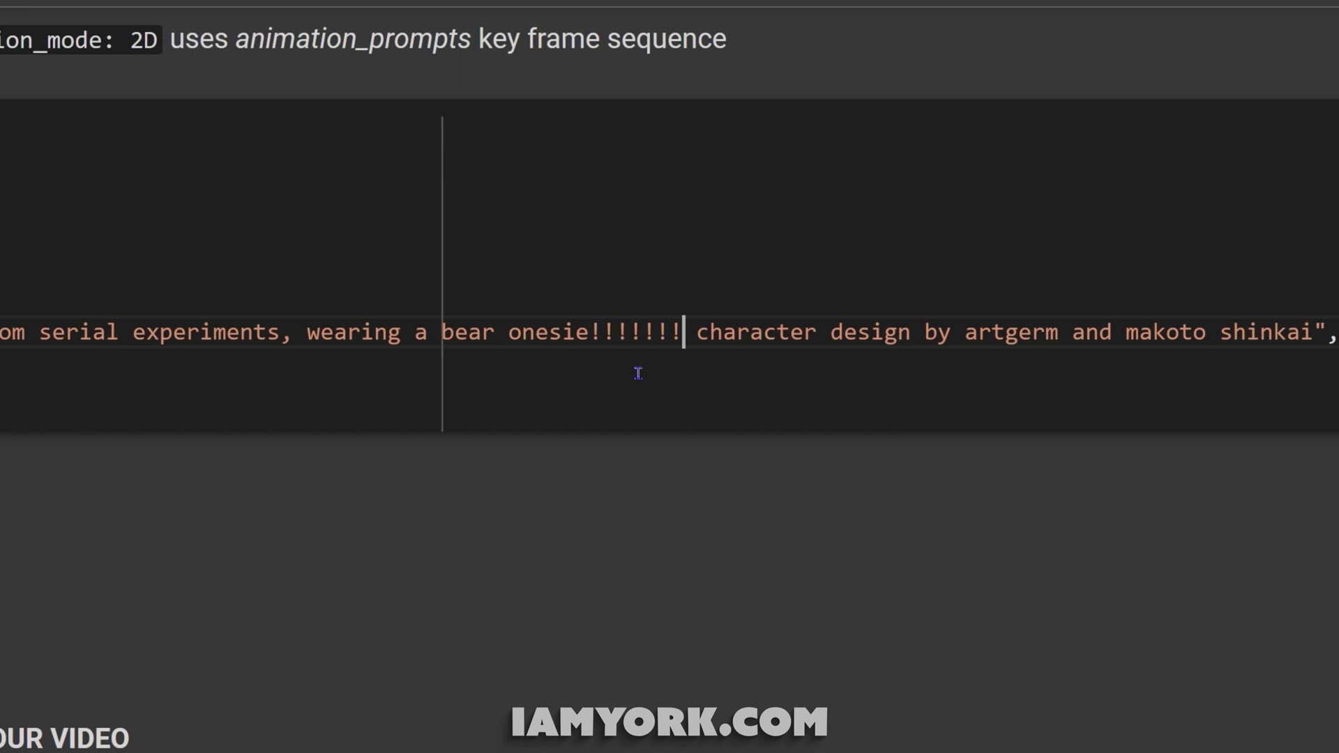
{"action": "key", "text": "Backspace"}
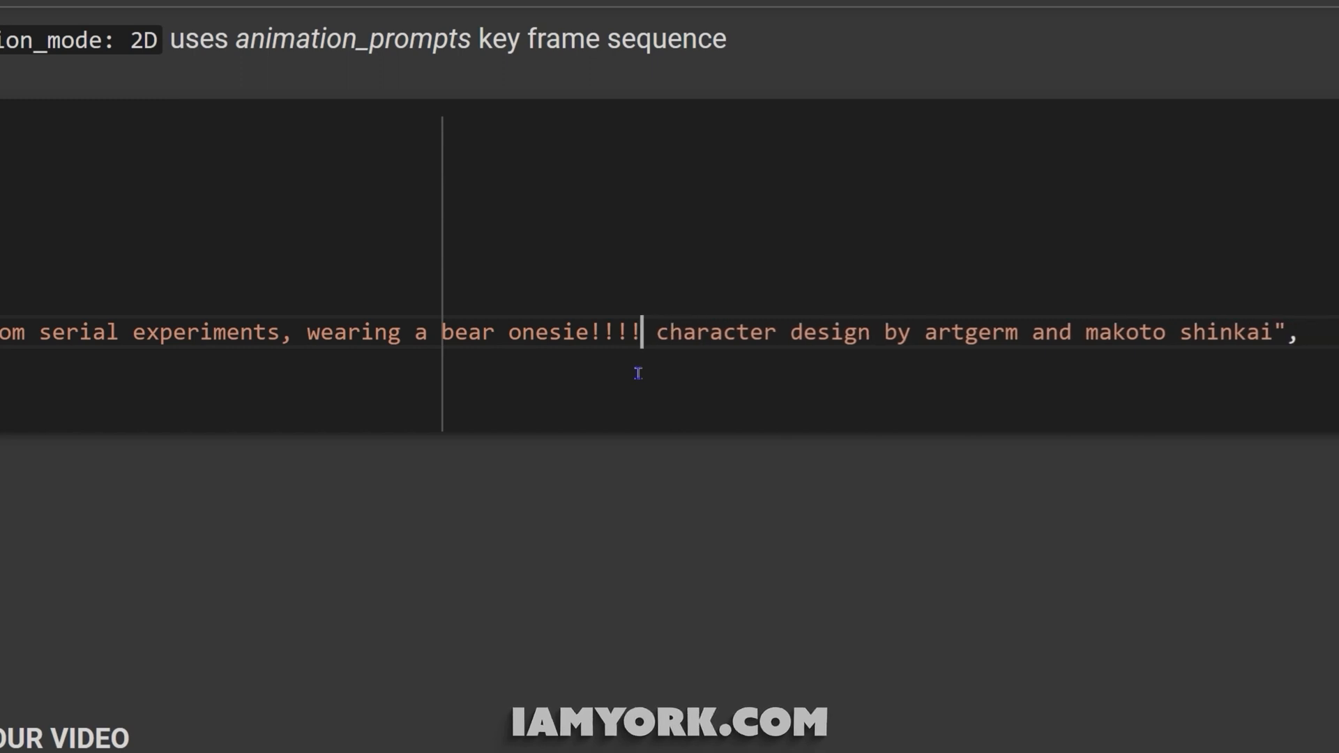
{"action": "key", "text": "Backspace"}
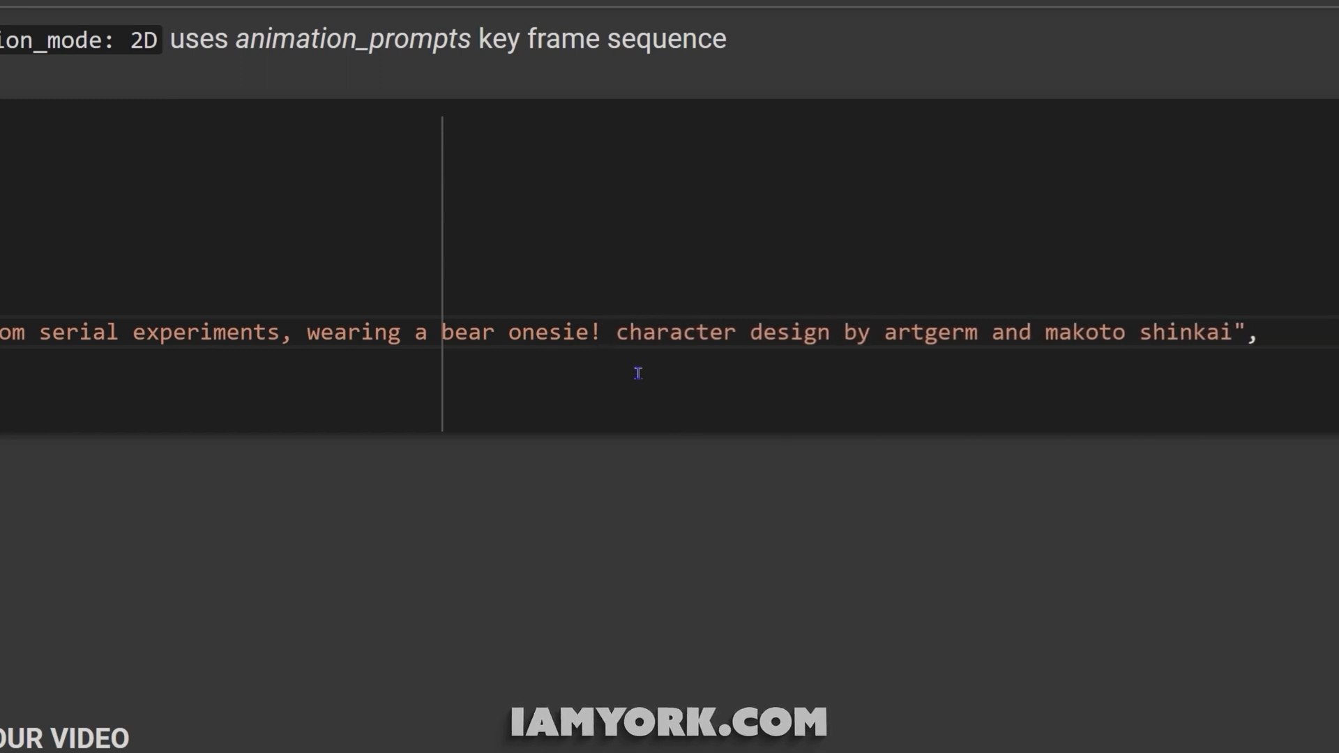
{"action": "type", "text": "!!"}
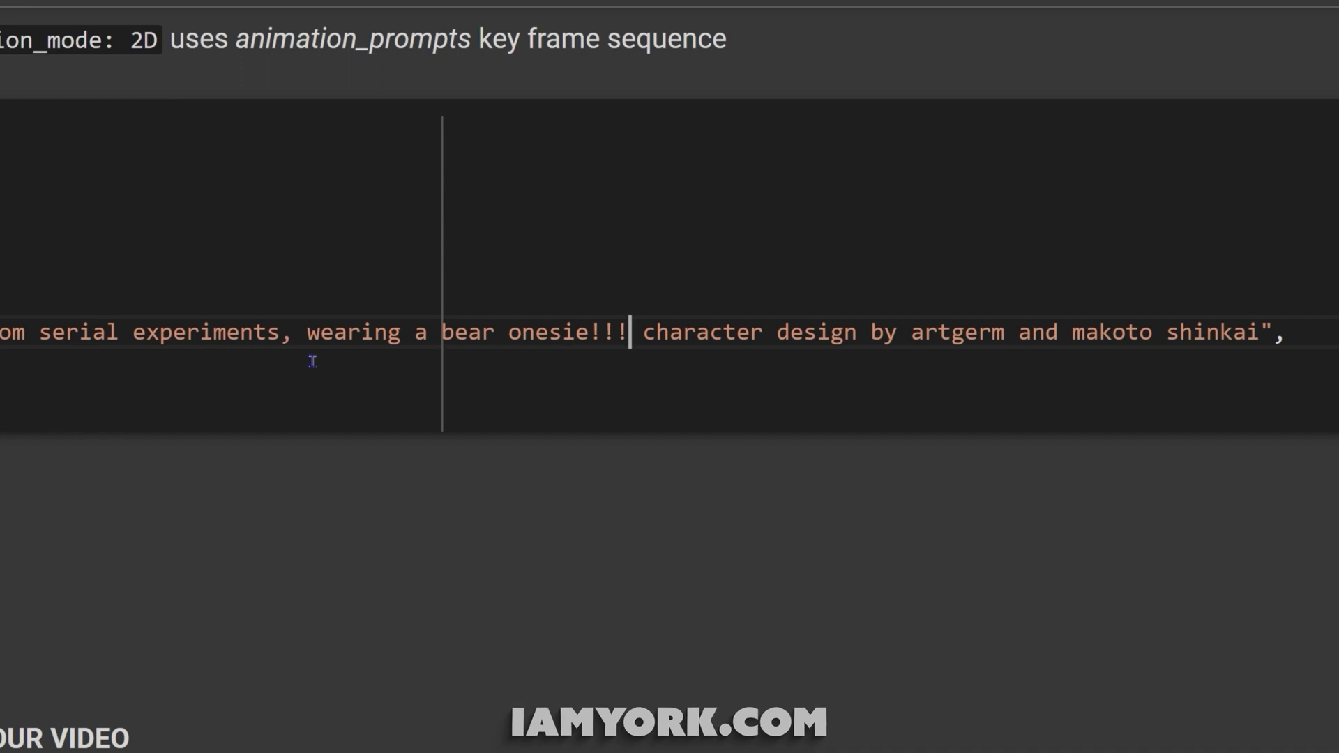
{"action": "mouse_move", "coordinate": [387, 370]}
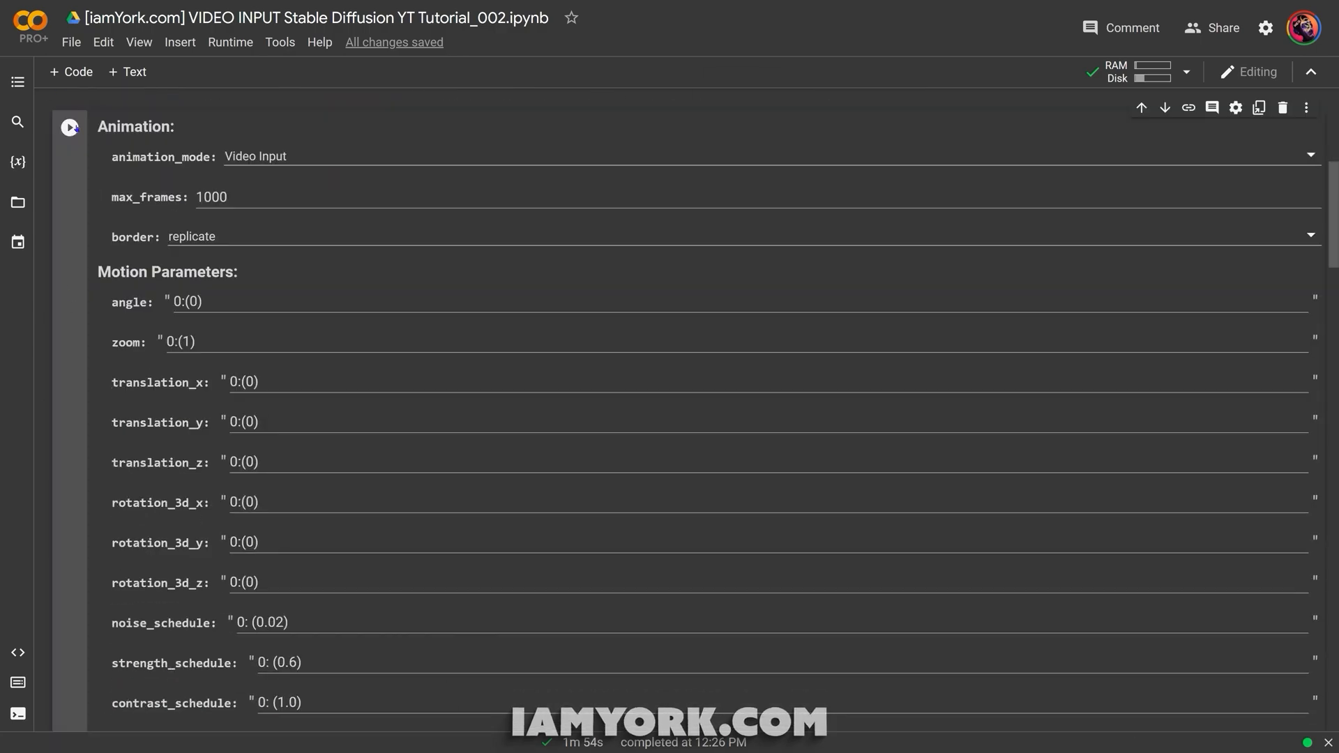
{"action": "scroll", "scroll_direction": "down", "scroll_amount": 3}
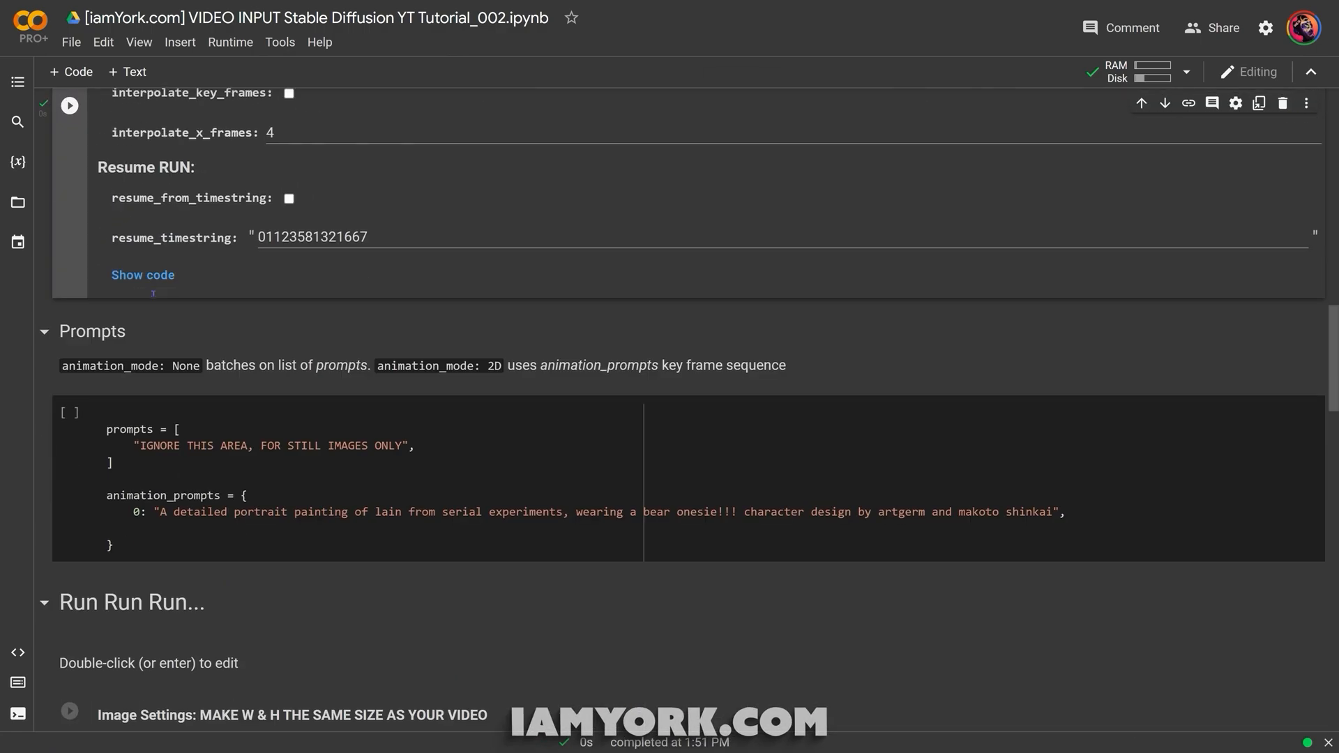
{"action": "scroll", "scroll_direction": "down", "scroll_amount": 3}
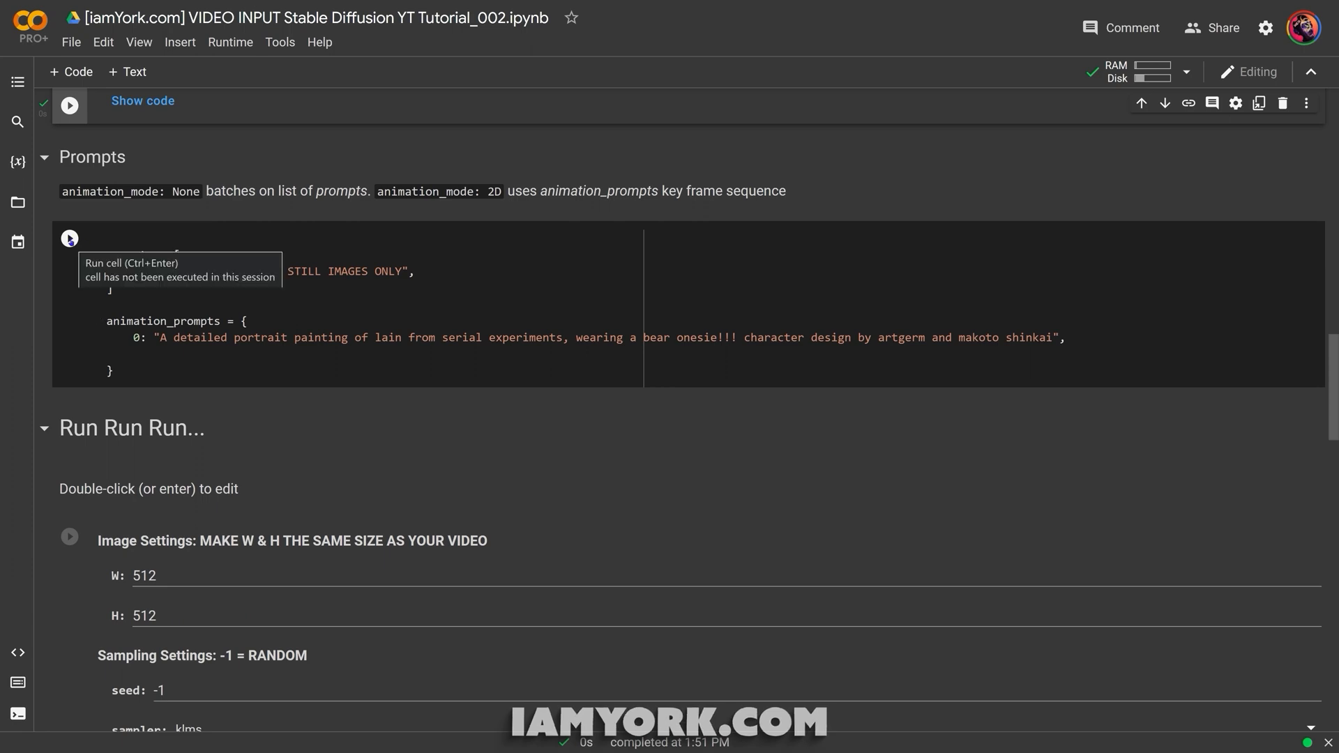
{"action": "scroll", "scroll_direction": "down", "scroll_amount": 3}
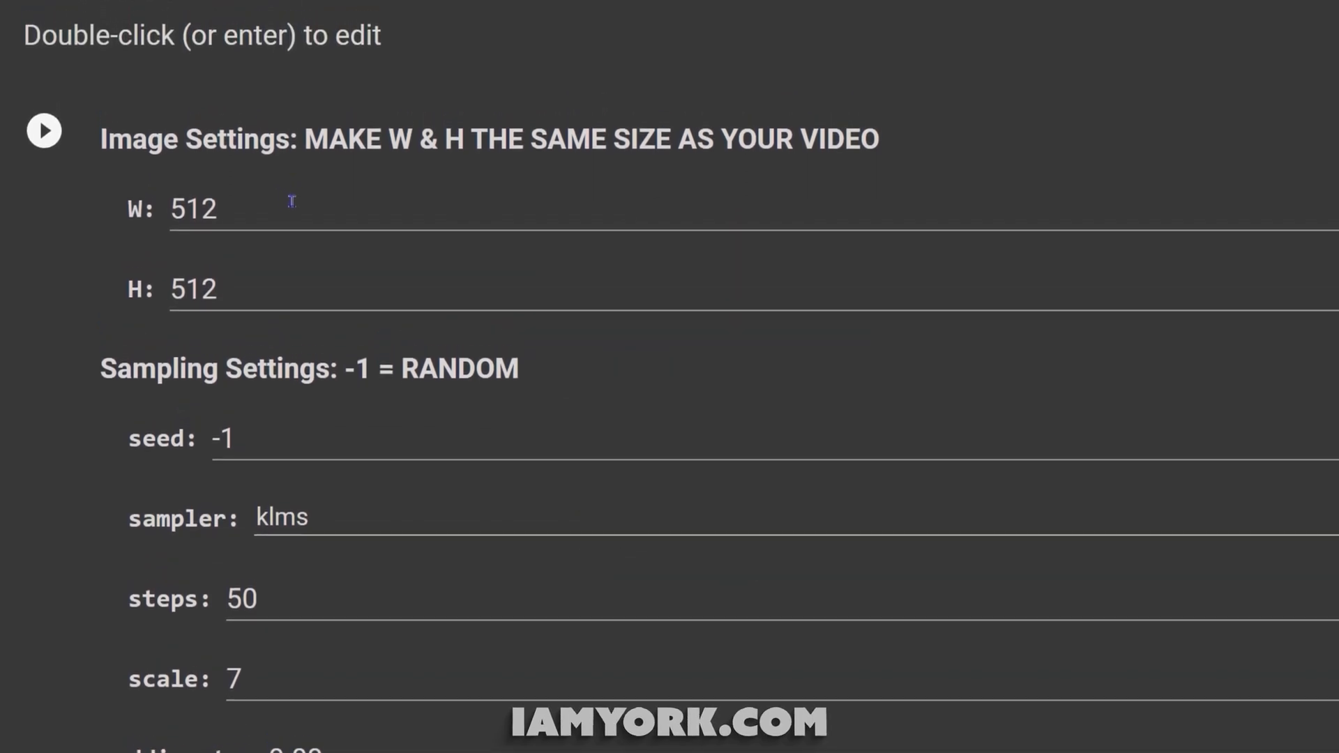
Set image width W to 704, leaving height at 512 to match the video
{"action": "double_click", "coordinate": [194, 208]}
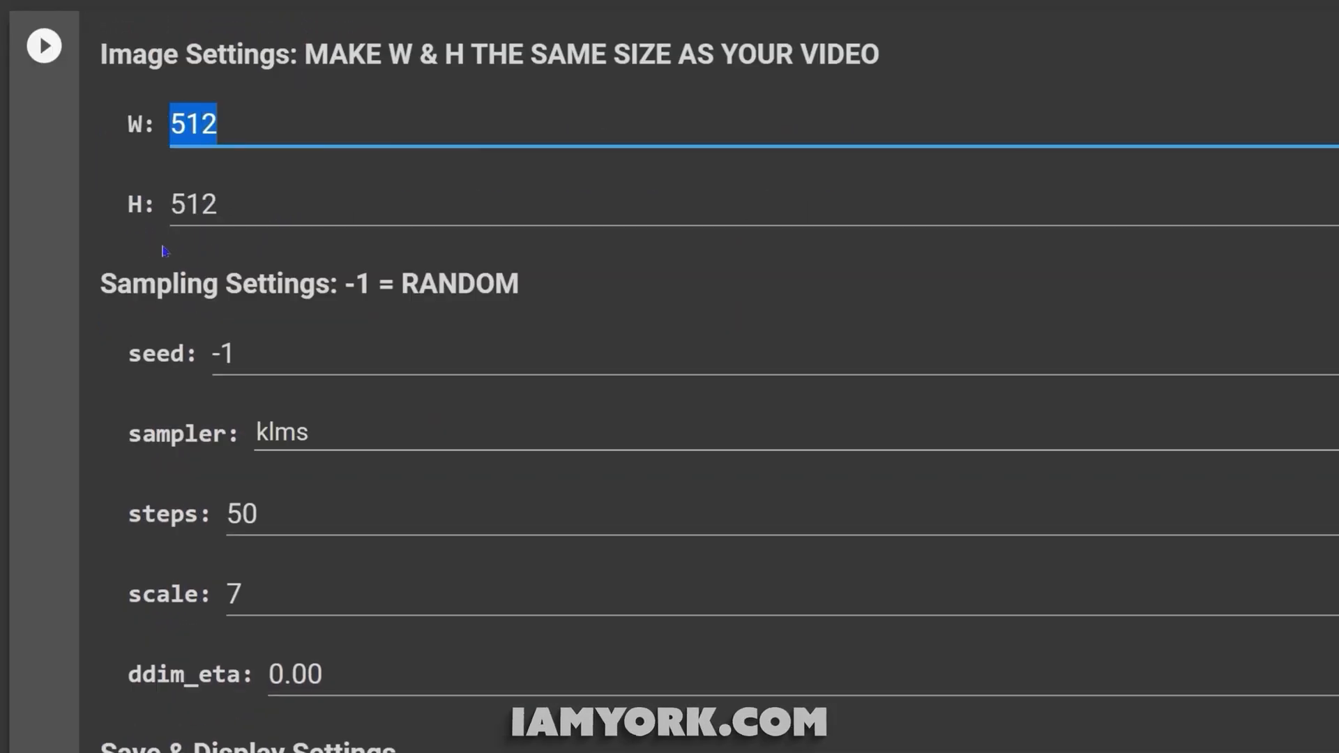
{"action": "type", "text": "704"}
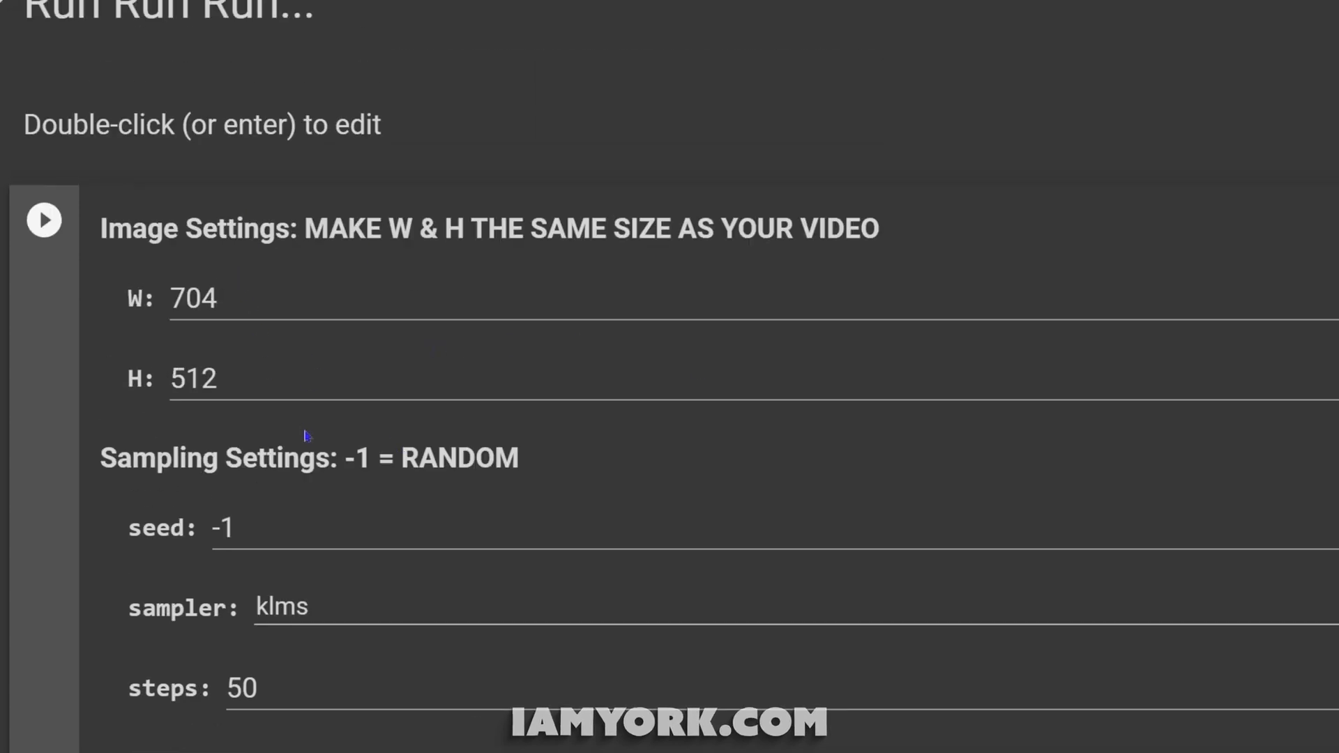
{"action": "scroll", "scroll_direction": "down", "scroll_amount": 3}
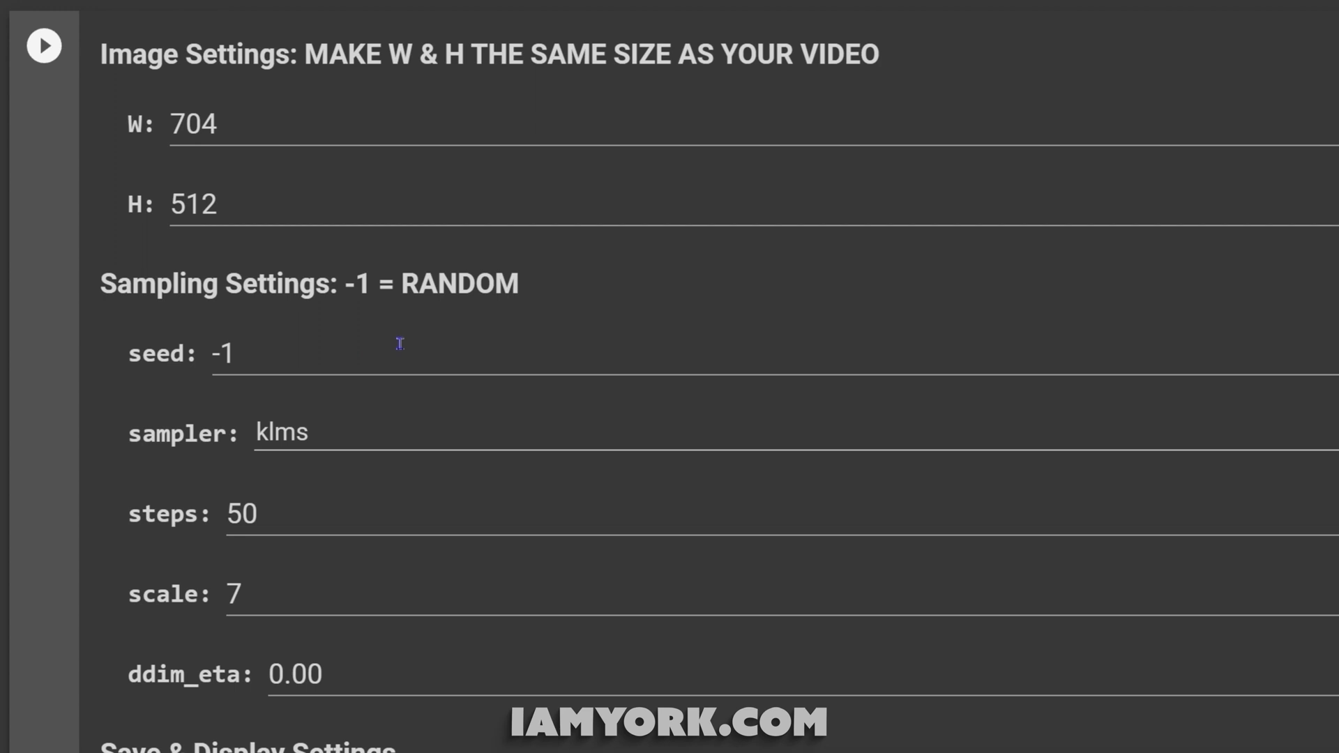
{"action": "mouse_move", "coordinate": [460, 381]}
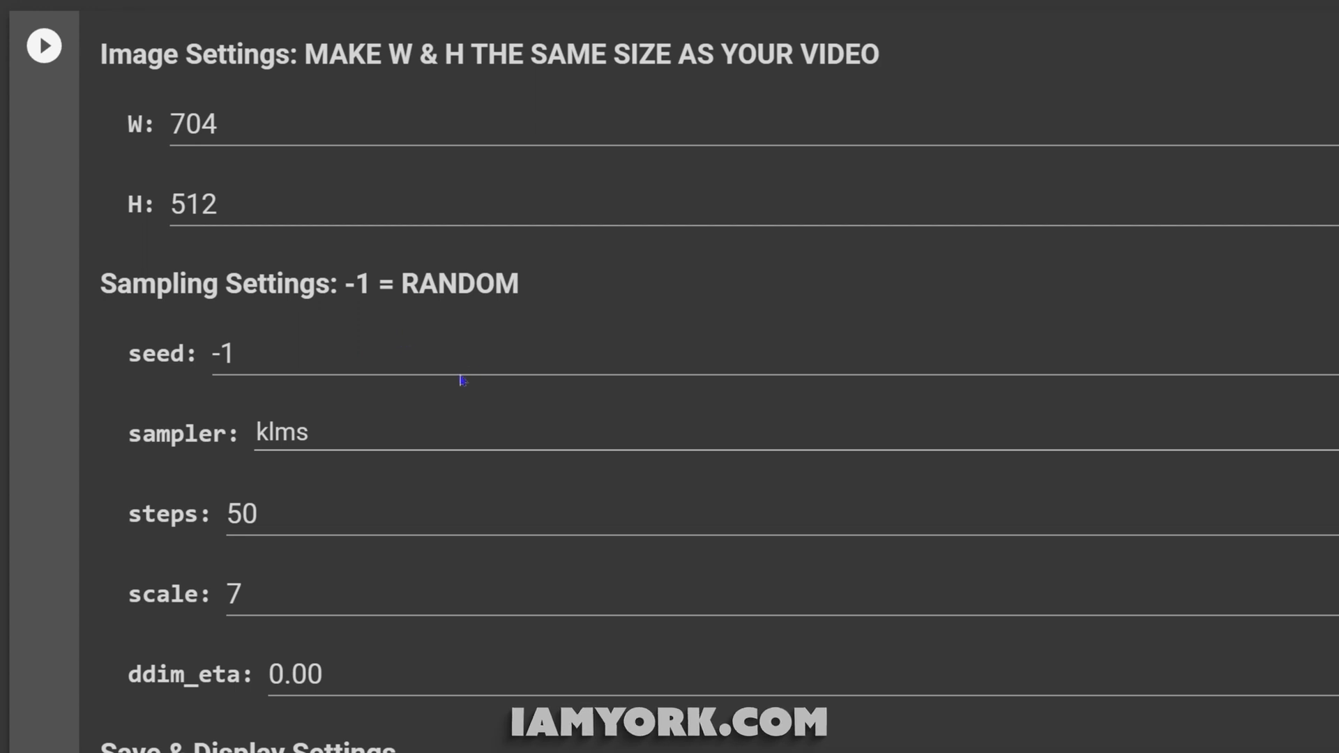
{"action": "mouse_move", "coordinate": [348, 360]}
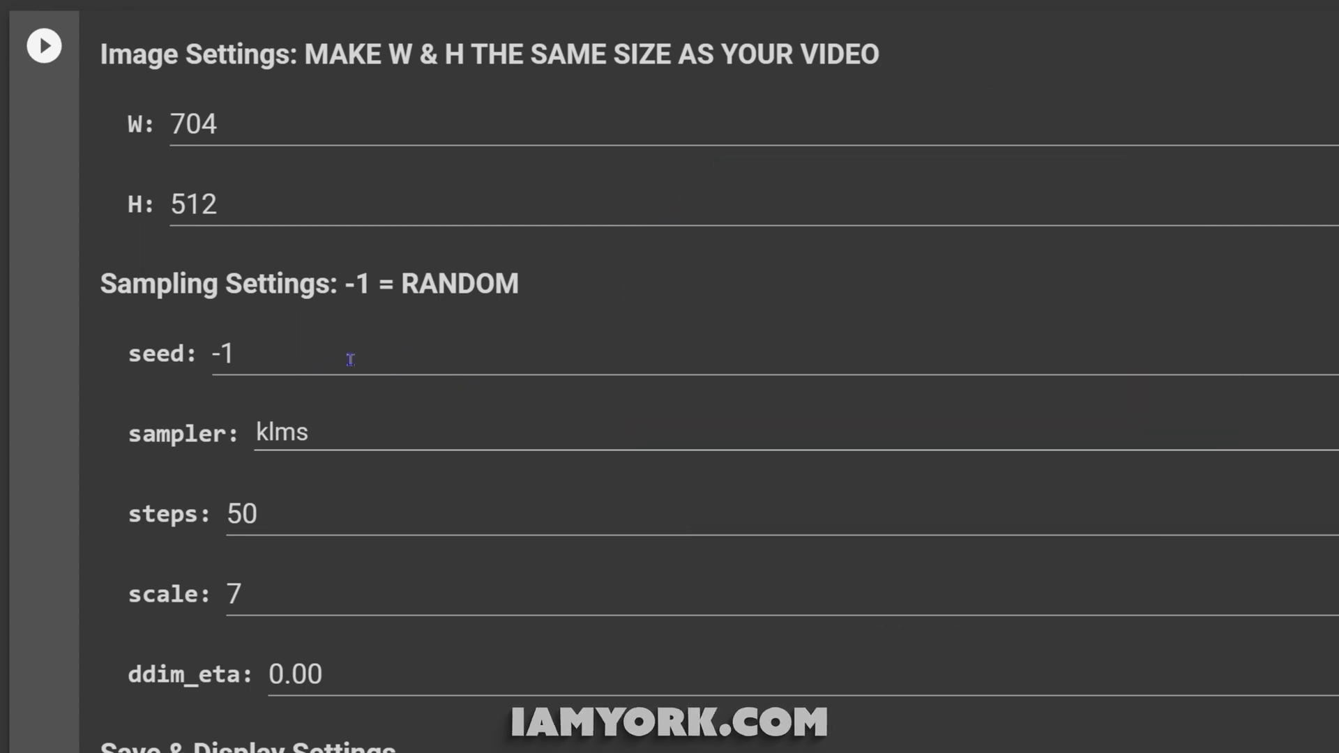
{"action": "mouse_move", "coordinate": [399, 317]}
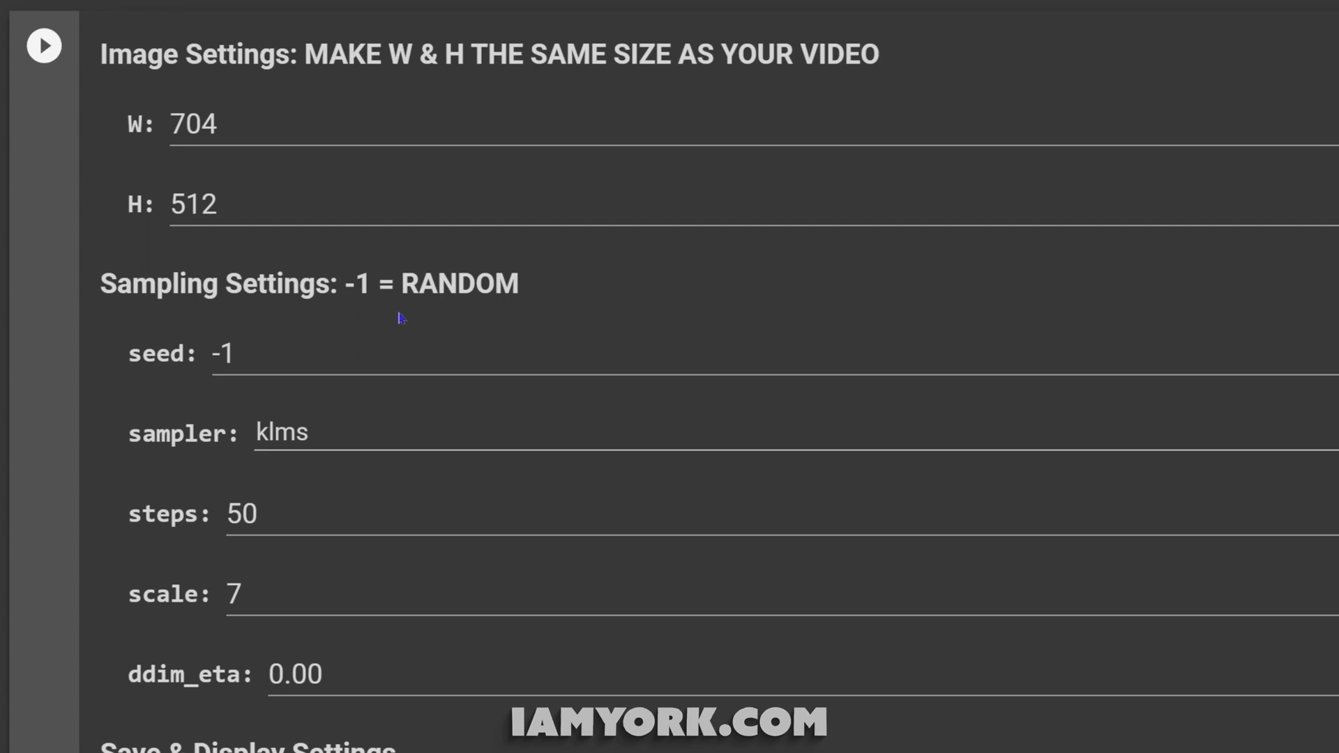
{"action": "mouse_move", "coordinate": [416, 428]}
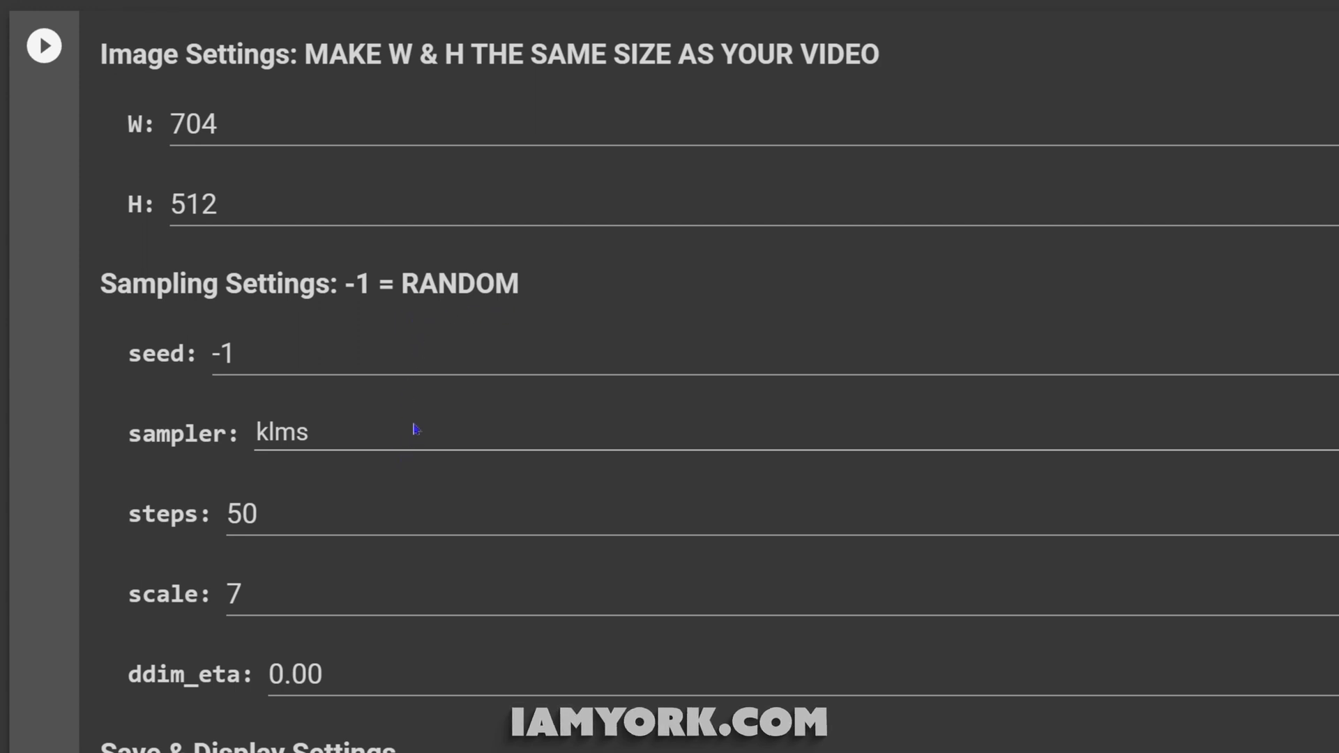
{"action": "mouse_move", "coordinate": [312, 511]}
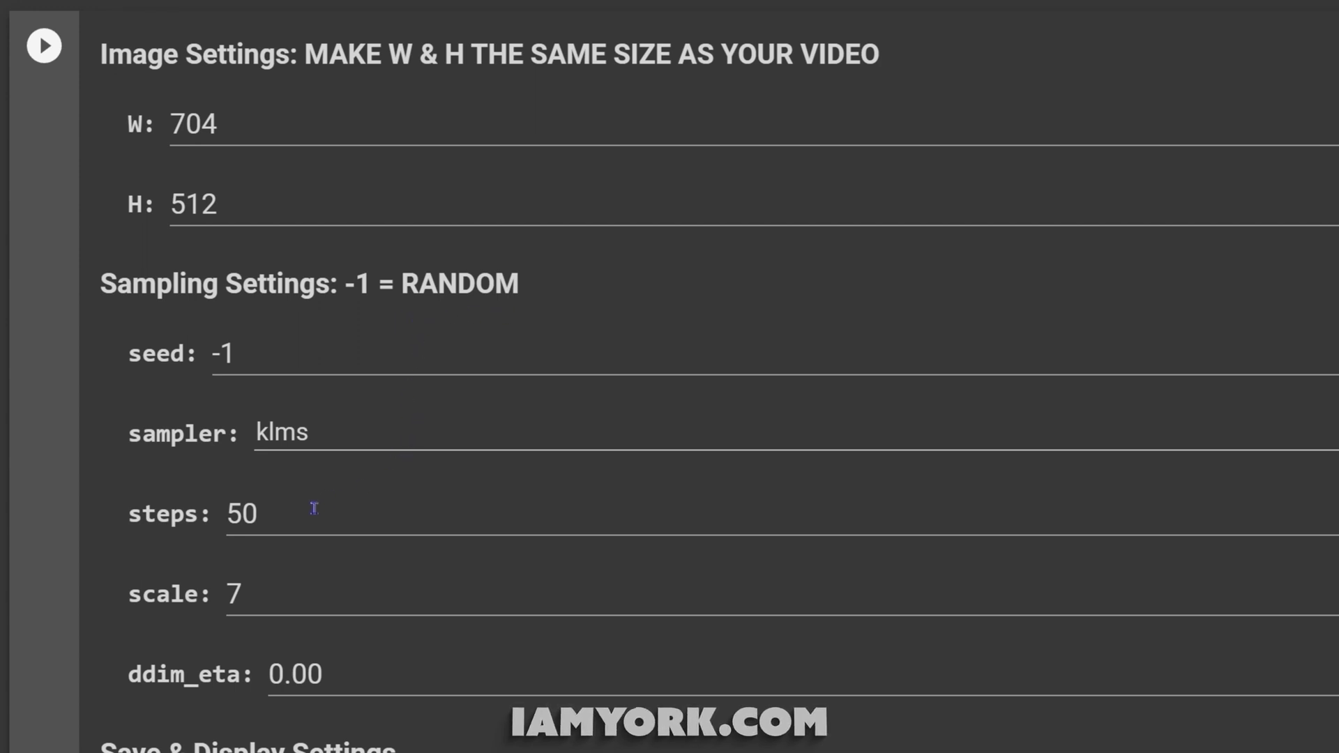
Raise sampling steps from 50 to 250 and guidance scale from 7 to 15
{"action": "double_click", "coordinate": [240, 513]}
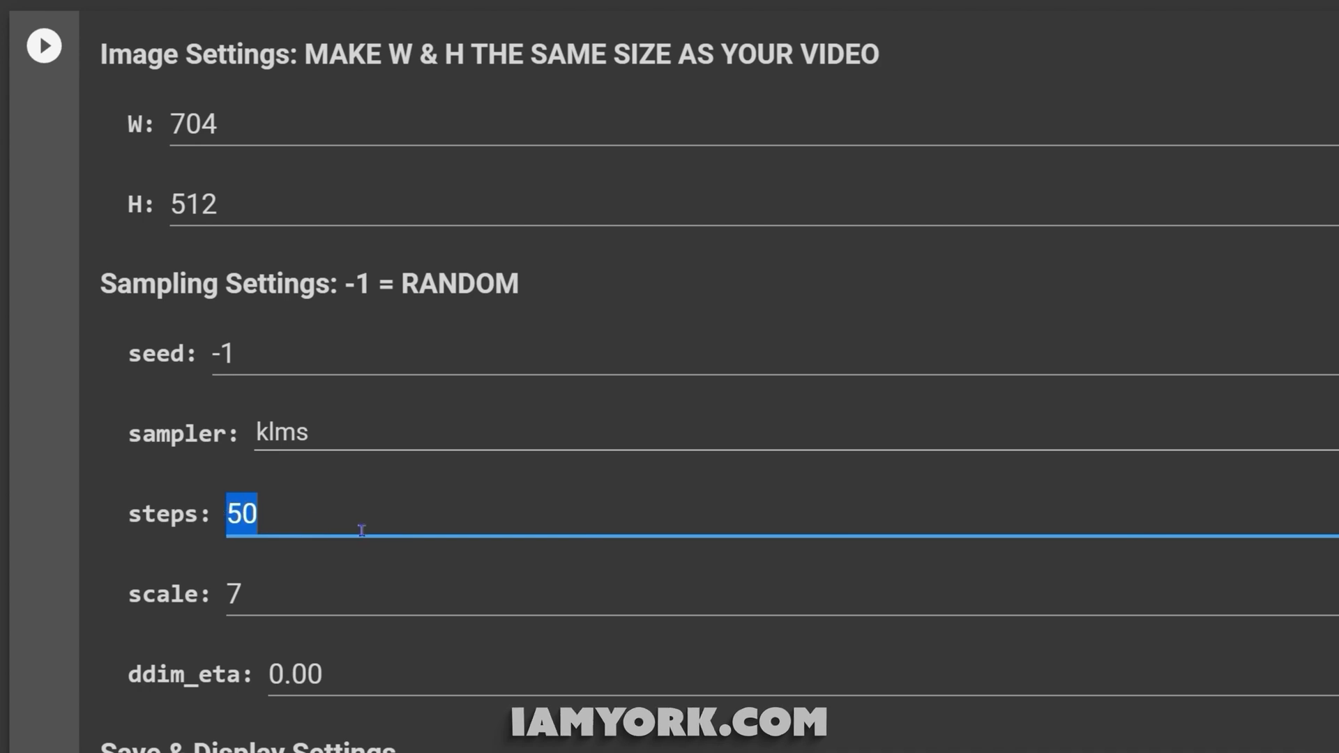
{"action": "type", "text": "250"}
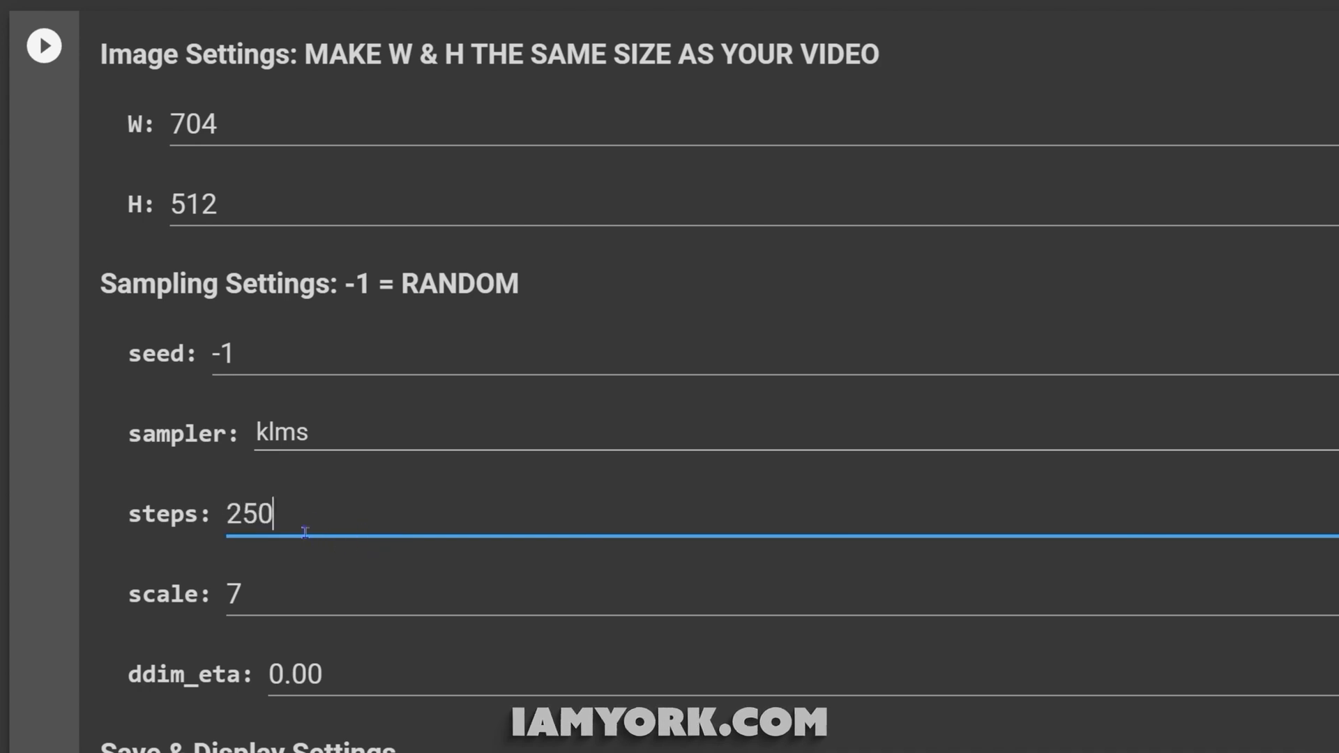
{"action": "mouse_move", "coordinate": [318, 587]}
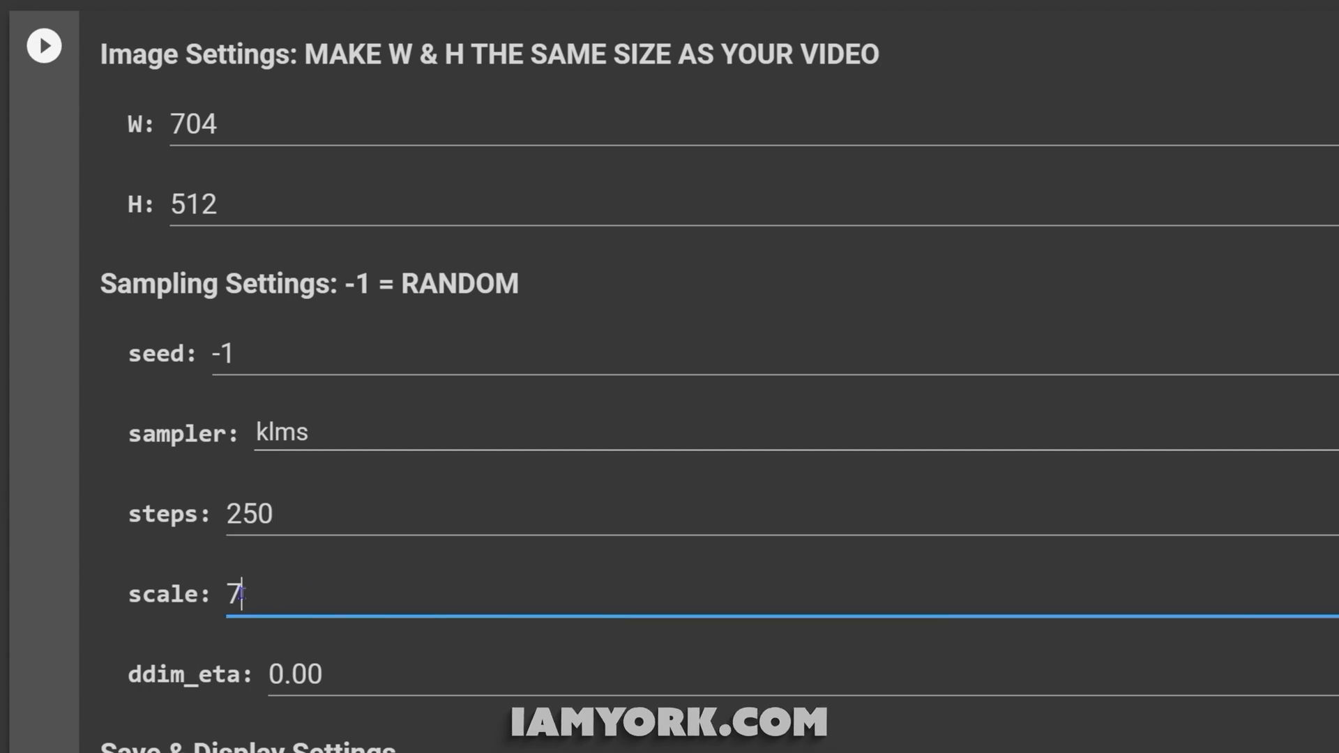
{"action": "double_click", "coordinate": [236, 594]}
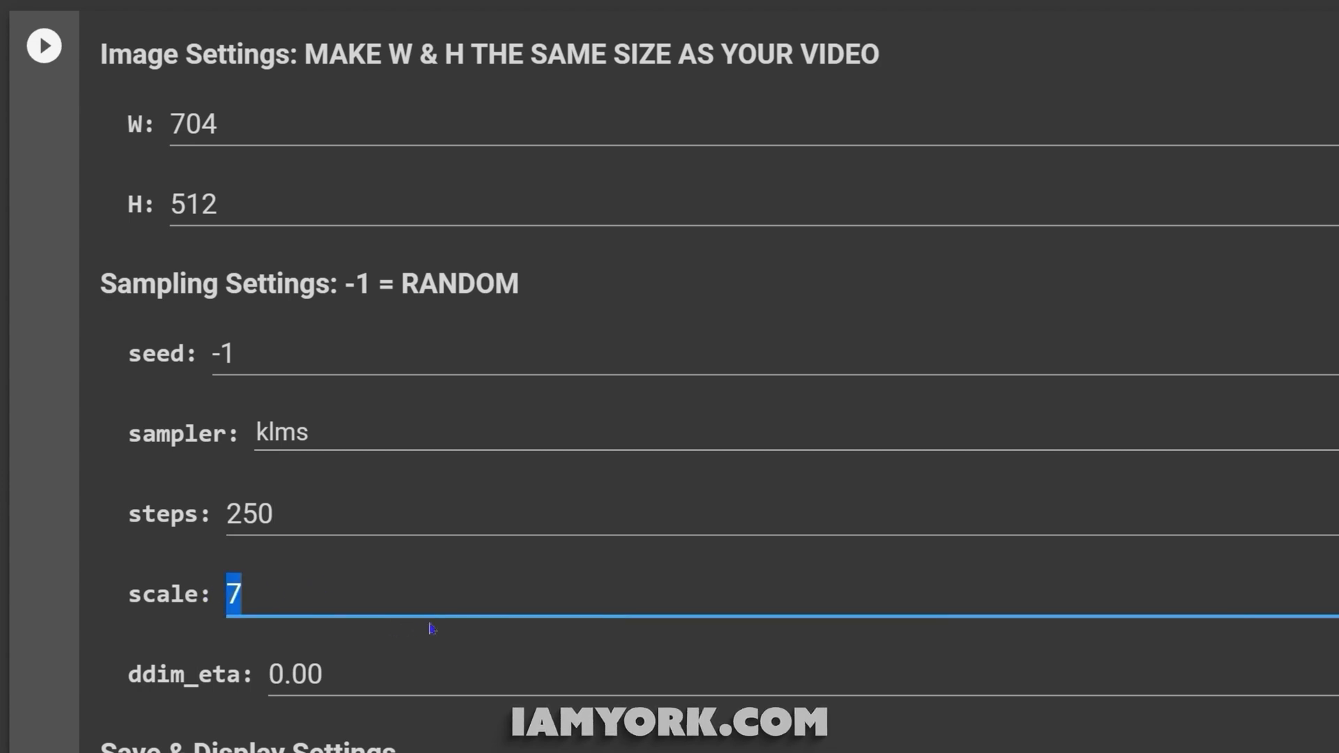
{"action": "type", "text": "1"}
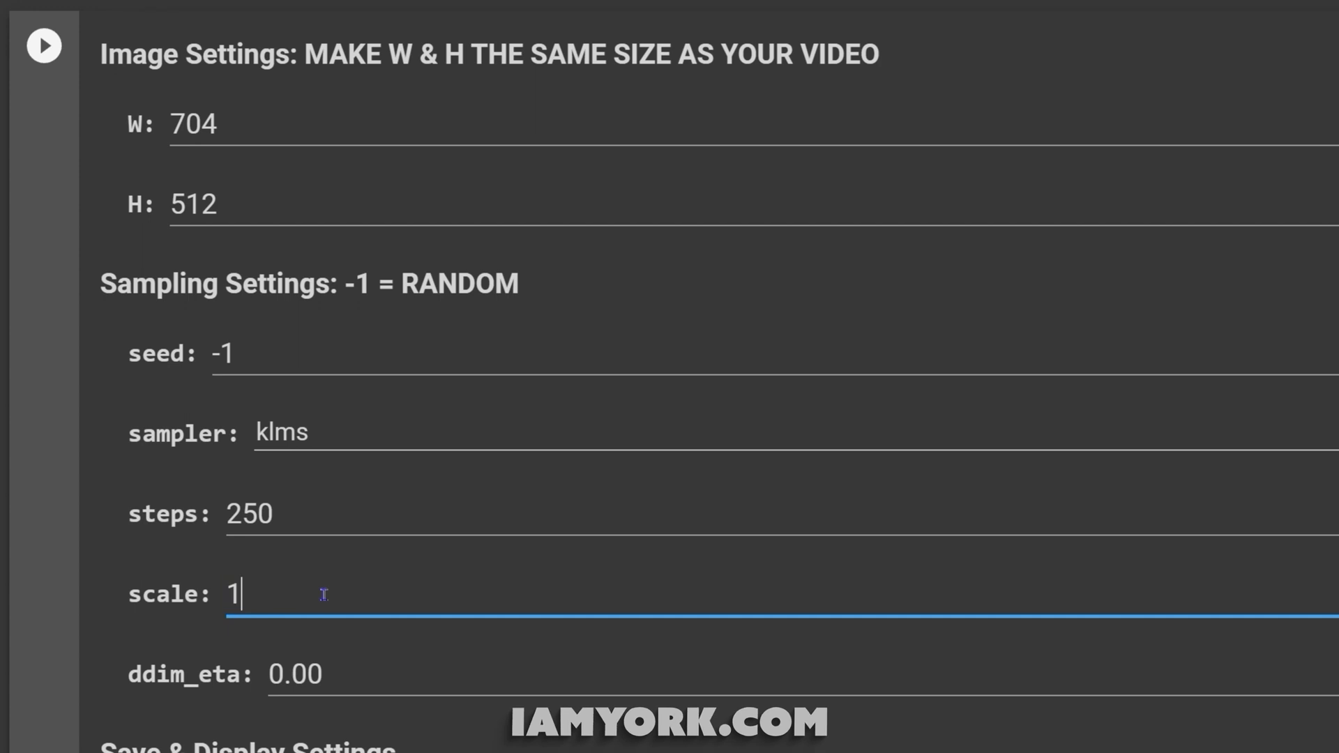
{"action": "type", "text": "5"}
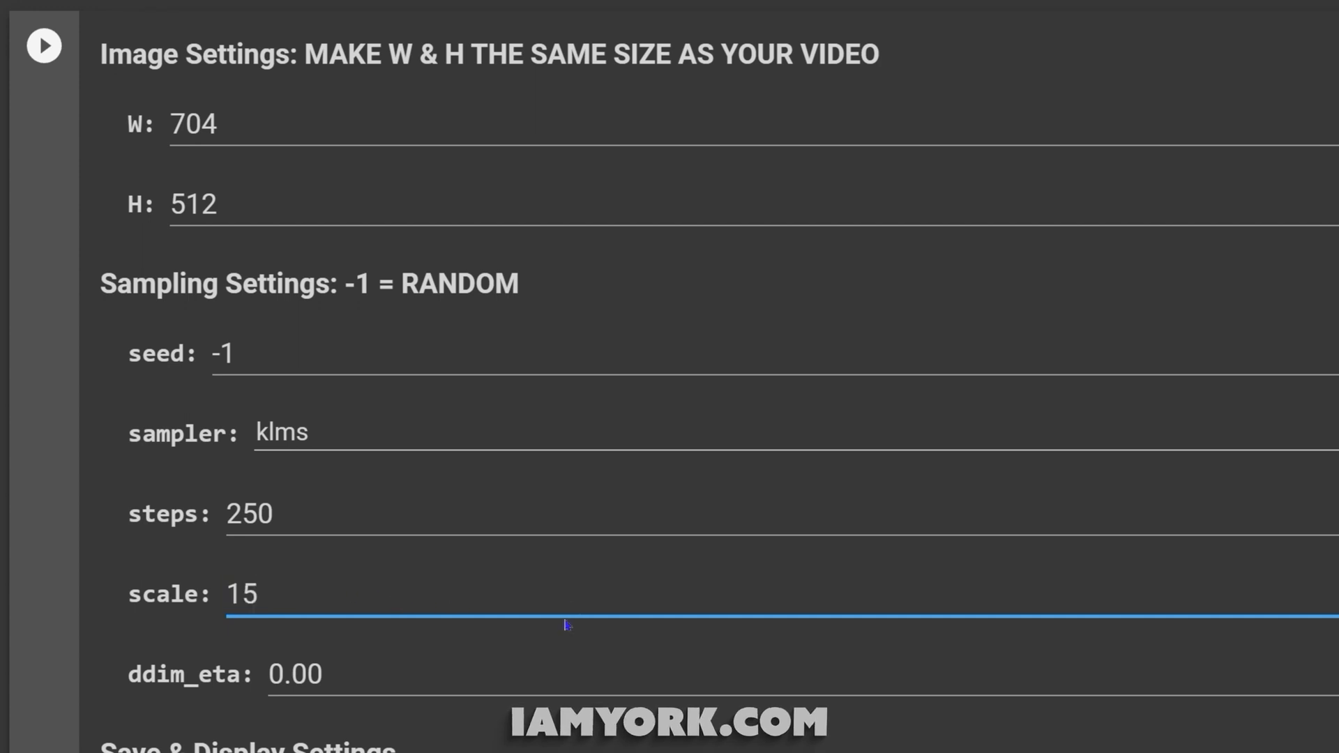
{"action": "mouse_move", "coordinate": [566, 599]}
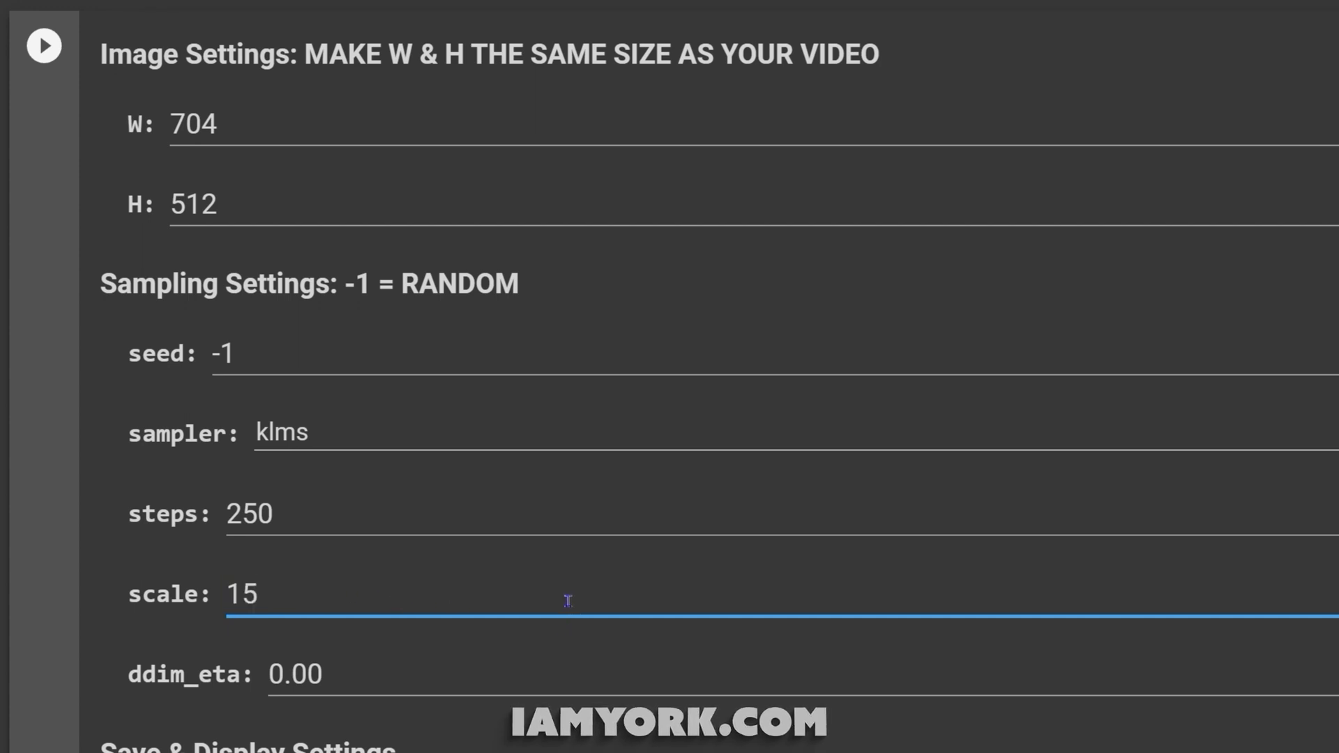
{"action": "mouse_move", "coordinate": [327, 614]}
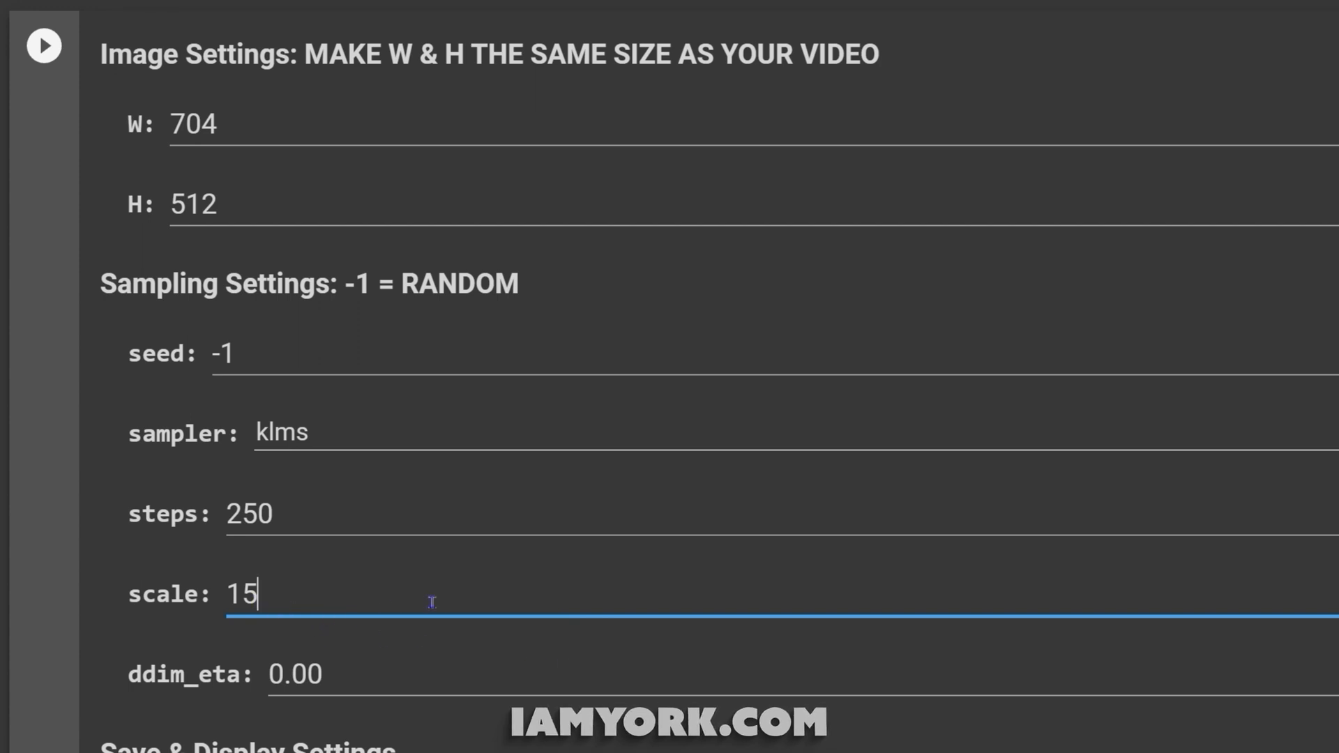
{"action": "mouse_move", "coordinate": [491, 708]}
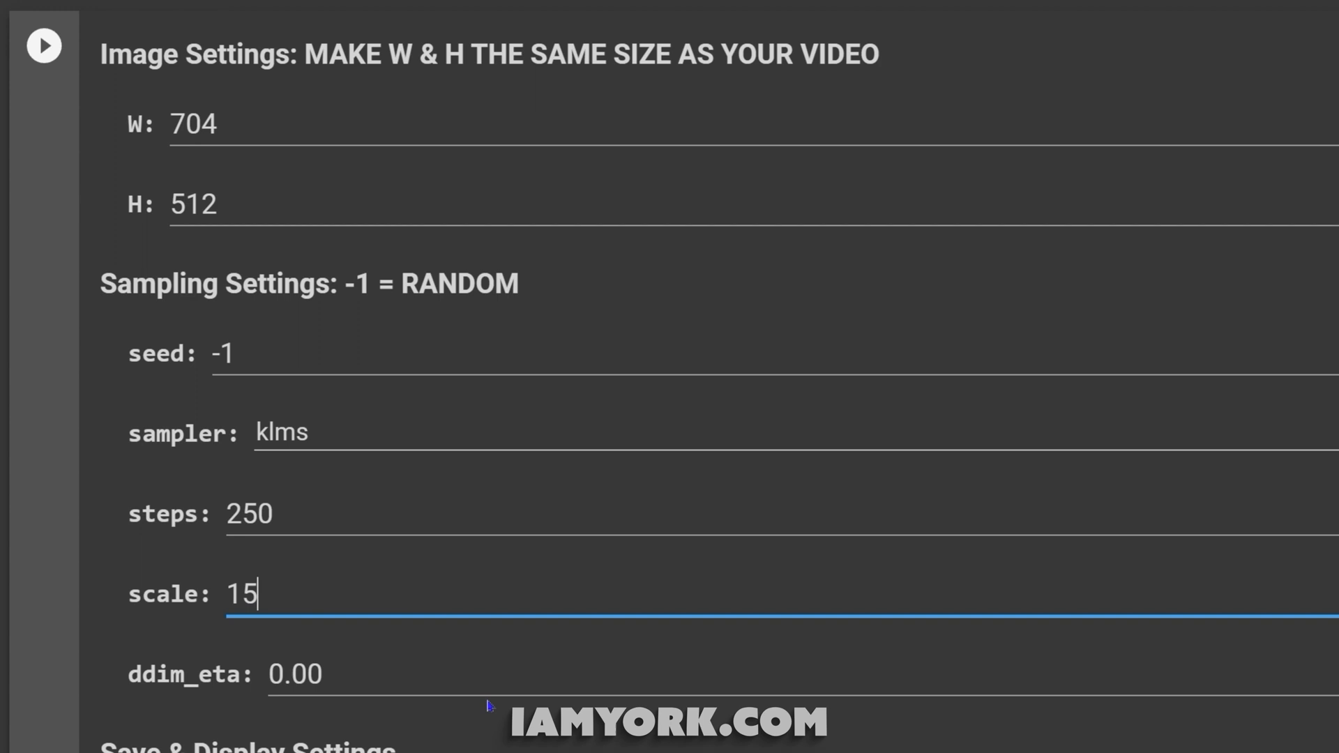
{"action": "scroll", "scroll_direction": "down", "scroll_amount": 3}
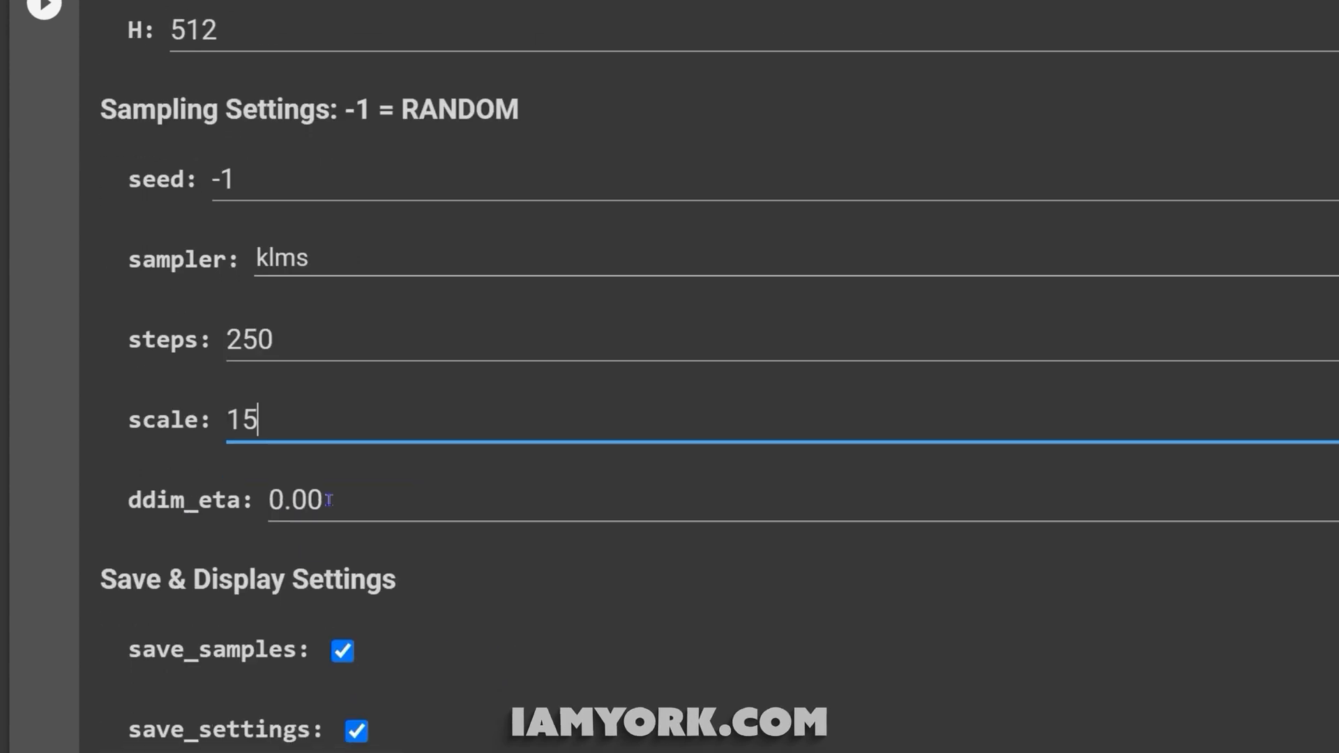
{"action": "scroll", "scroll_direction": "down", "scroll_amount": 3}
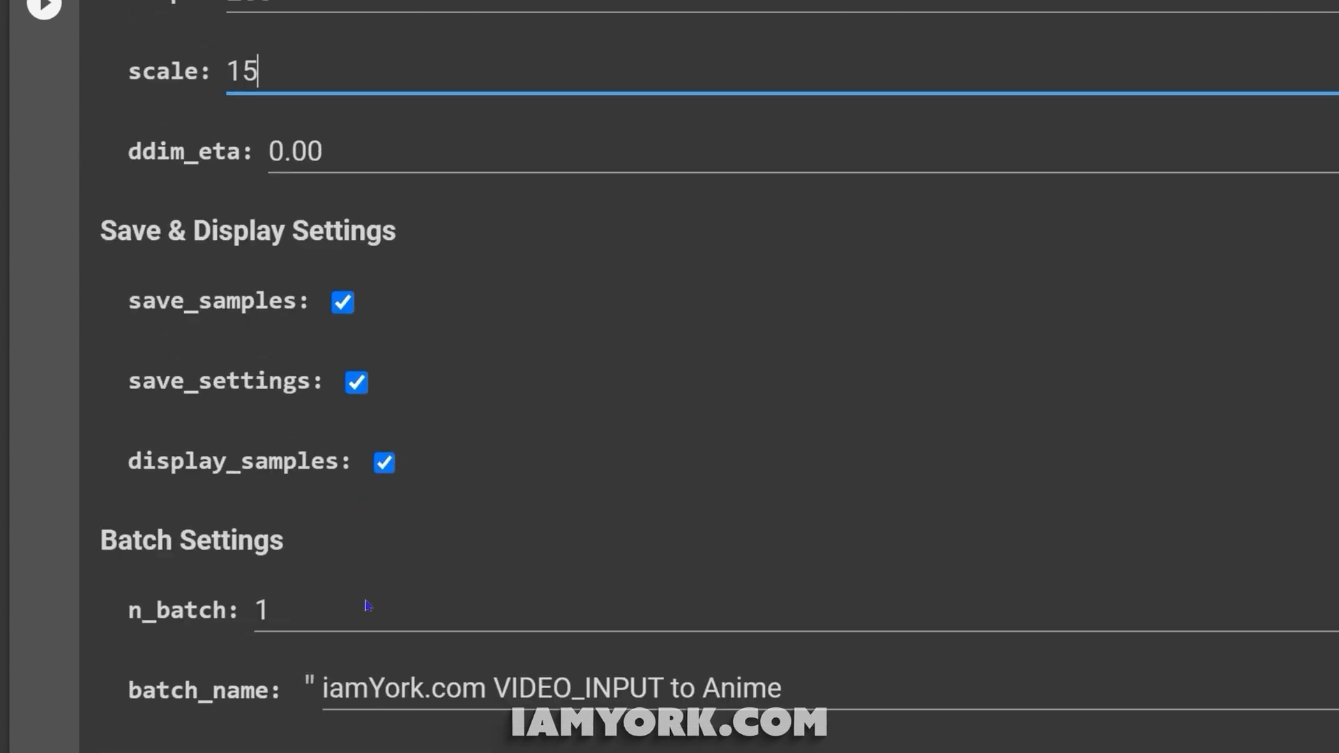
{"action": "scroll", "scroll_direction": "down", "scroll_amount": 3}
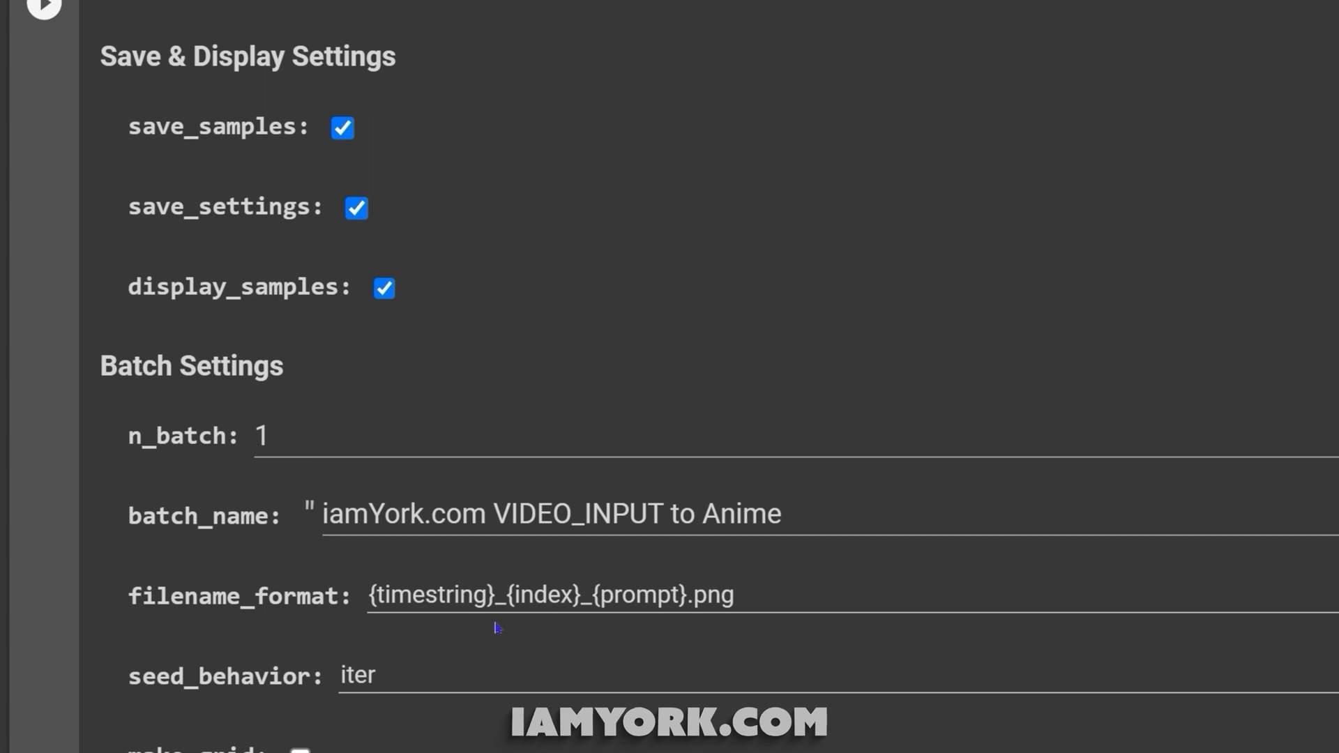
{"action": "scroll", "scroll_direction": "down", "scroll_amount": 3}
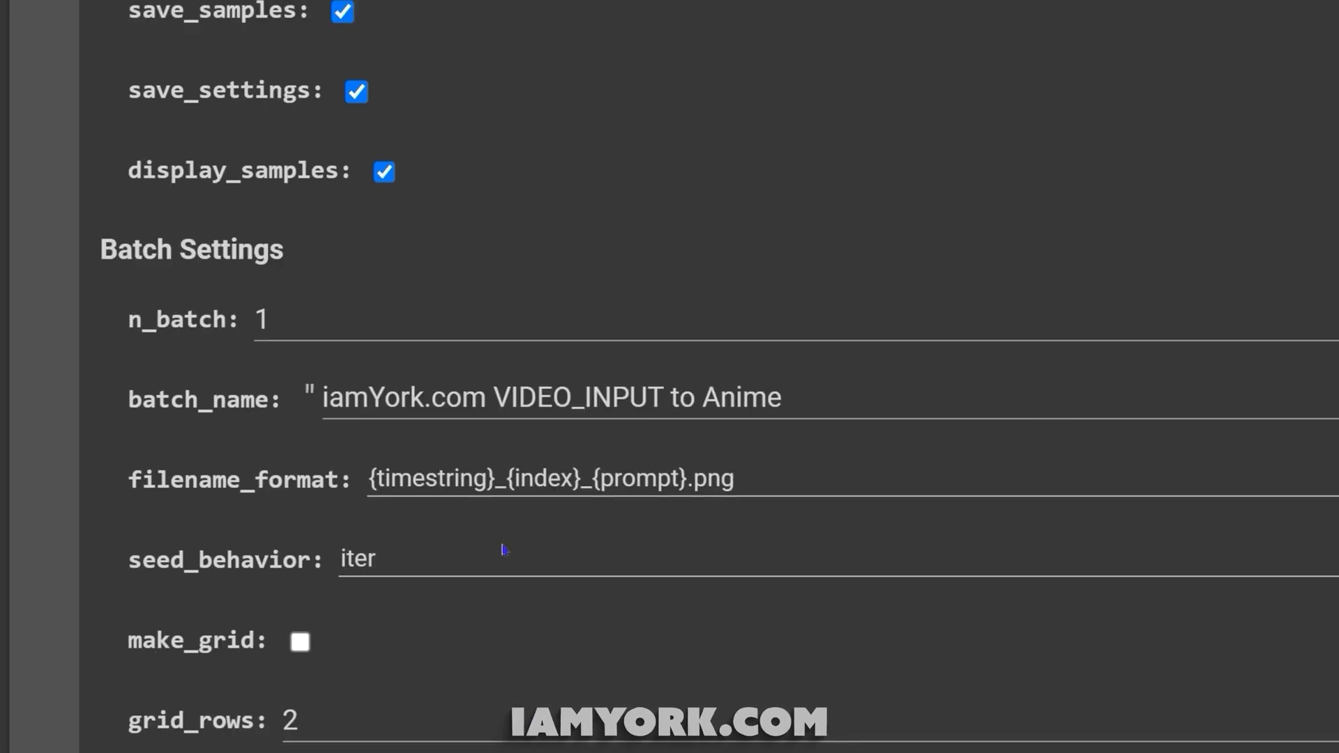
{"action": "scroll", "scroll_direction": "down", "scroll_amount": 3}
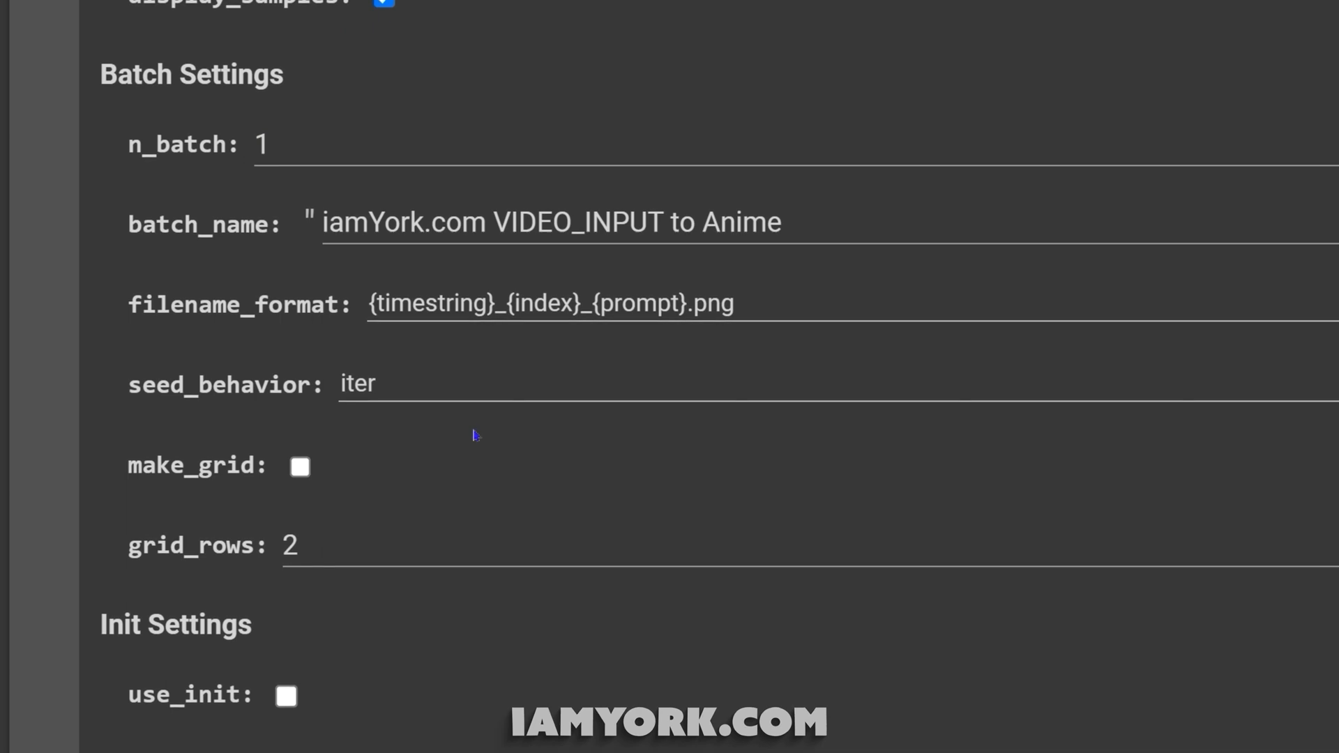
{"action": "mouse_move", "coordinate": [346, 252]}
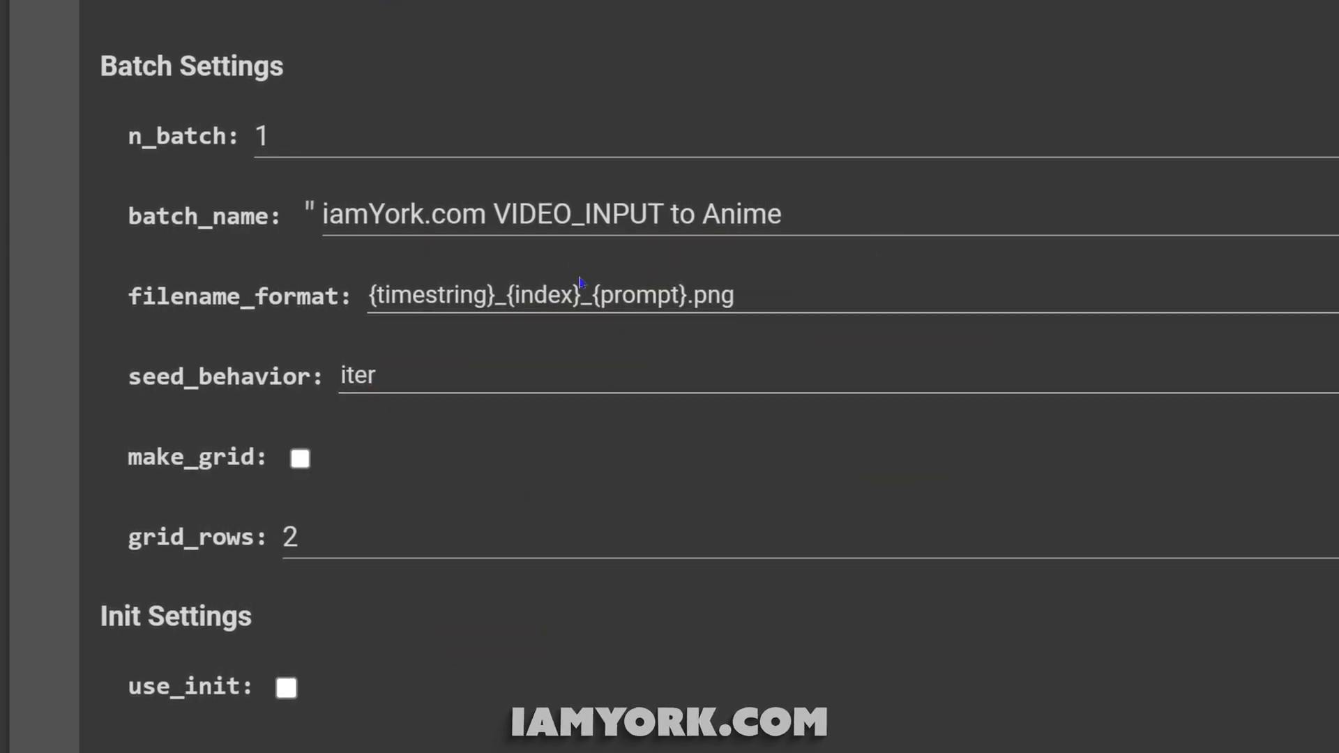
{"action": "scroll", "scroll_direction": "down", "scroll_amount": 3}
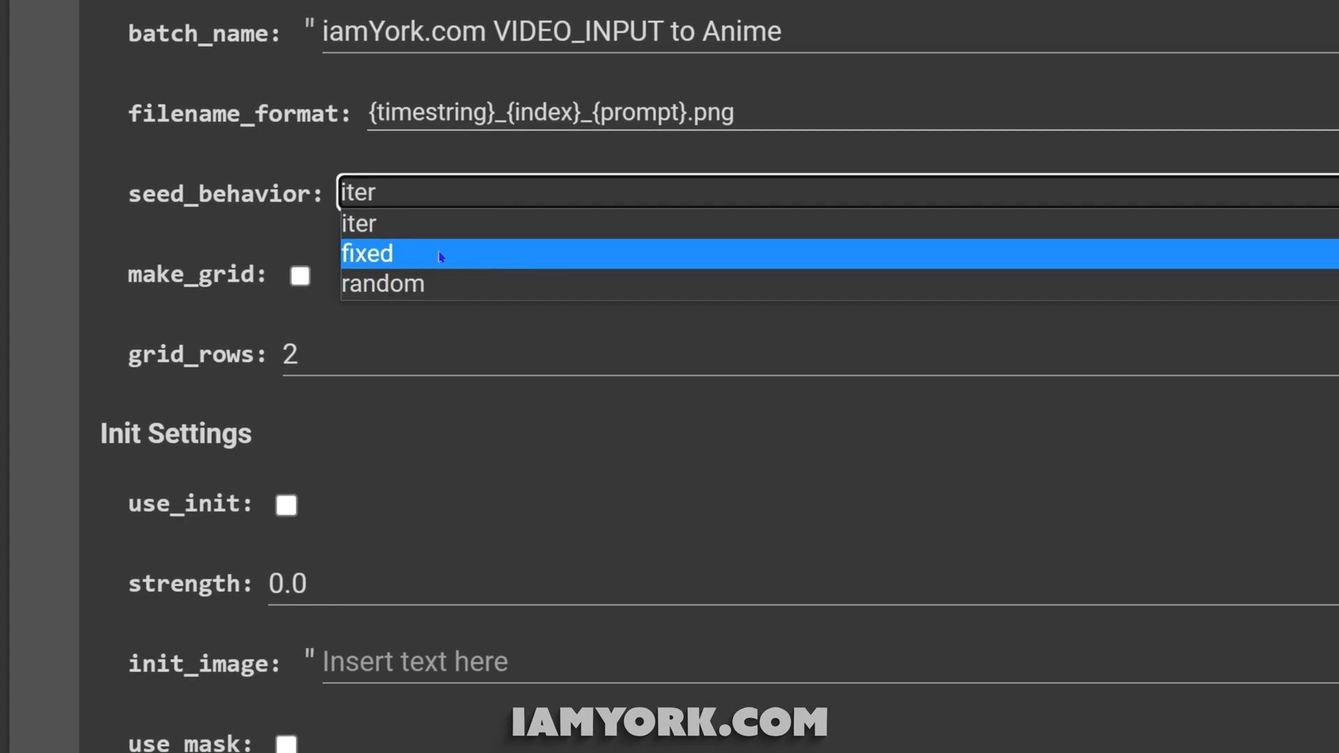
{"action": "mouse_move", "coordinate": [447, 224]}
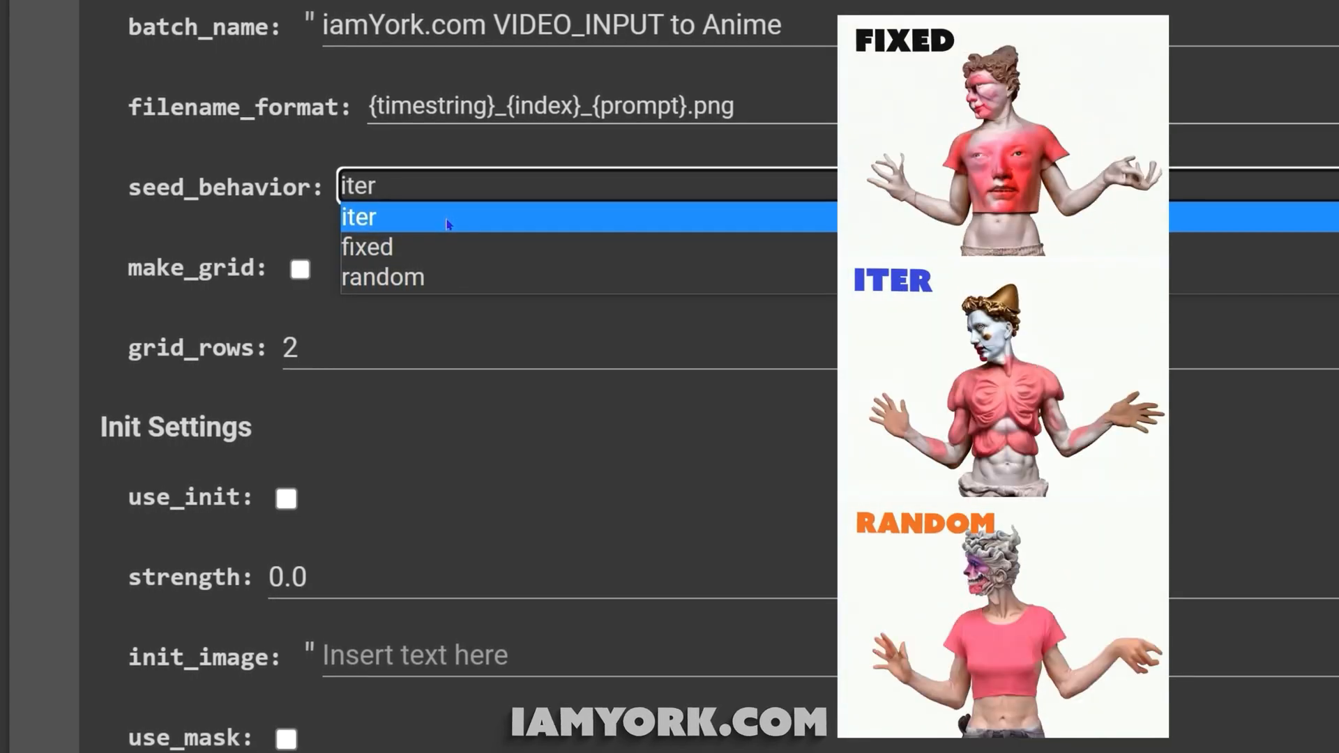
Try fixed for seed_behavior, then settle on iter instead of random
{"action": "left_click", "coordinate": [382, 276]}
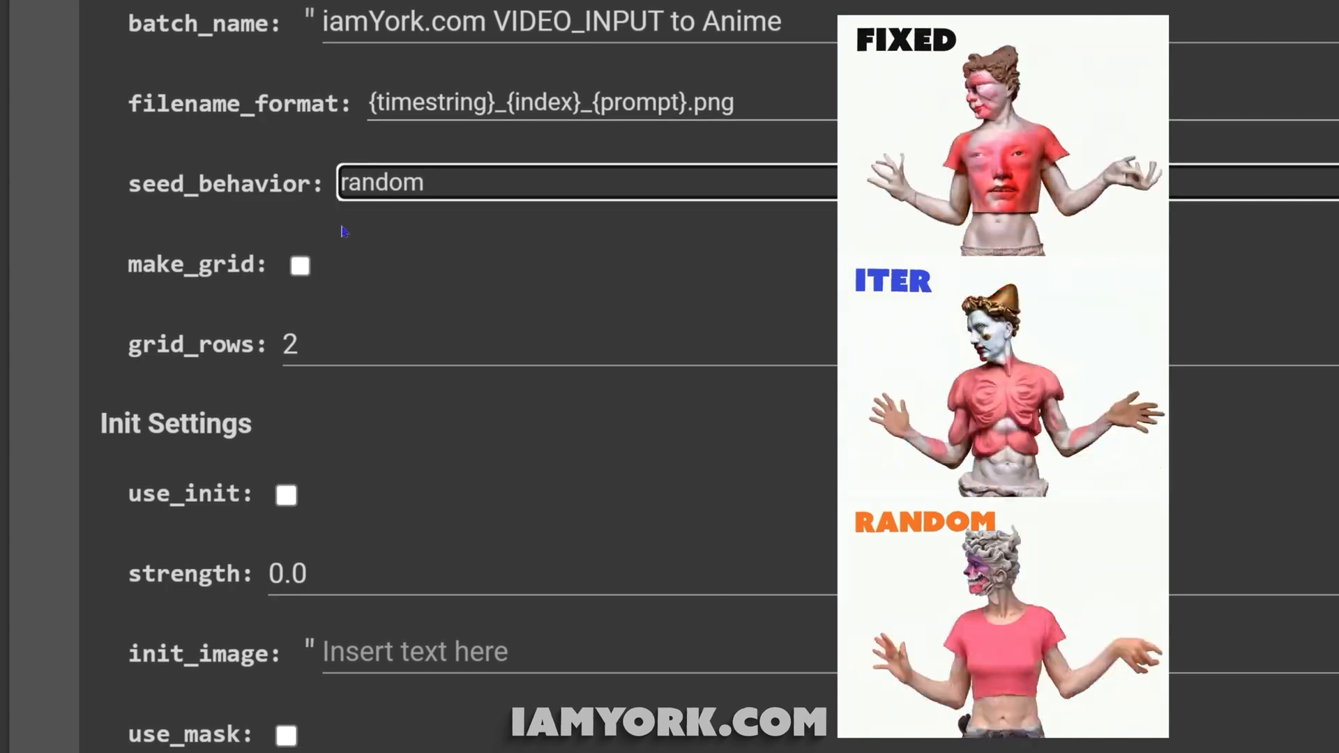
{"action": "type", "text": "iter"}
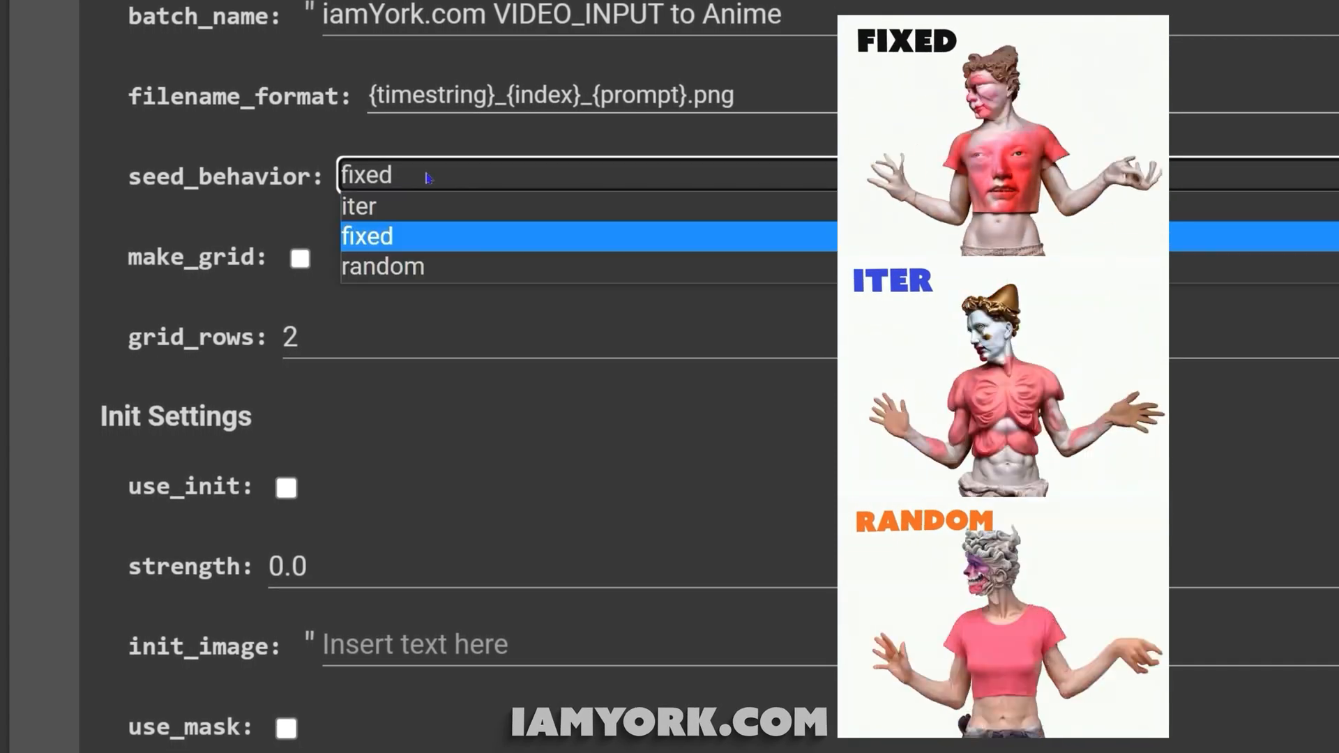
{"action": "left_click", "coordinate": [358, 206]}
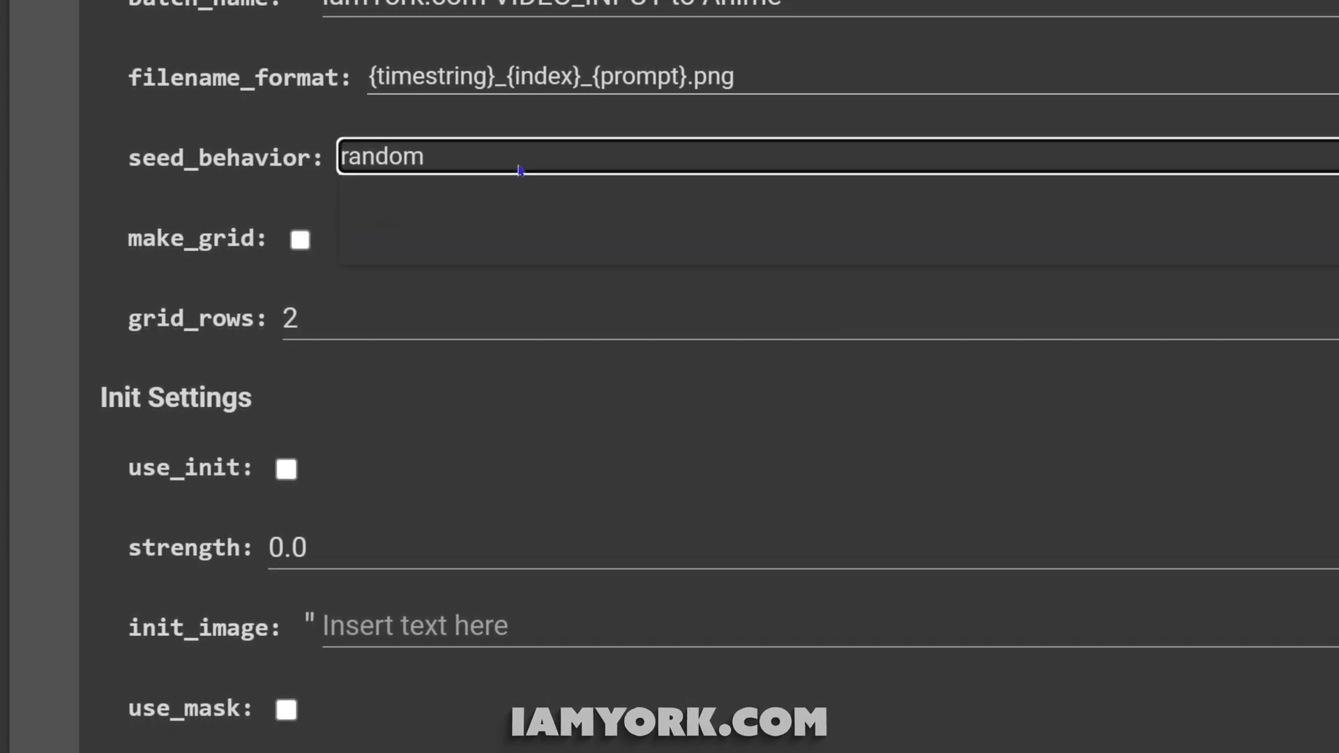
{"action": "type", "text": "iter"}
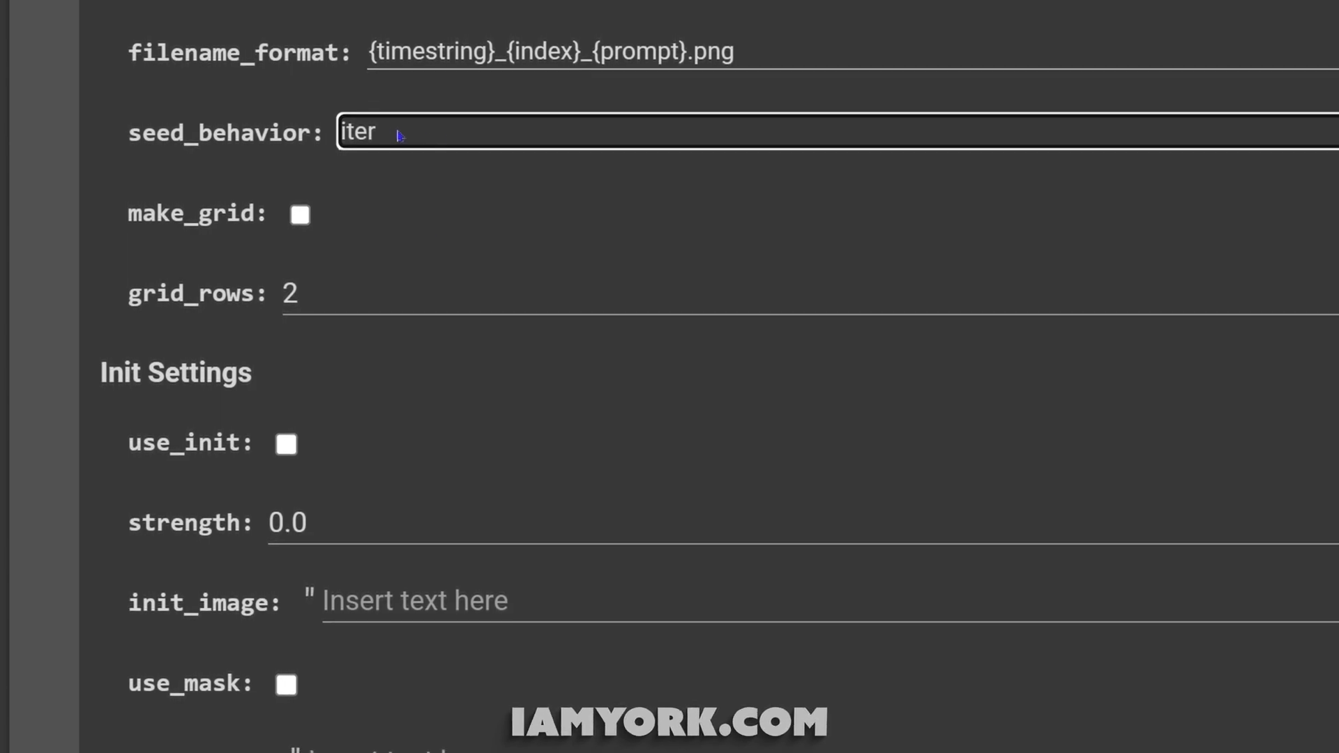
Scroll to Init Settings and replace strength 0.0 with 0.48
{"action": "scroll", "scroll_direction": "down", "scroll_amount": 3}
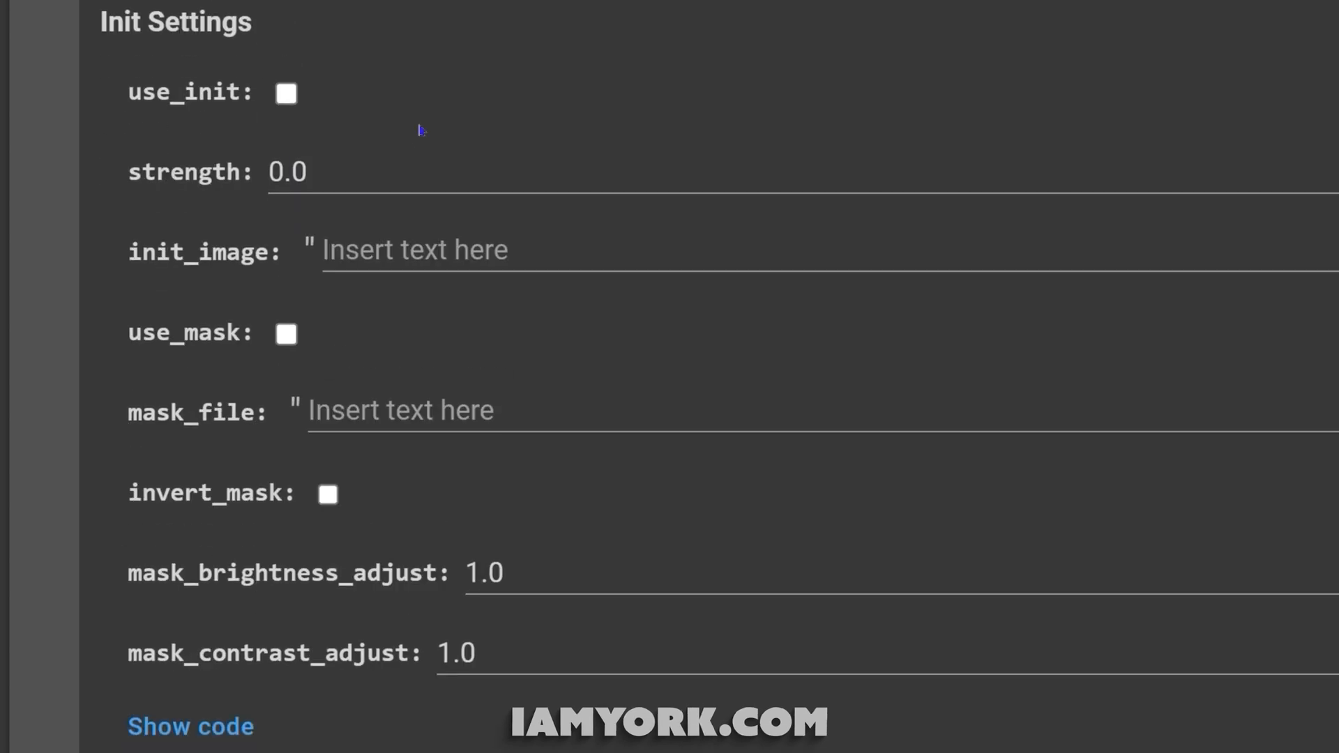
{"action": "mouse_move", "coordinate": [132, 214]}
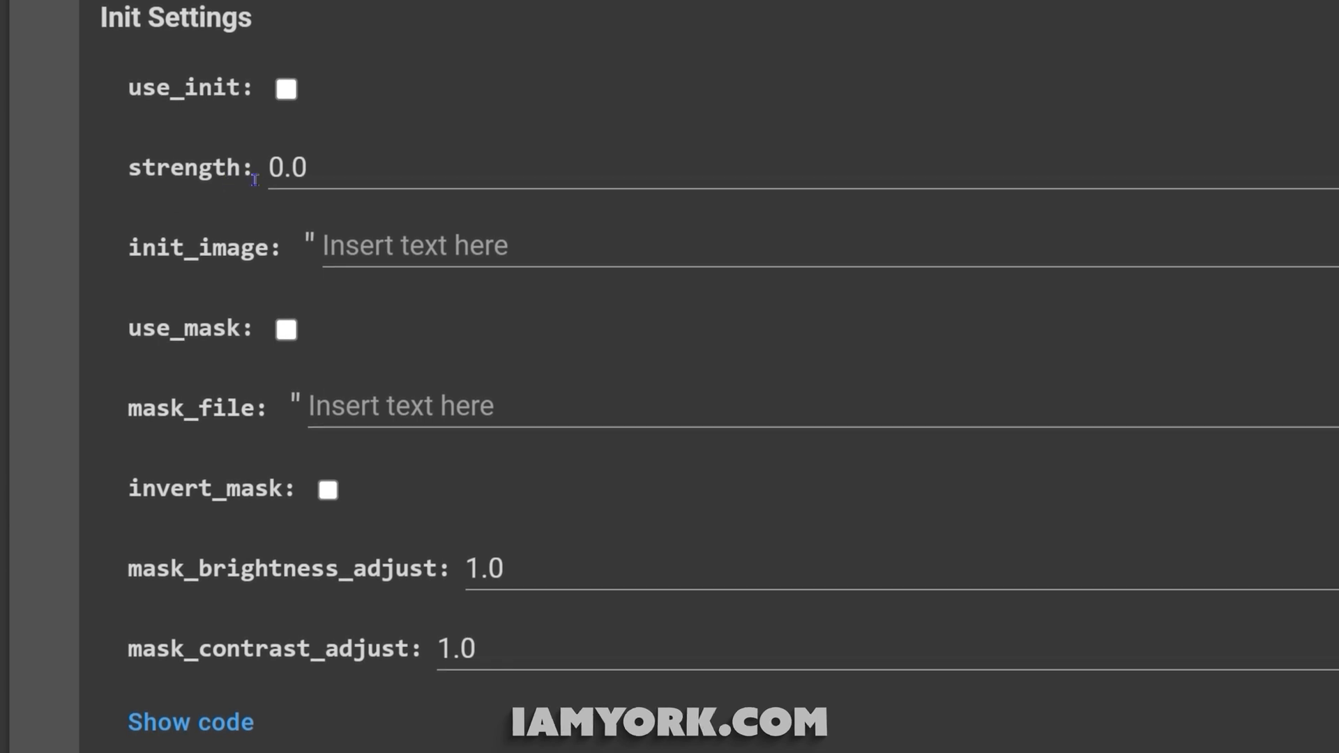
{"action": "scroll", "scroll_direction": "down", "scroll_amount": 3}
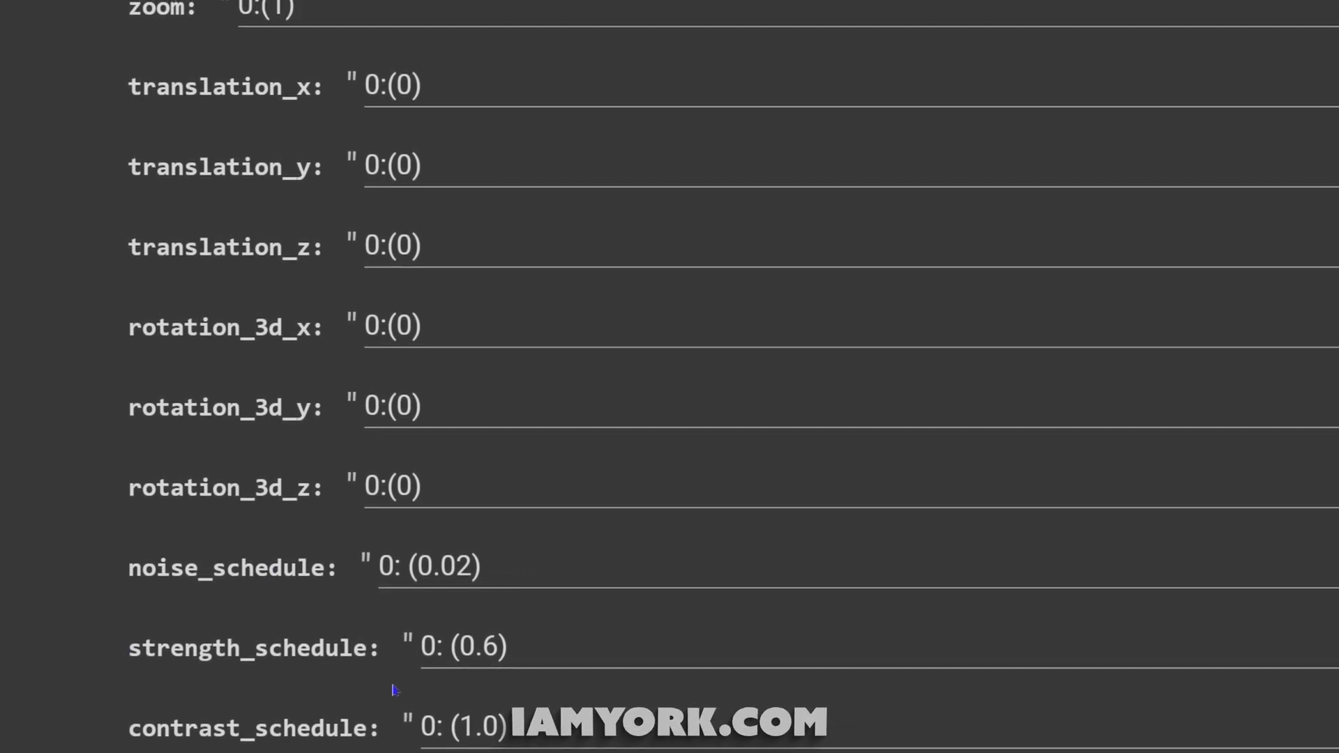
{"action": "scroll", "scroll_direction": "down", "scroll_amount": 3}
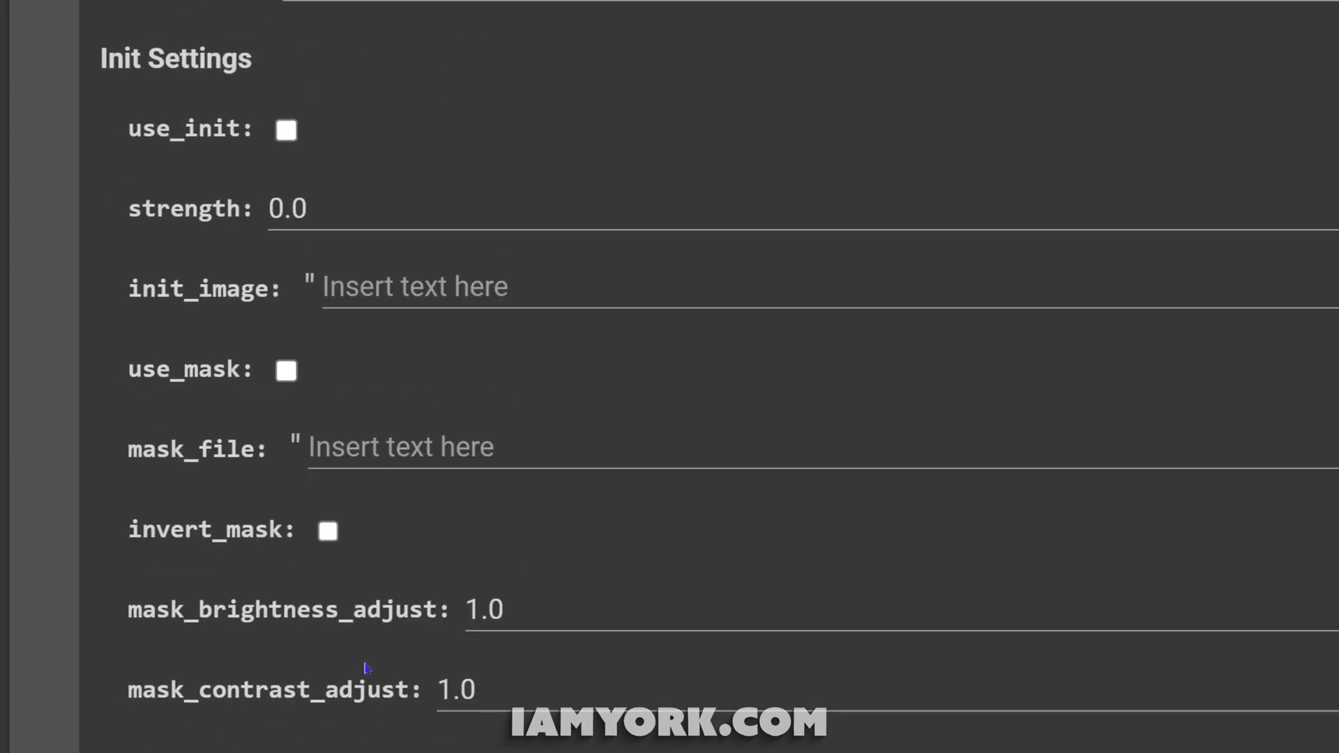
{"action": "left_click", "coordinate": [318, 209]}
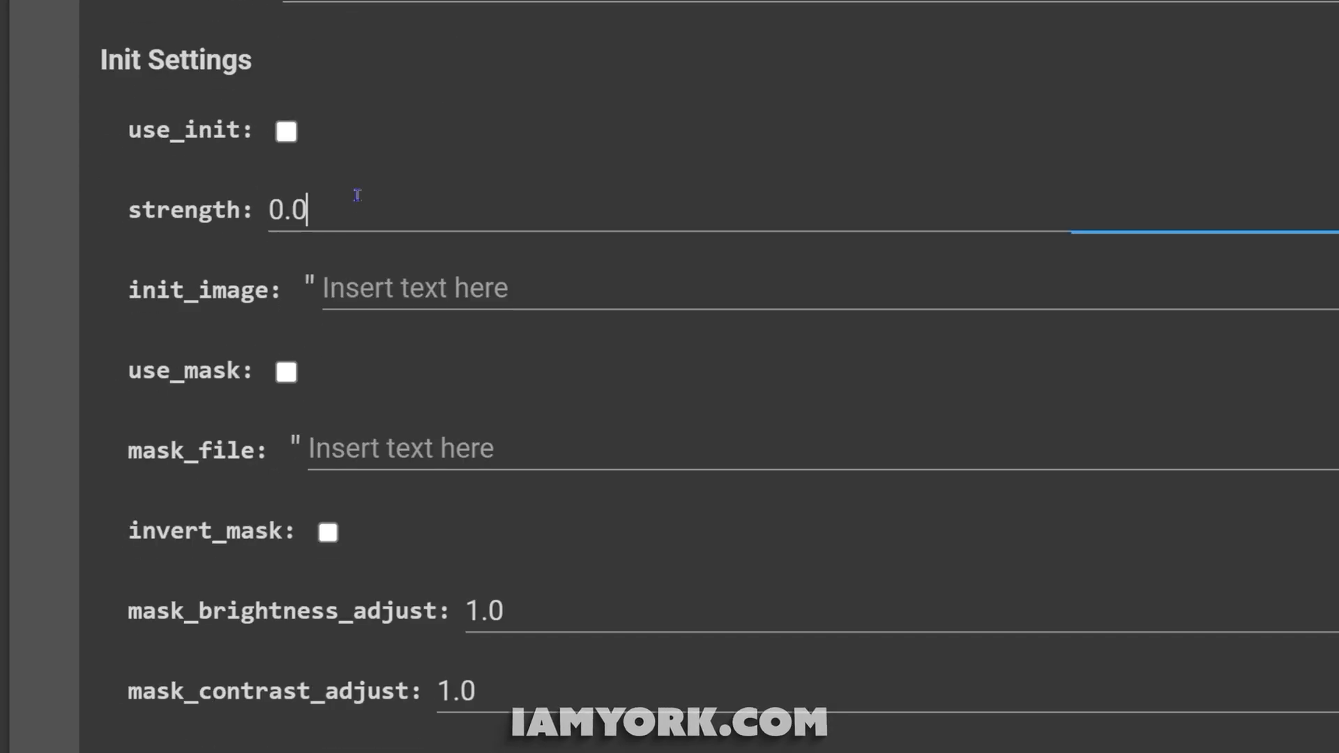
{"action": "key", "text": "Backspace"}
{"action": "type", "text": "48"}
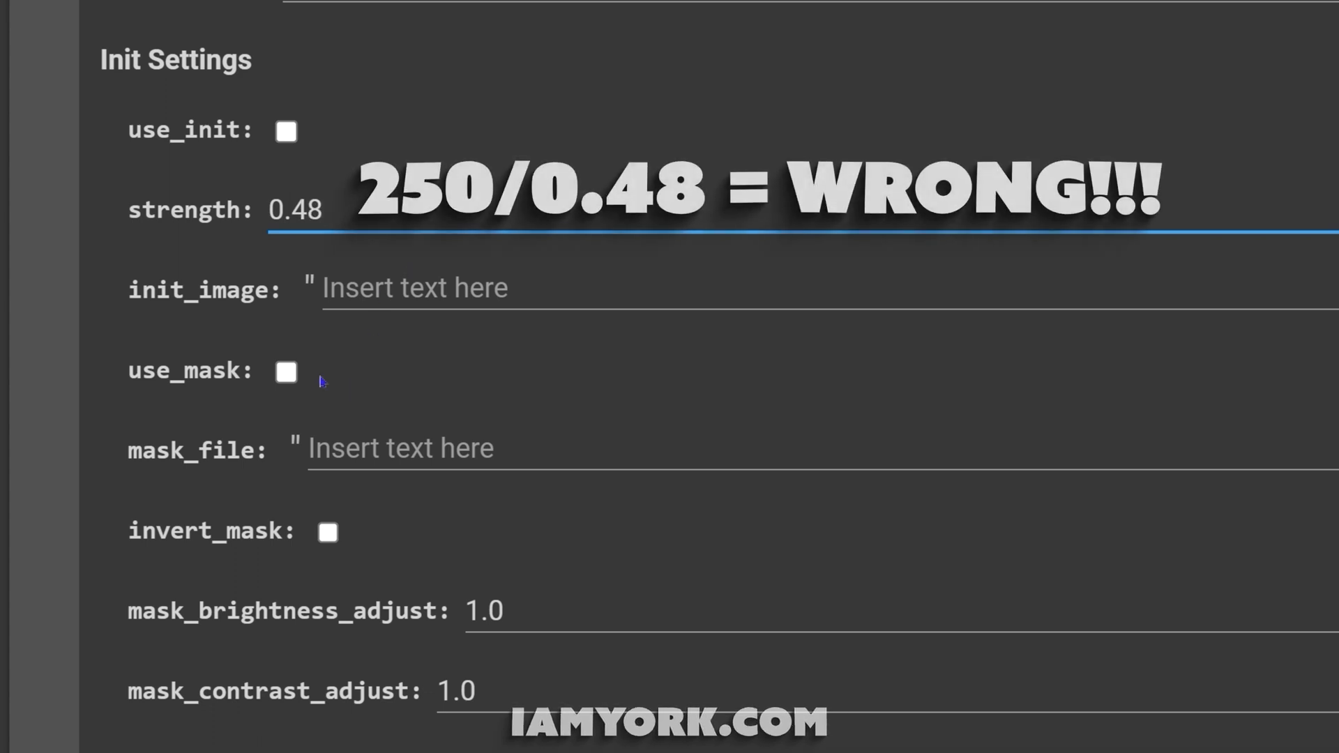
{"action": "mouse_move", "coordinate": [282, 281]}
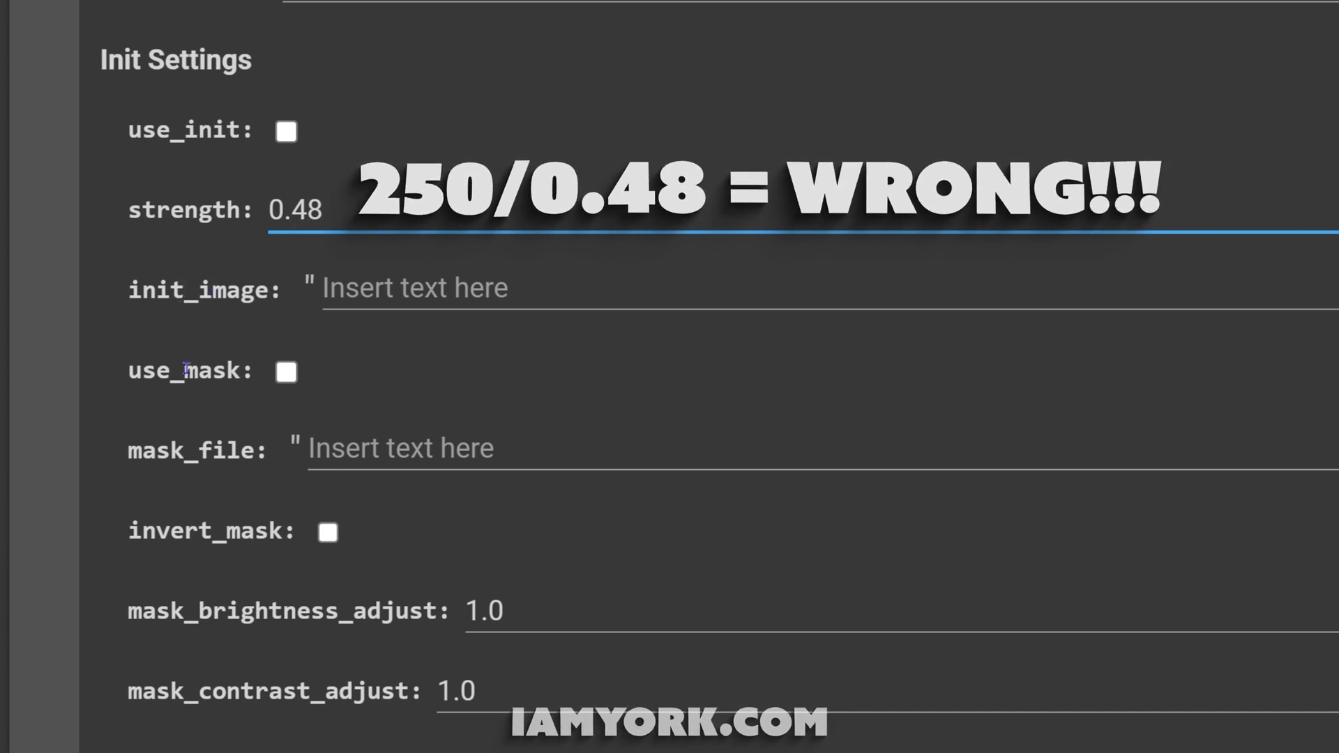
{"action": "left_click", "coordinate": [297, 209]}
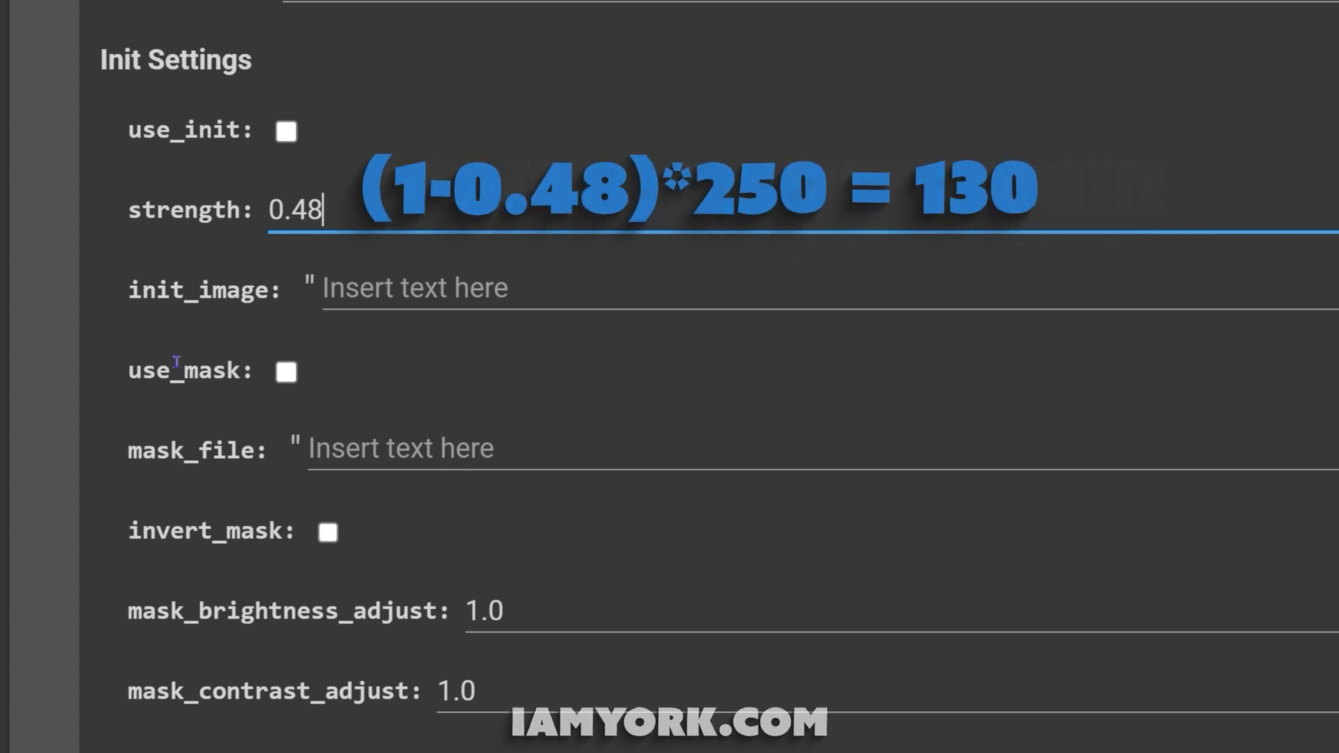
{"action": "mouse_move", "coordinate": [388, 383]}
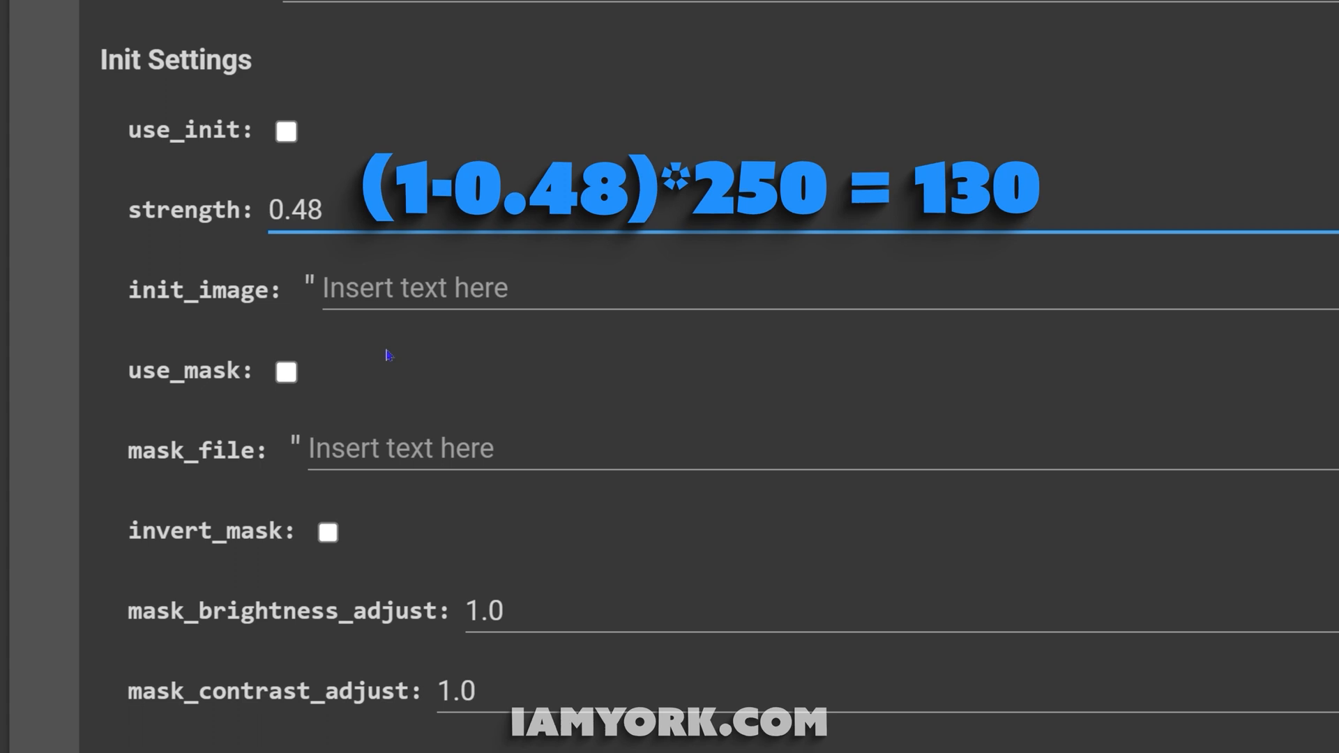
{"action": "mouse_move", "coordinate": [650, 509]}
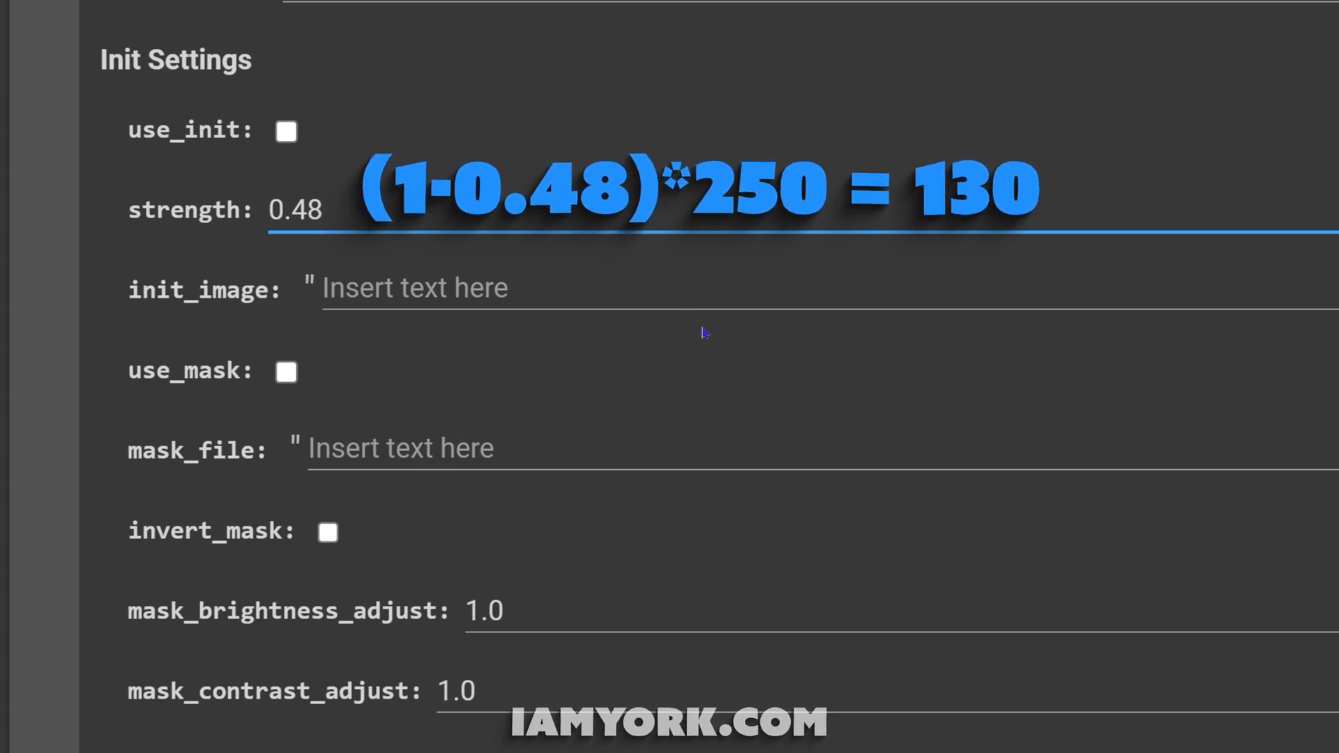
{"action": "mouse_move", "coordinate": [629, 301]}
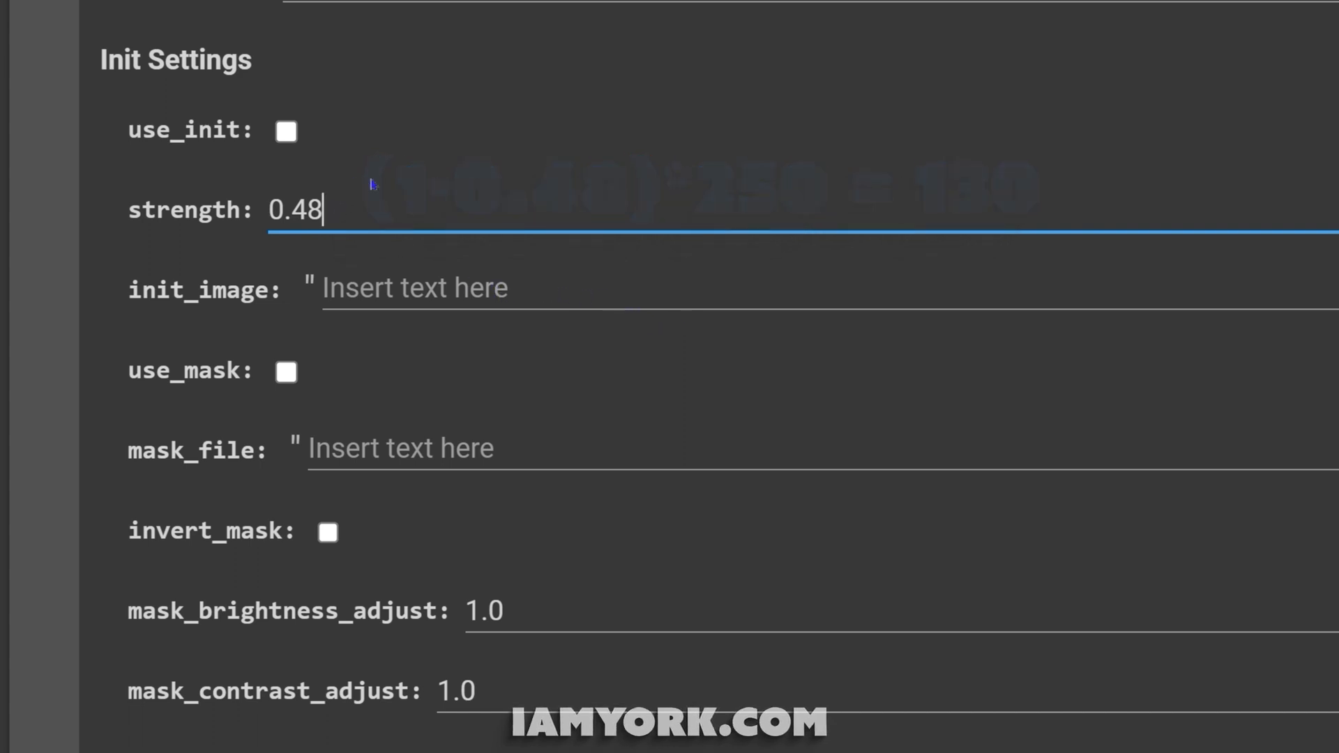
Run the Deforum settings cell so it exports the video frames and renders the first anime frame
{"action": "scroll", "scroll_direction": "down", "scroll_amount": 3}
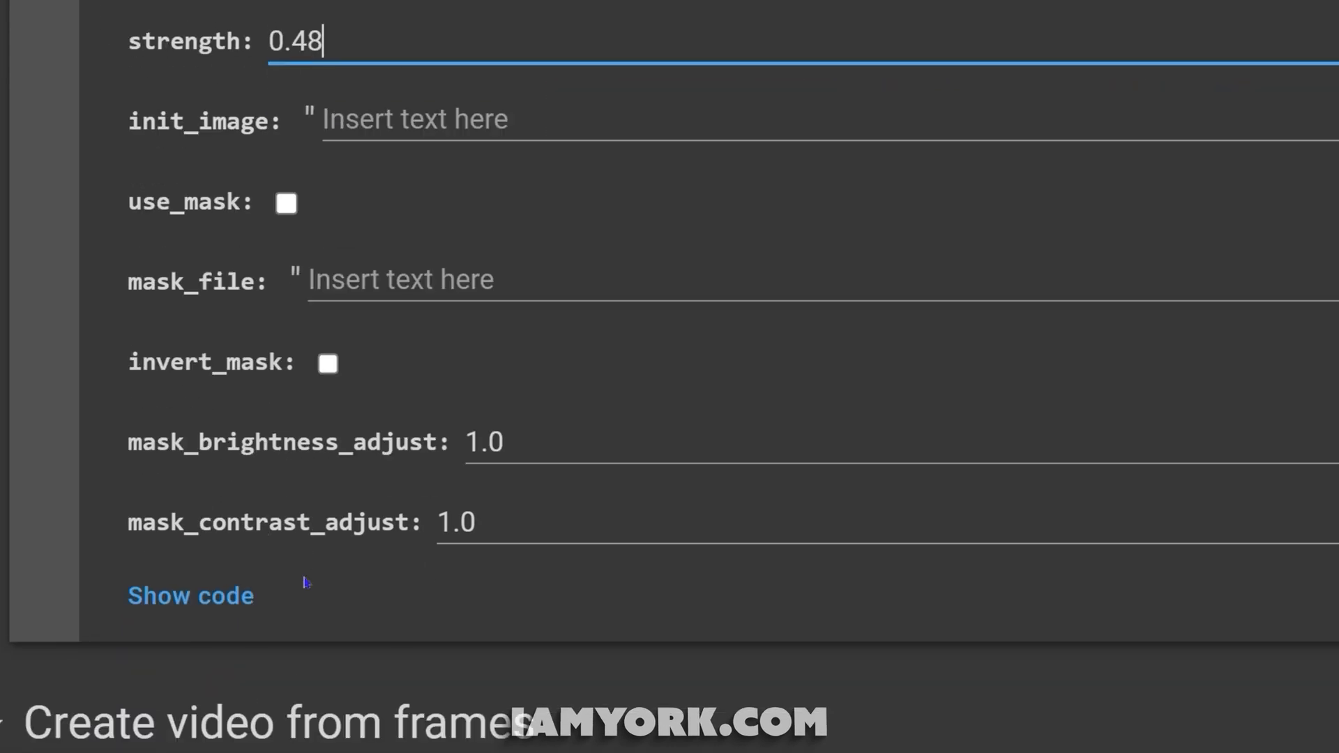
{"action": "scroll", "scroll_direction": "down", "scroll_amount": 3}
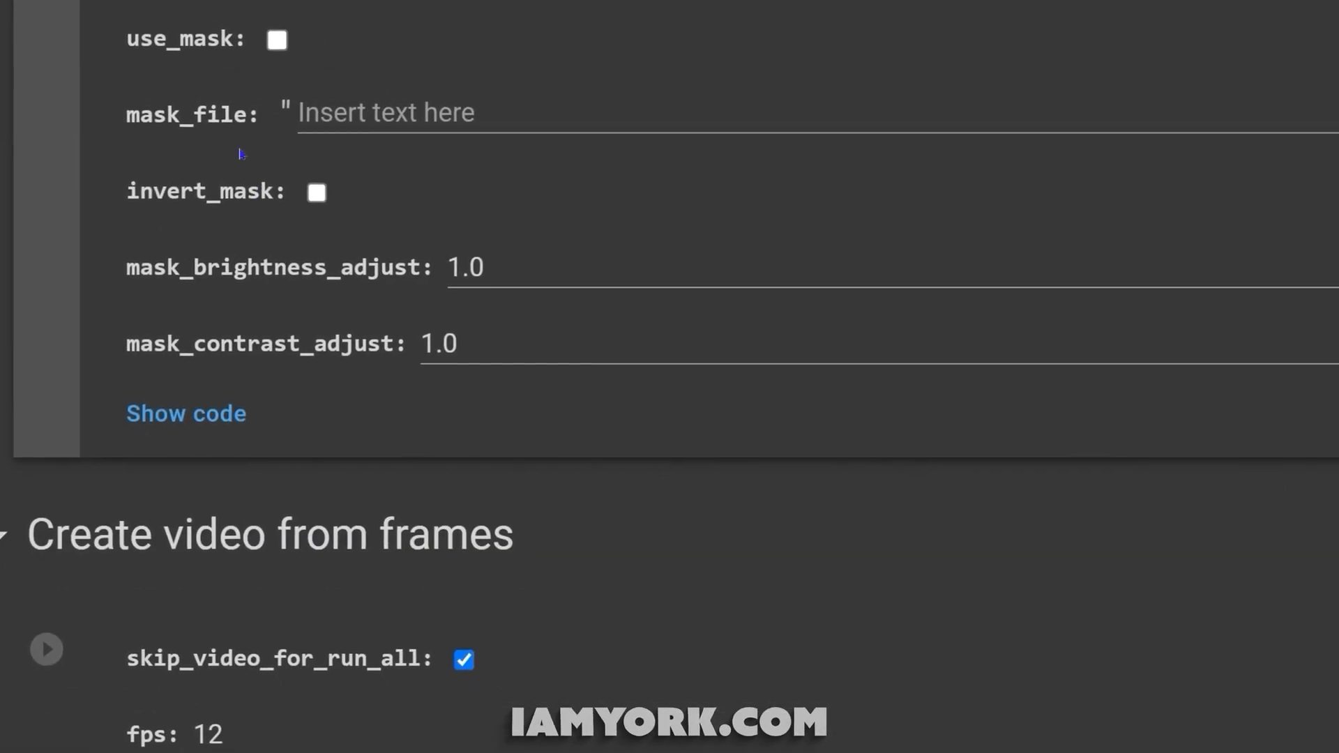
{"action": "scroll", "scroll_direction": "up", "scroll_amount": 3}
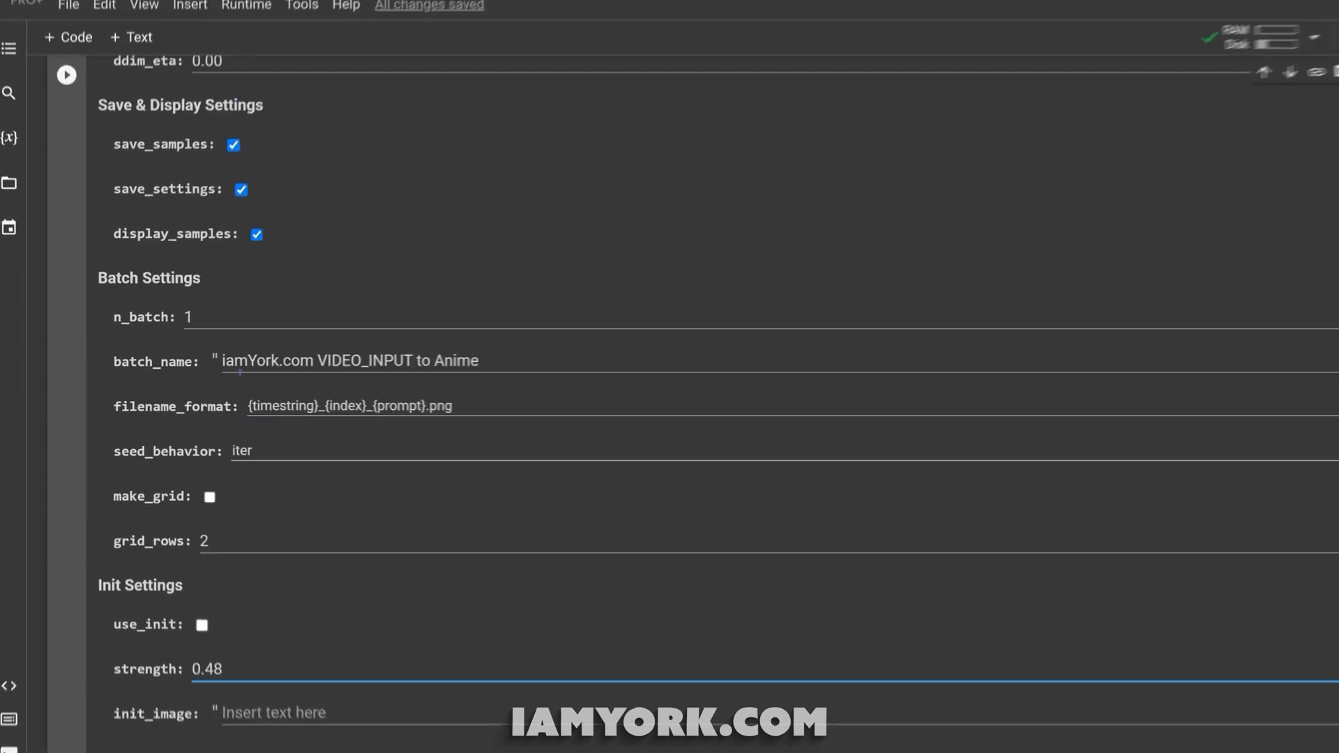
{"action": "scroll", "scroll_direction": "up", "scroll_amount": 3}
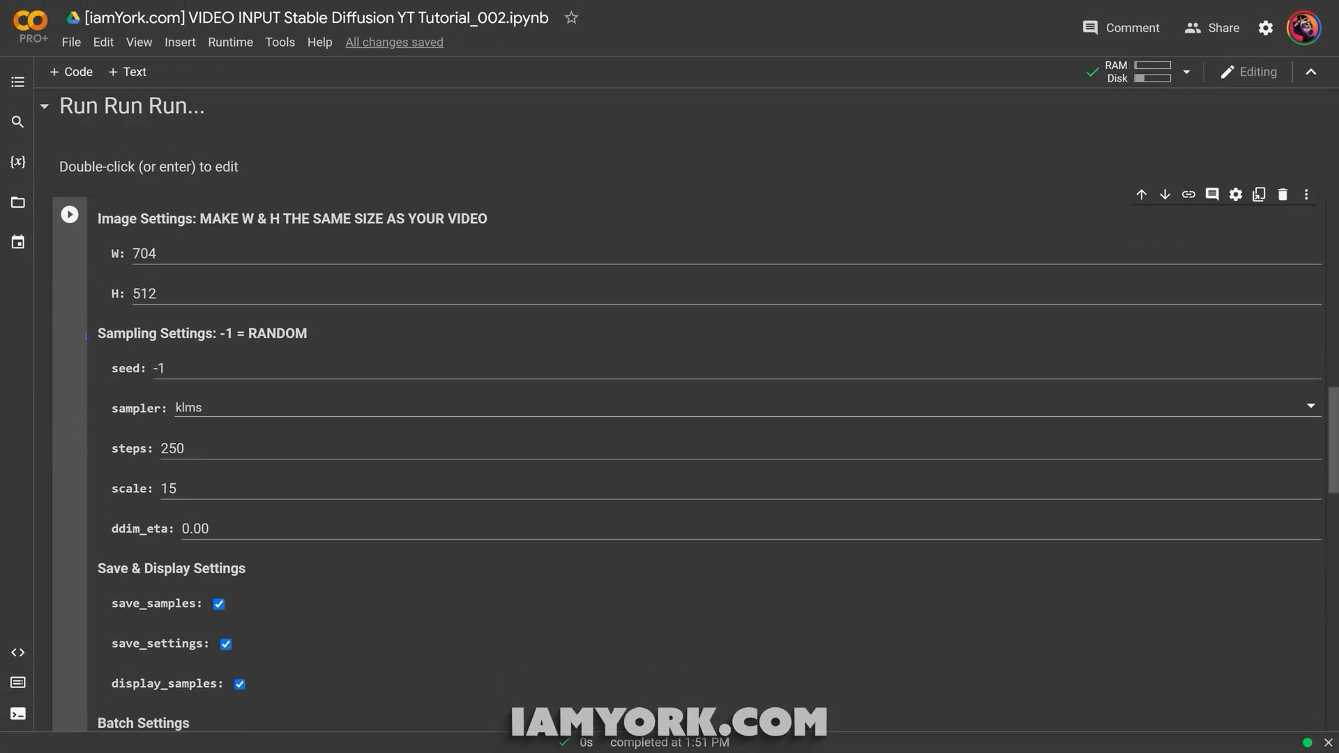
{"action": "mouse_move", "coordinate": [70, 215]}
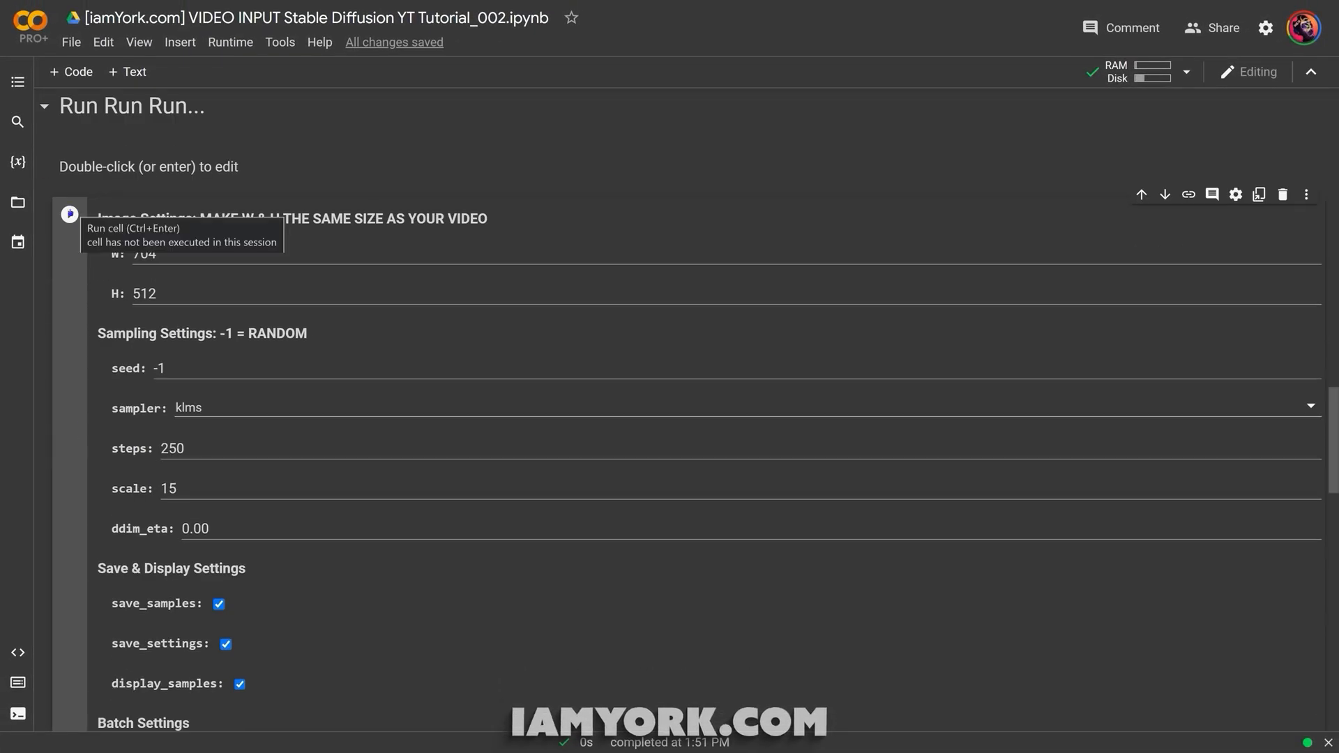
{"action": "left_click", "coordinate": [67, 212]}
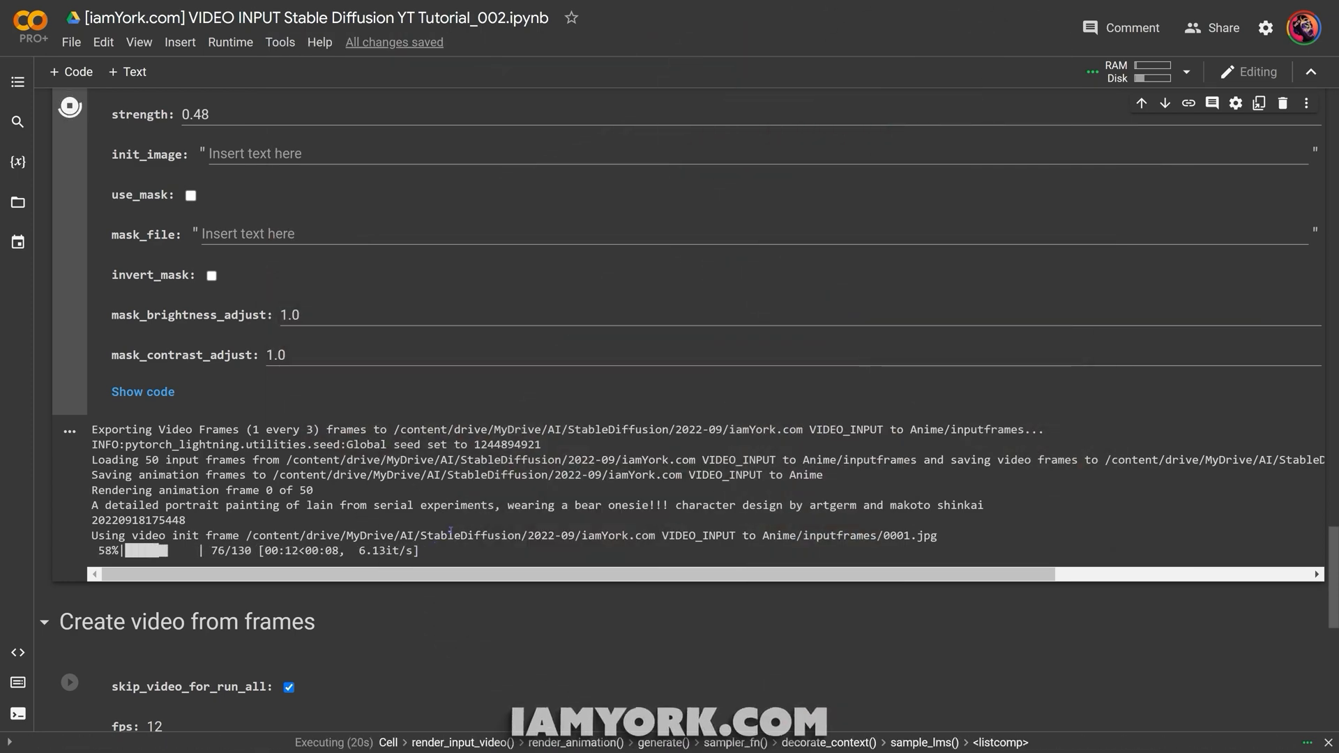
{"action": "scroll", "scroll_direction": "down", "scroll_amount": 3}
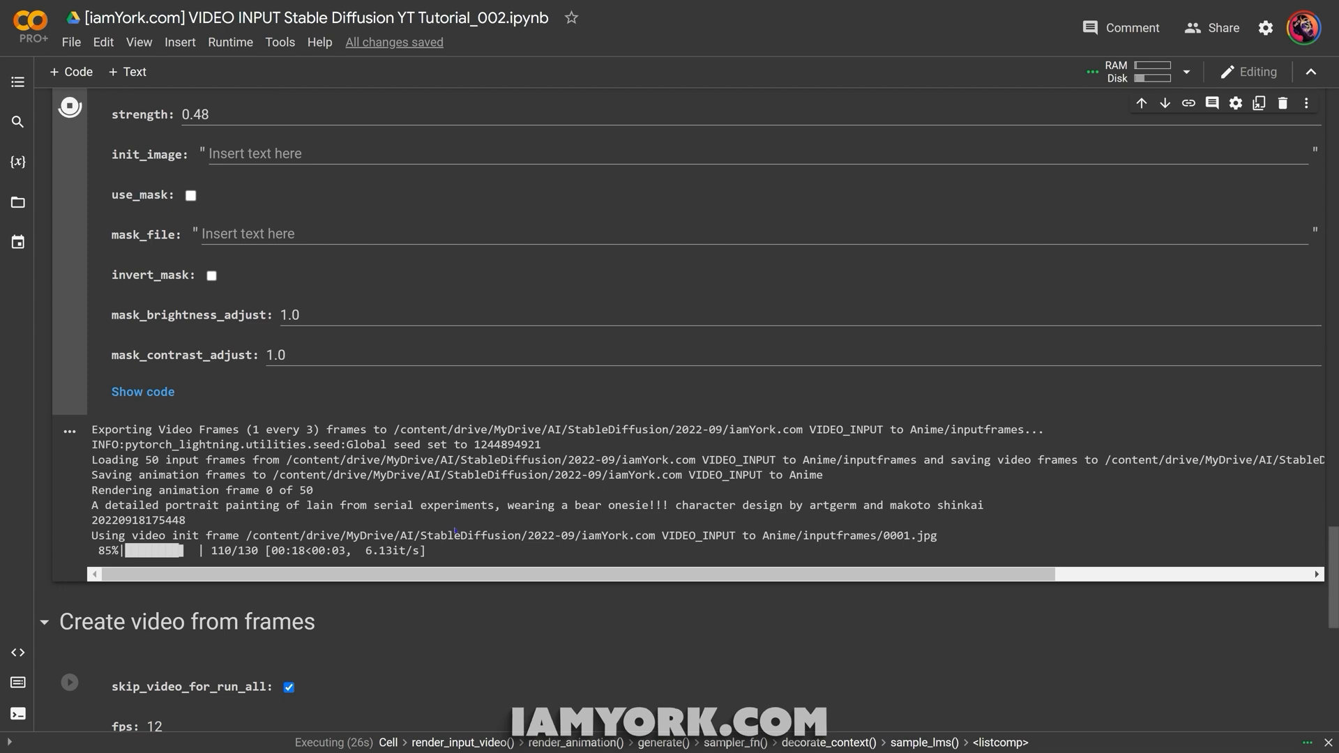
{"action": "scroll", "scroll_direction": "down", "scroll_amount": 3}
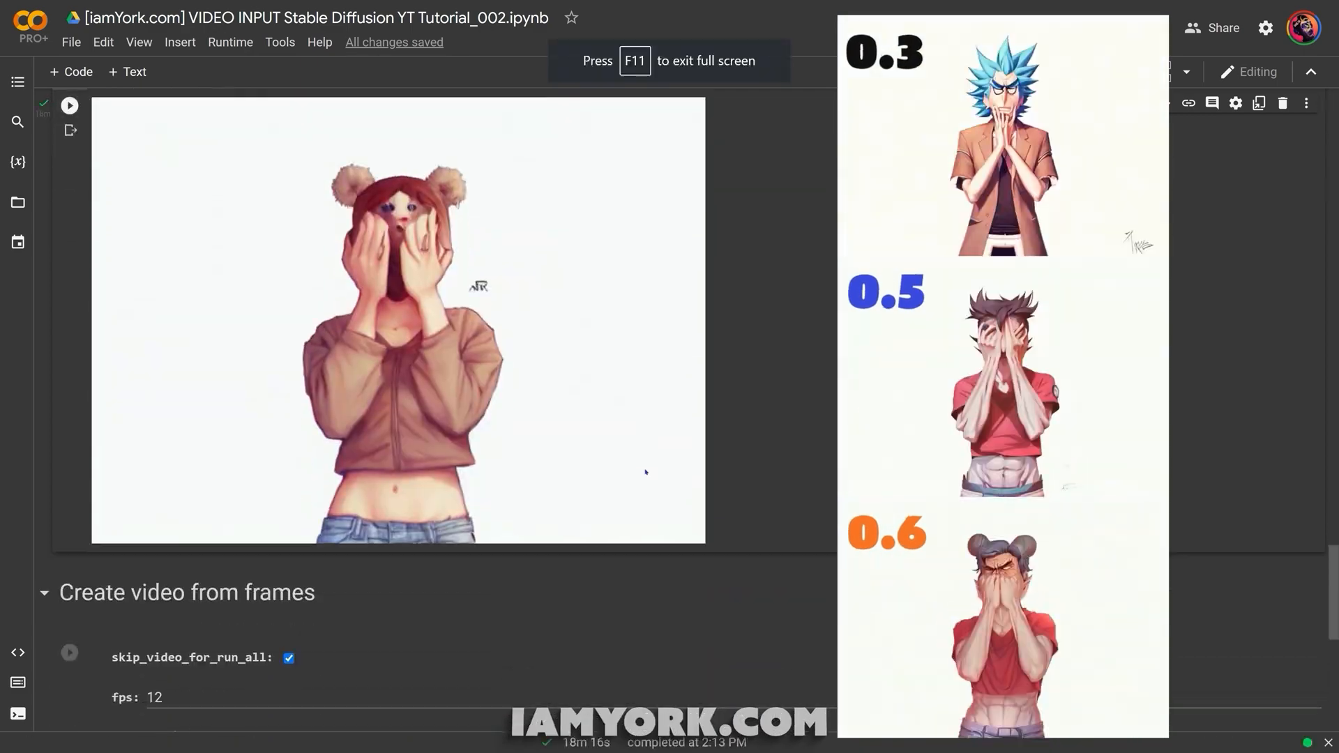
Scroll past the rendered bear-ear frame down to the Create video from frames cell (fps 12, max_frames 200)
{"action": "scroll", "scroll_direction": "down", "scroll_amount": 3}
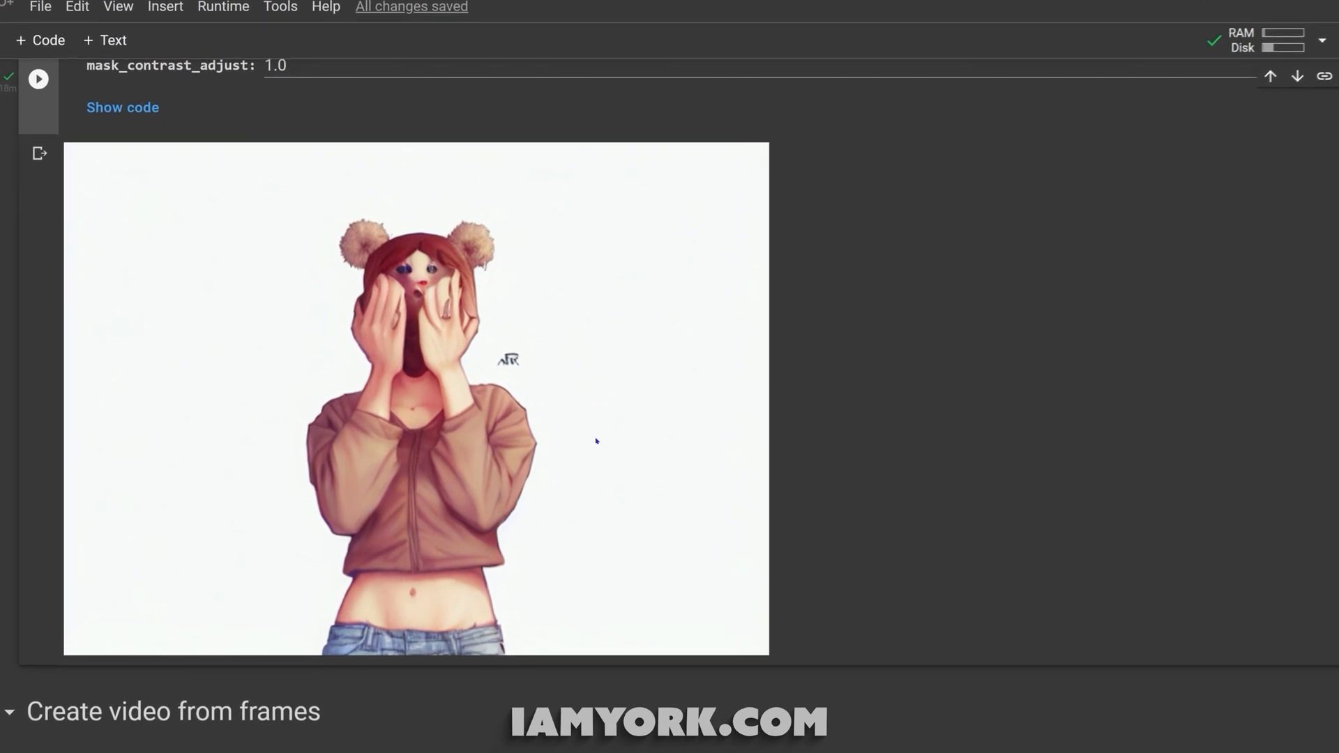
{"action": "scroll", "scroll_direction": "down", "scroll_amount": 3}
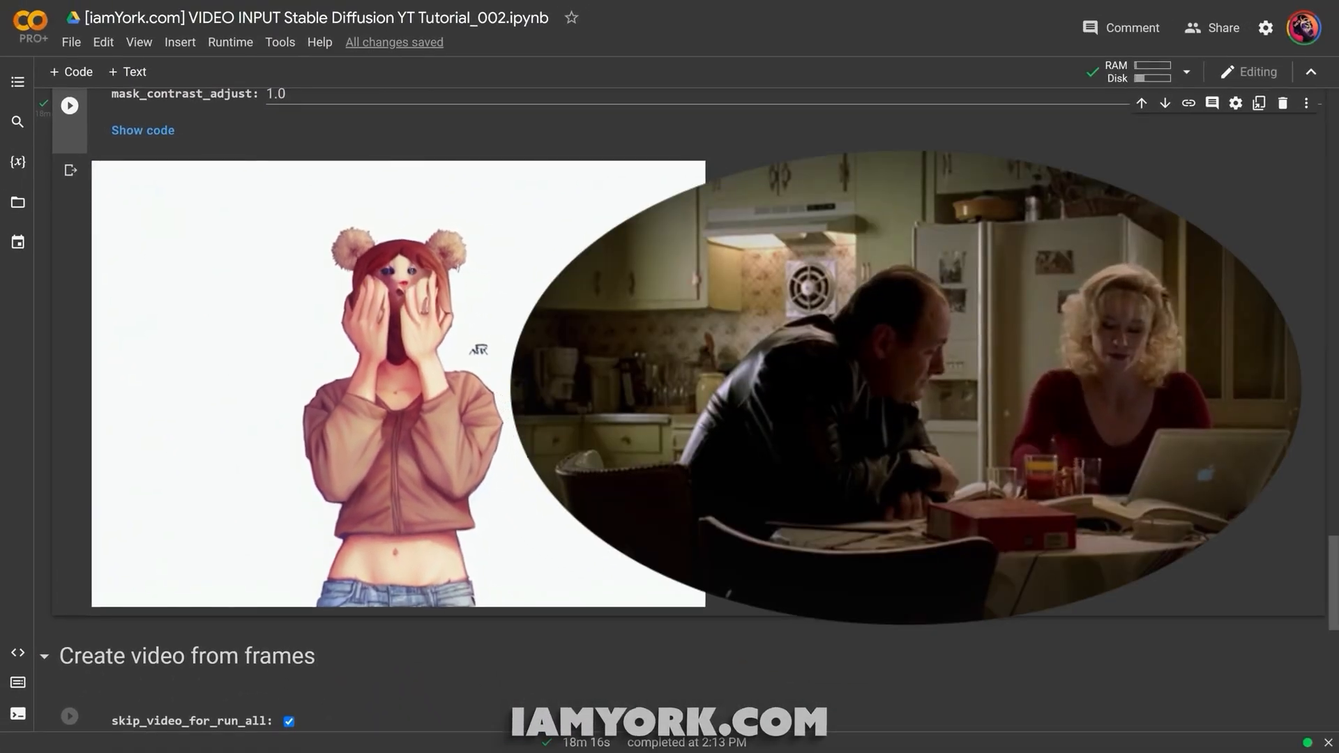
{"action": "scroll", "scroll_direction": "down", "scroll_amount": 3}
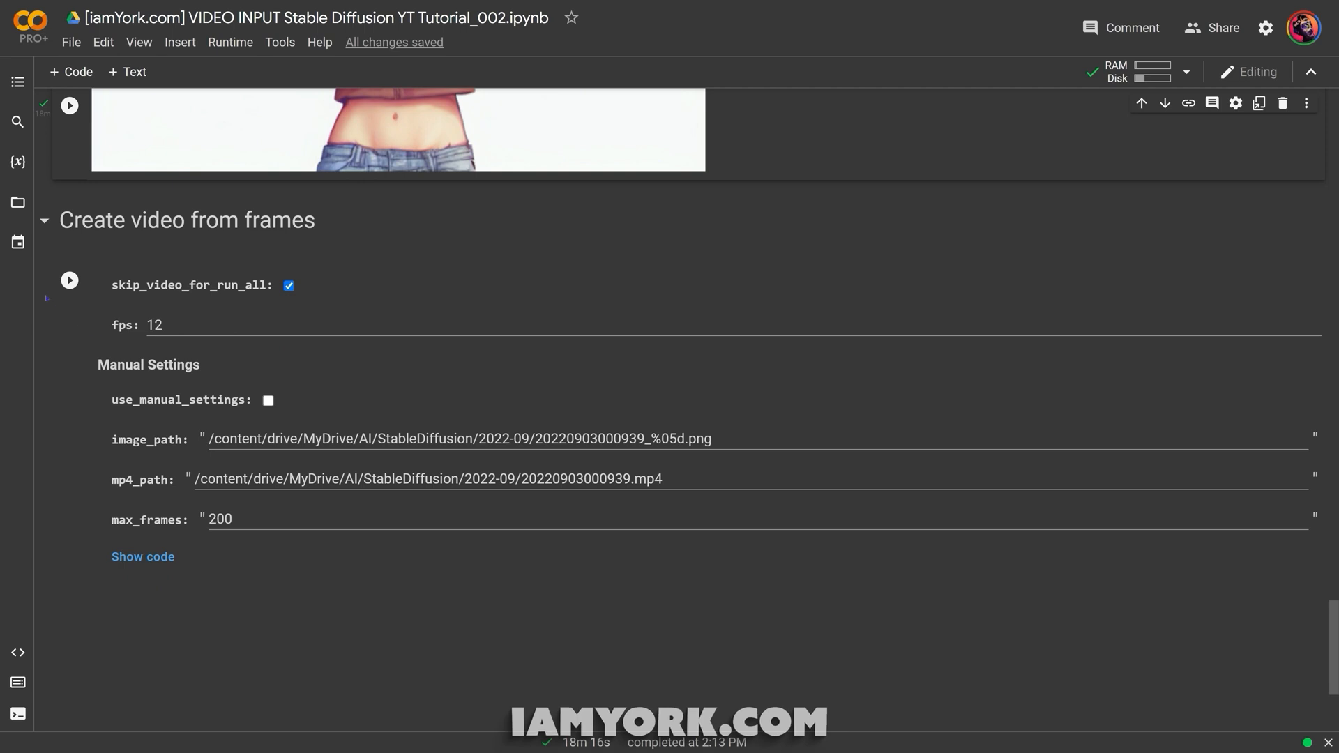
Uncheck skip_video_for_run_all, build the mp4 from the frames and play the 4-second anime preview
{"action": "left_click", "coordinate": [289, 285]}
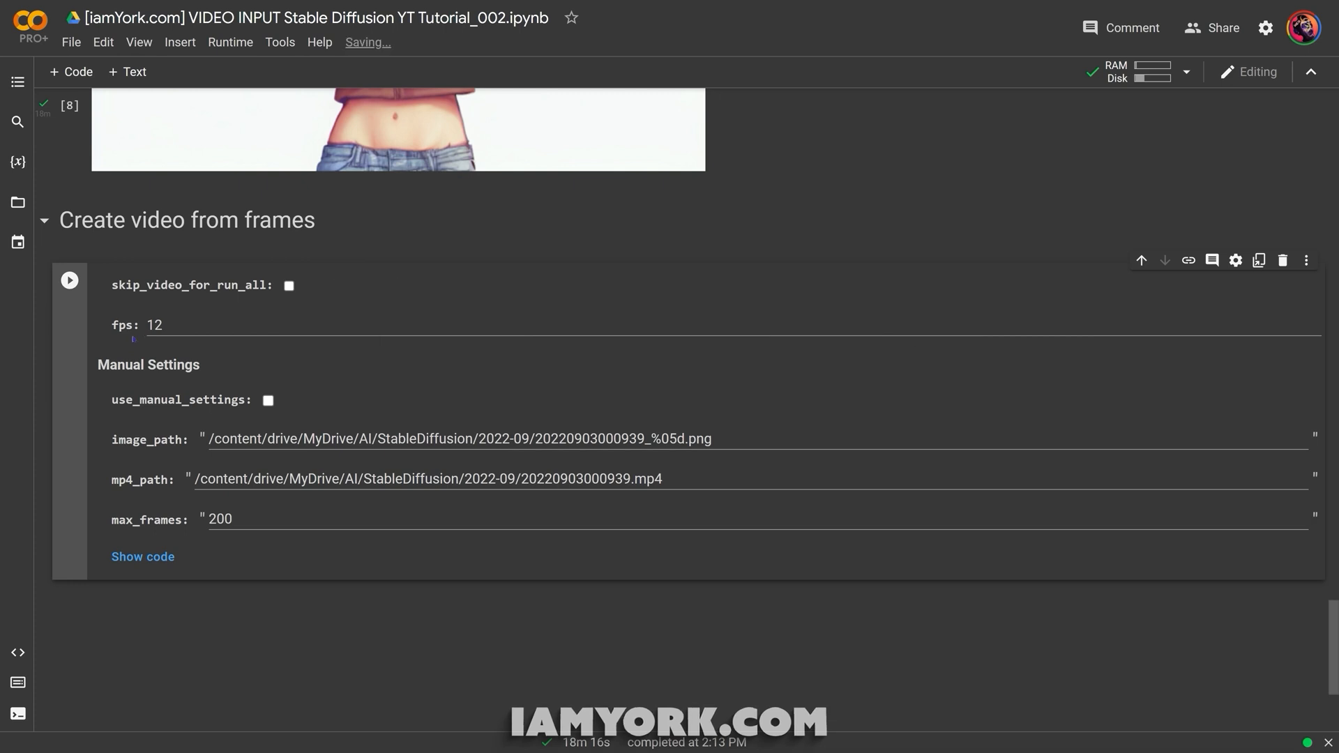
{"action": "left_click", "coordinate": [69, 279]}
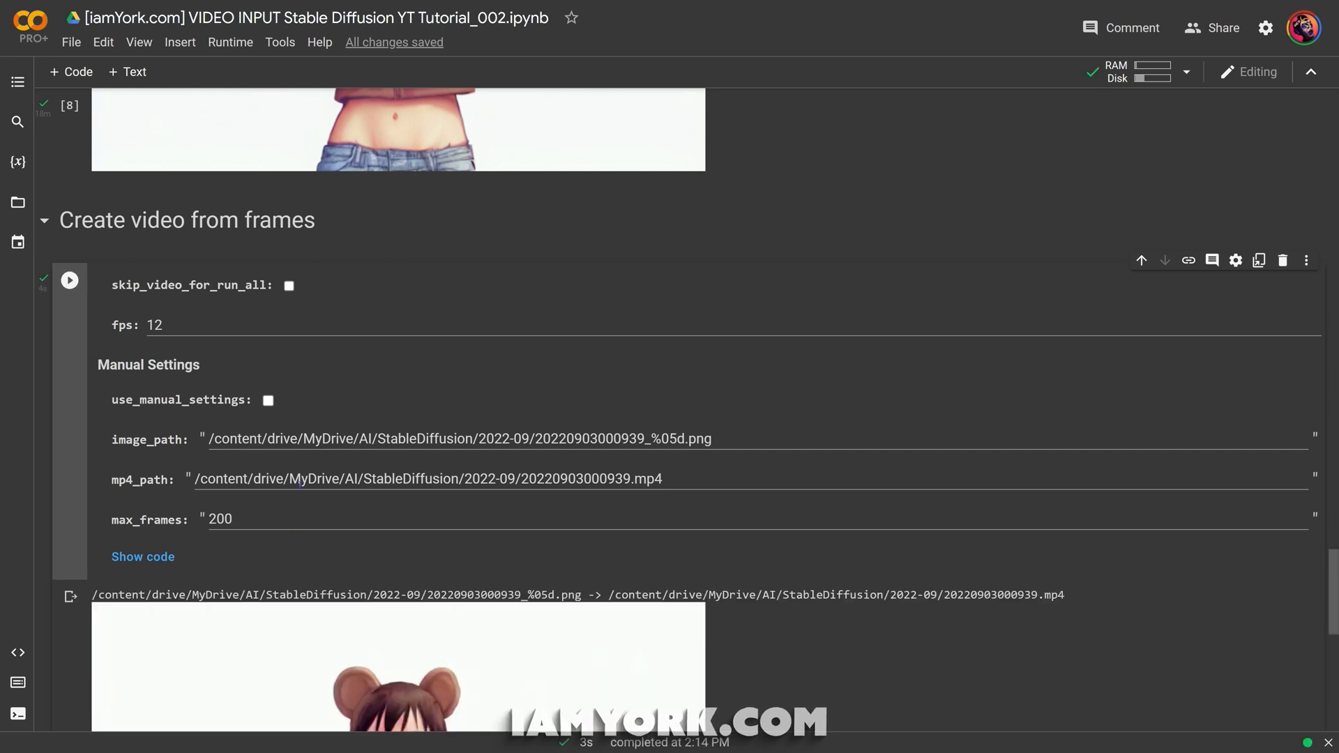
{"action": "scroll", "scroll_direction": "down", "scroll_amount": 3}
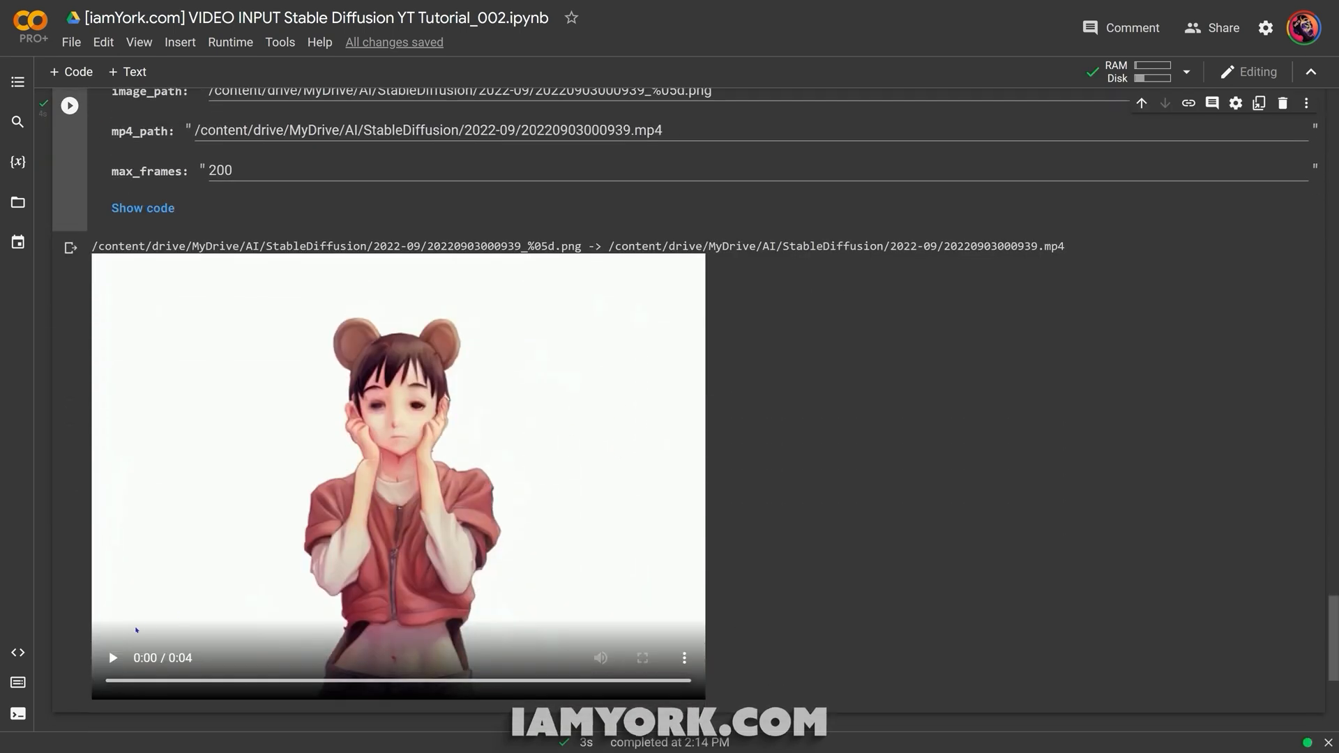
{"action": "left_click", "coordinate": [113, 658]}
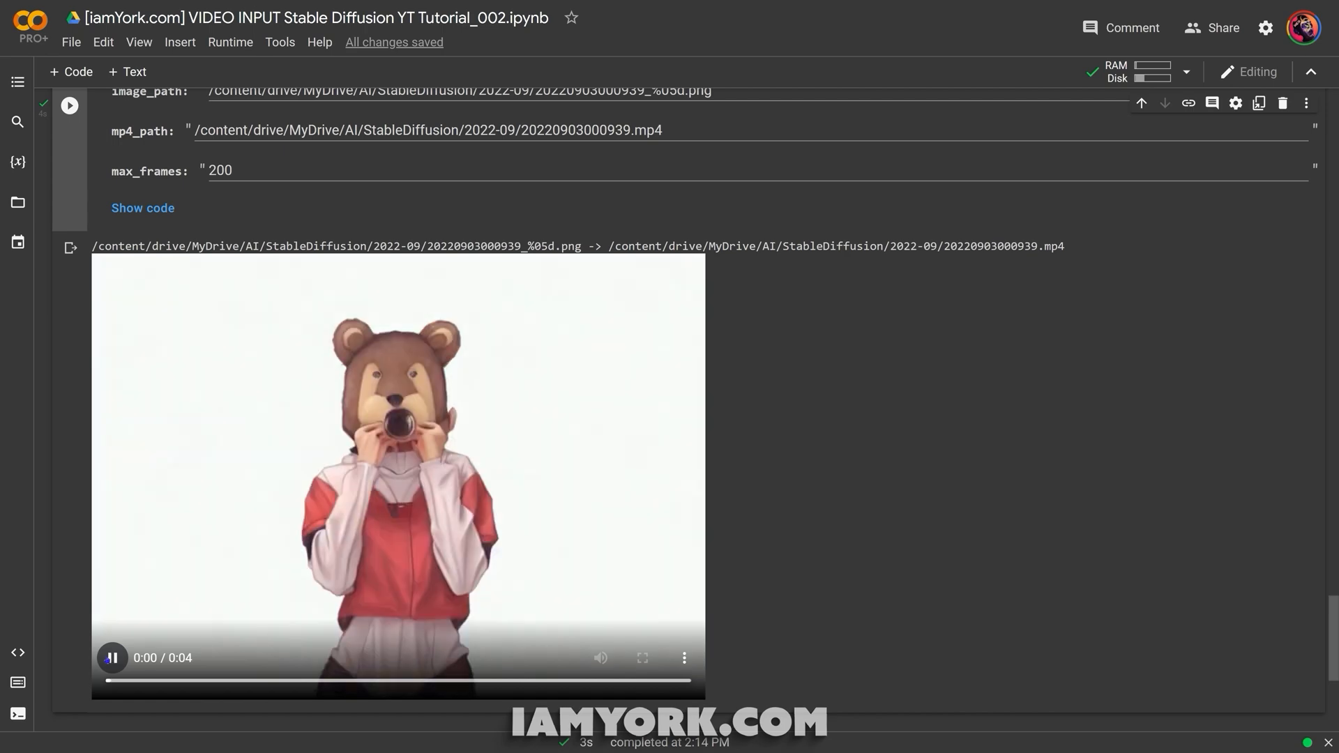